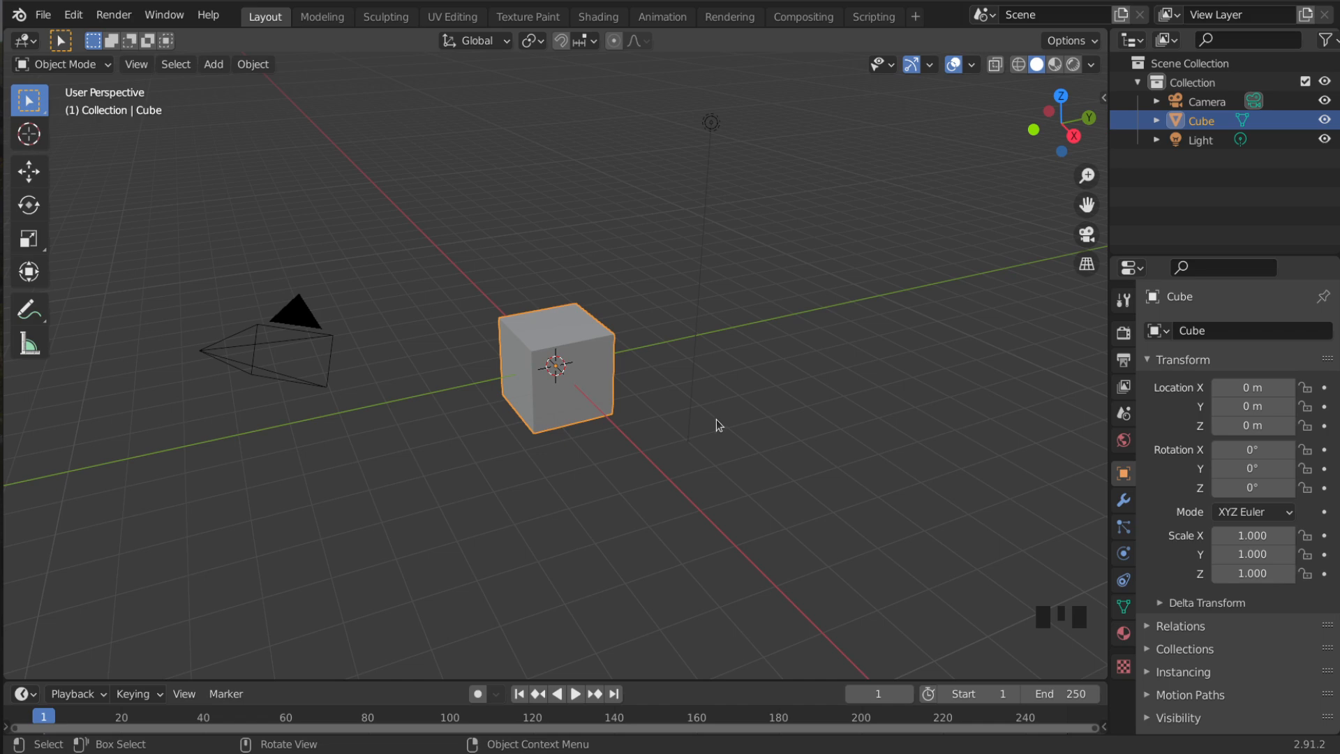
mouse_move(72, 15)
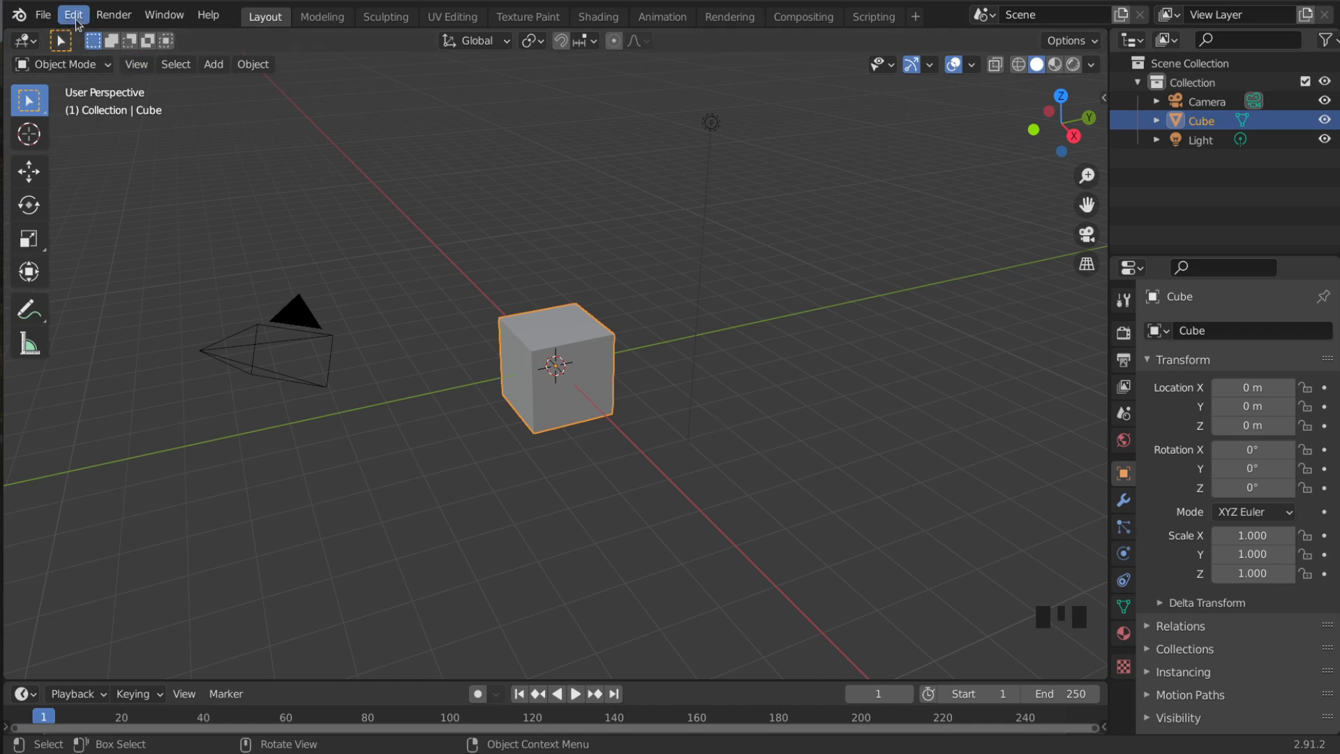
Search the add-on preferences for 'arch' to find Add Mesh: Archimesh
click(73, 14)
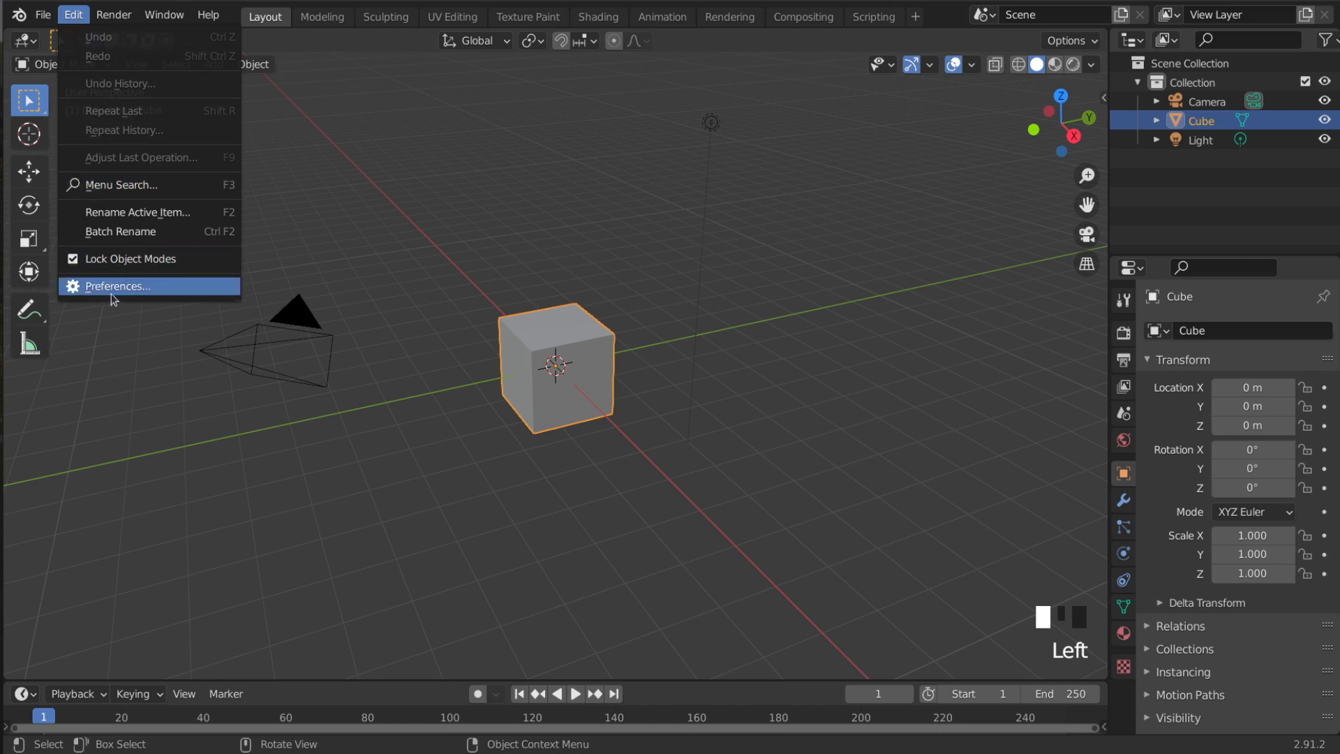
click(114, 286)
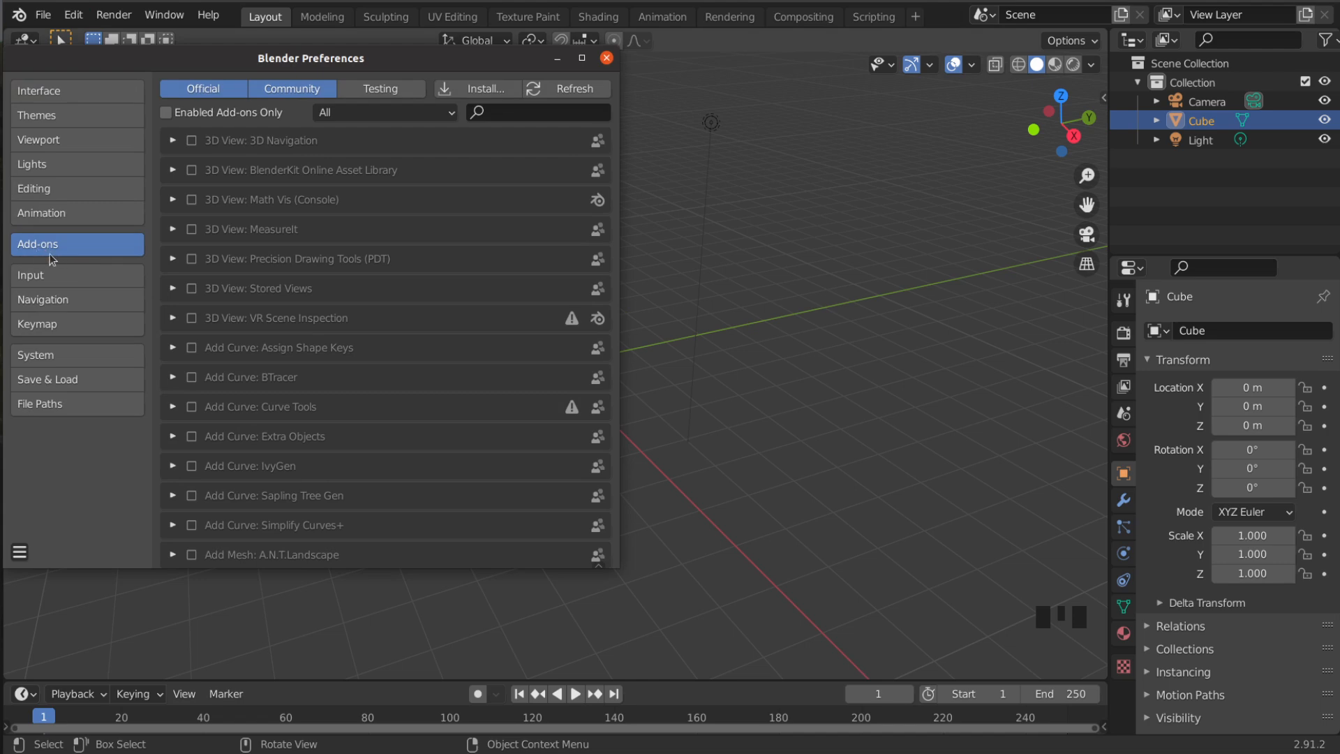
click(538, 111)
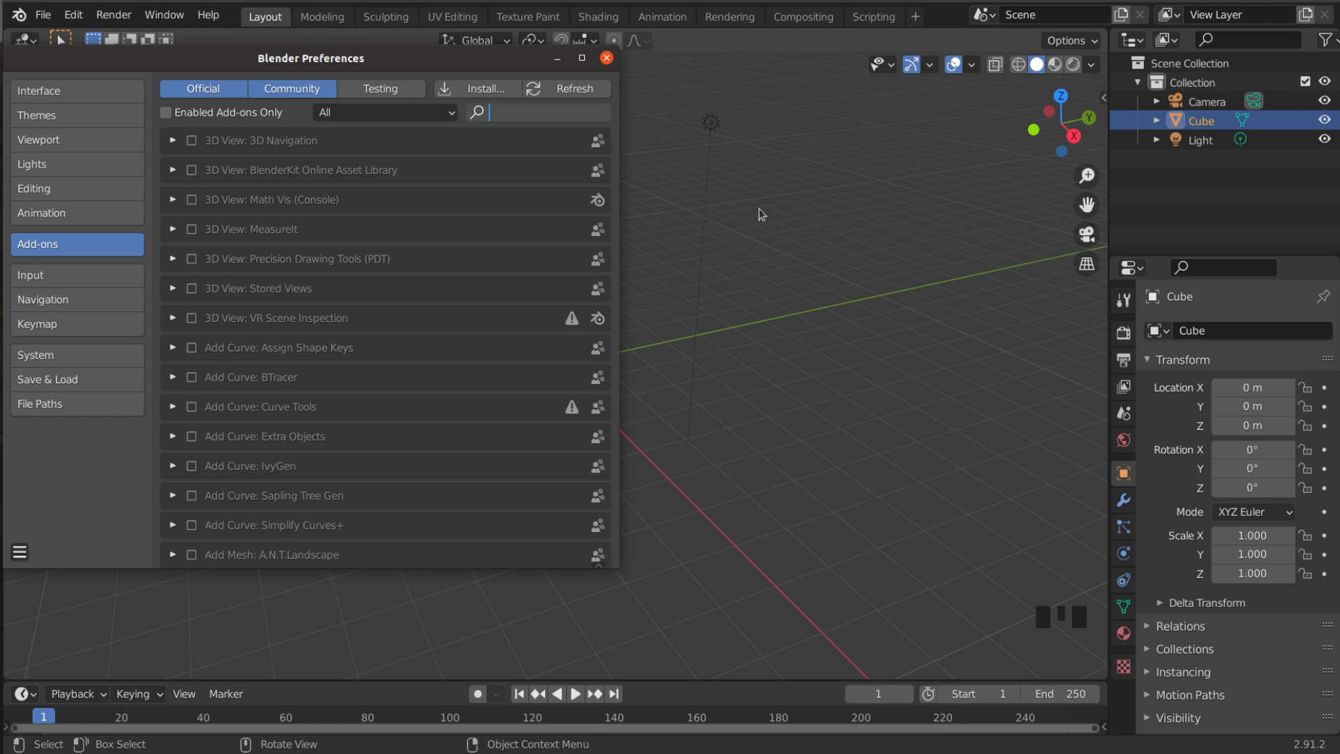
mouse_move(774, 274)
text(a)
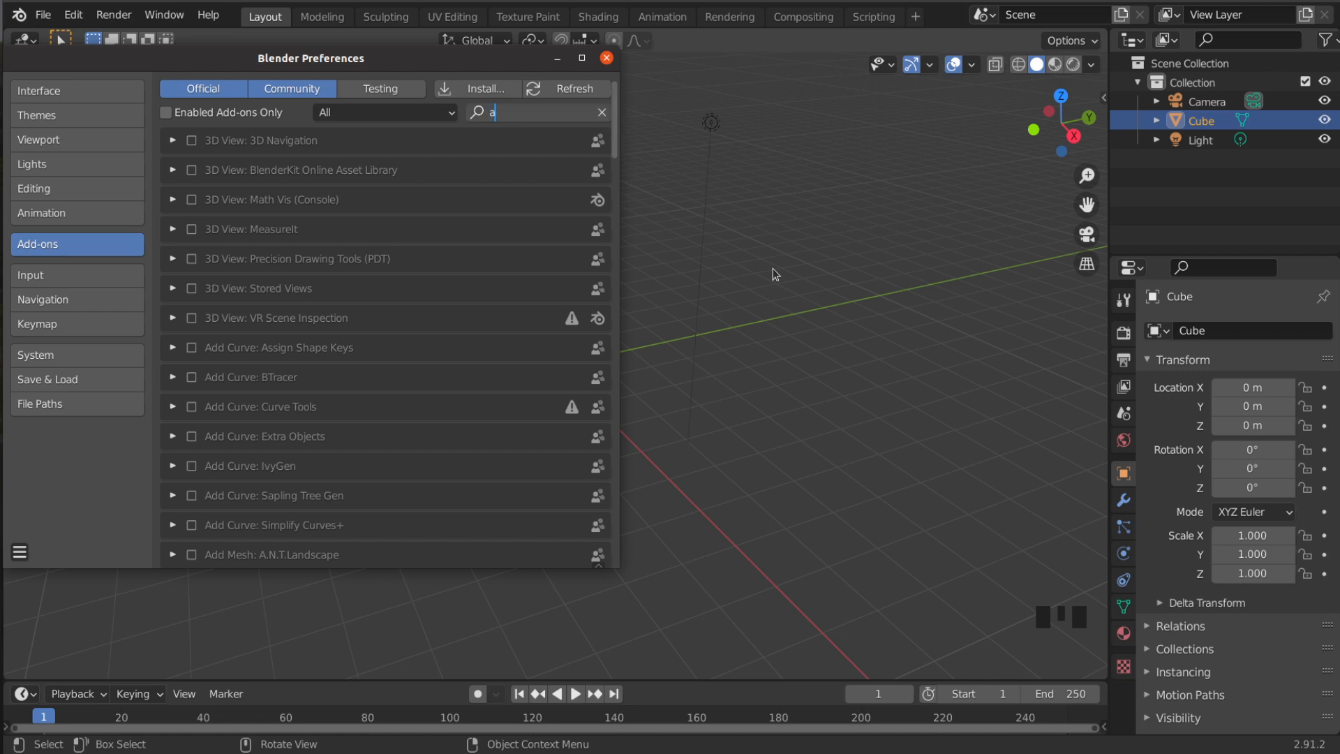
text(rch)
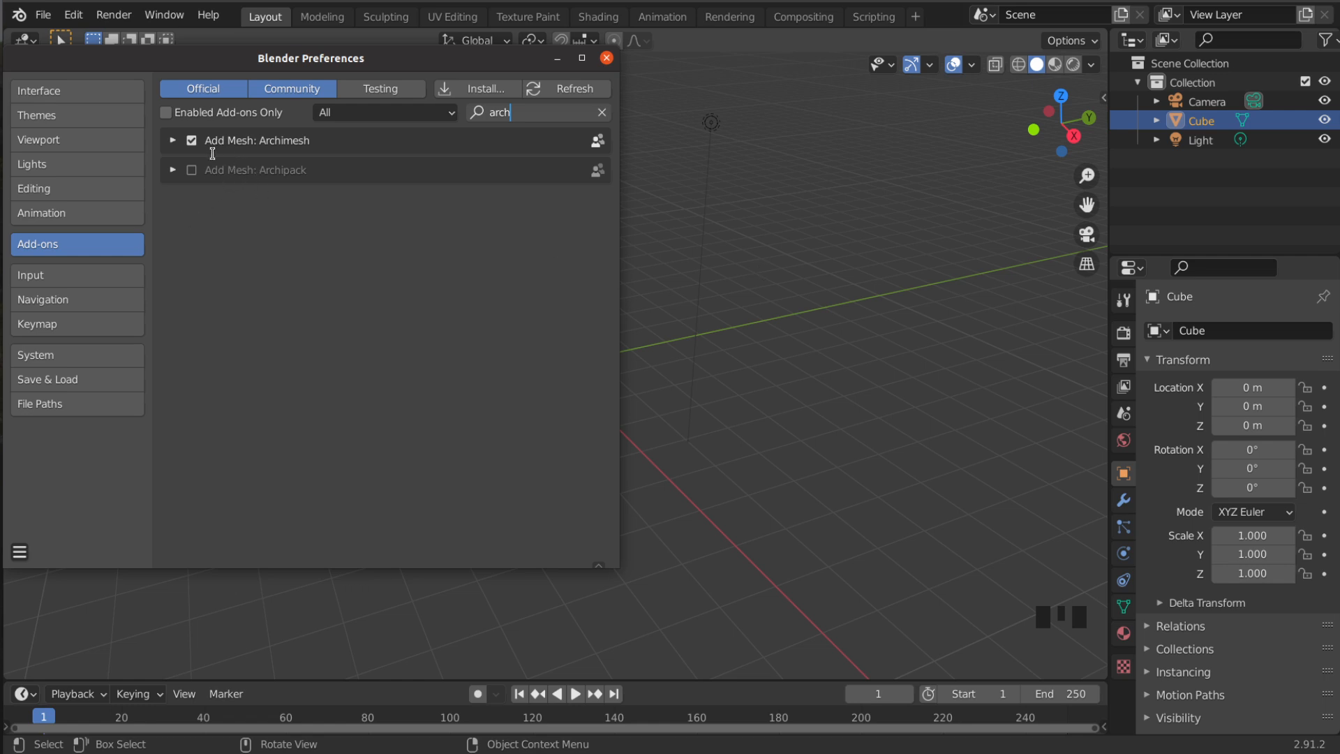
Toggle the Archimesh add-on checkbox off and on until it is enabled
click(191, 140)
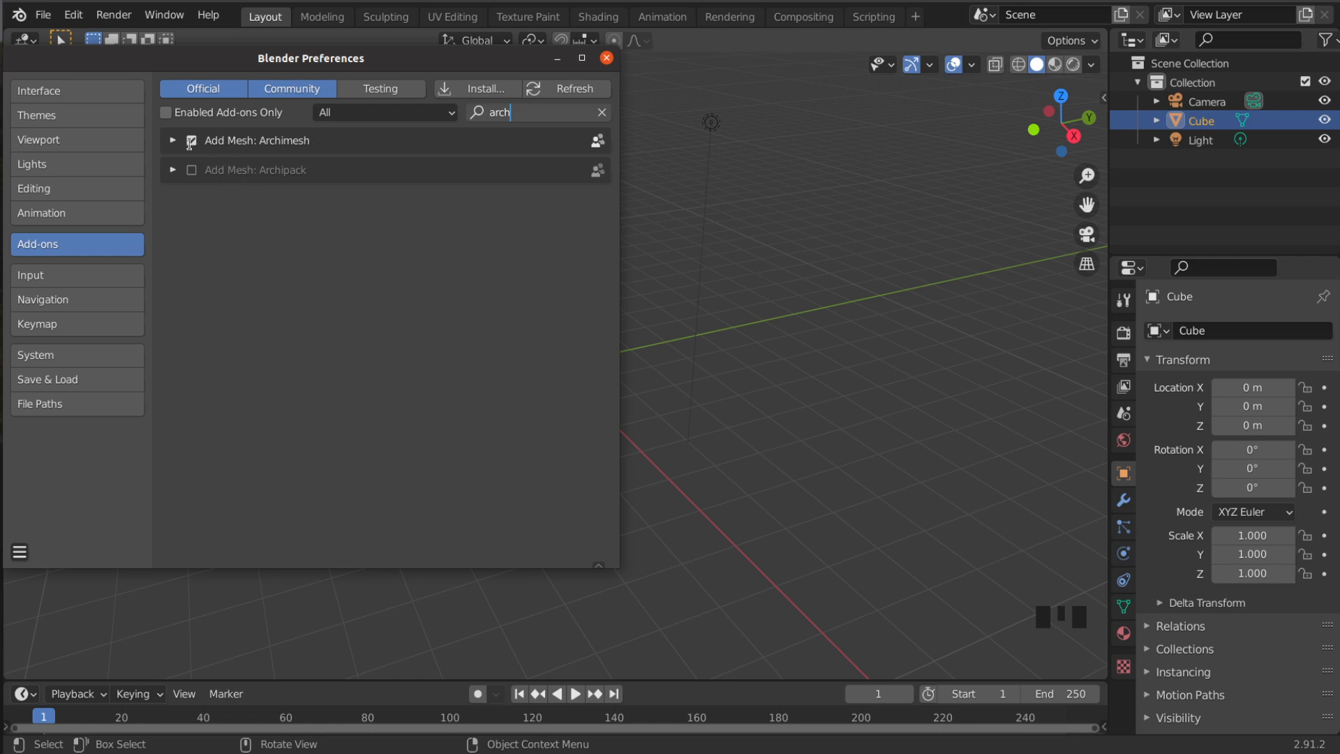
click(192, 140)
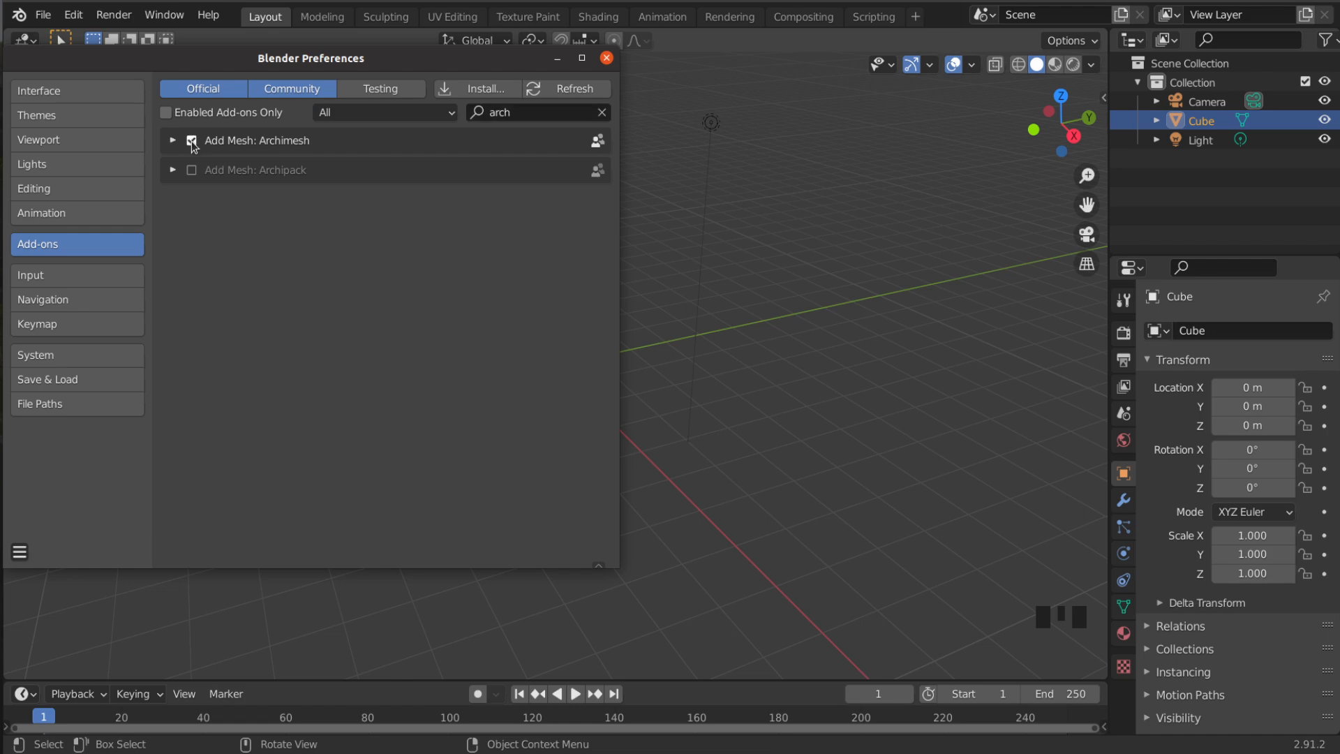
click(192, 140)
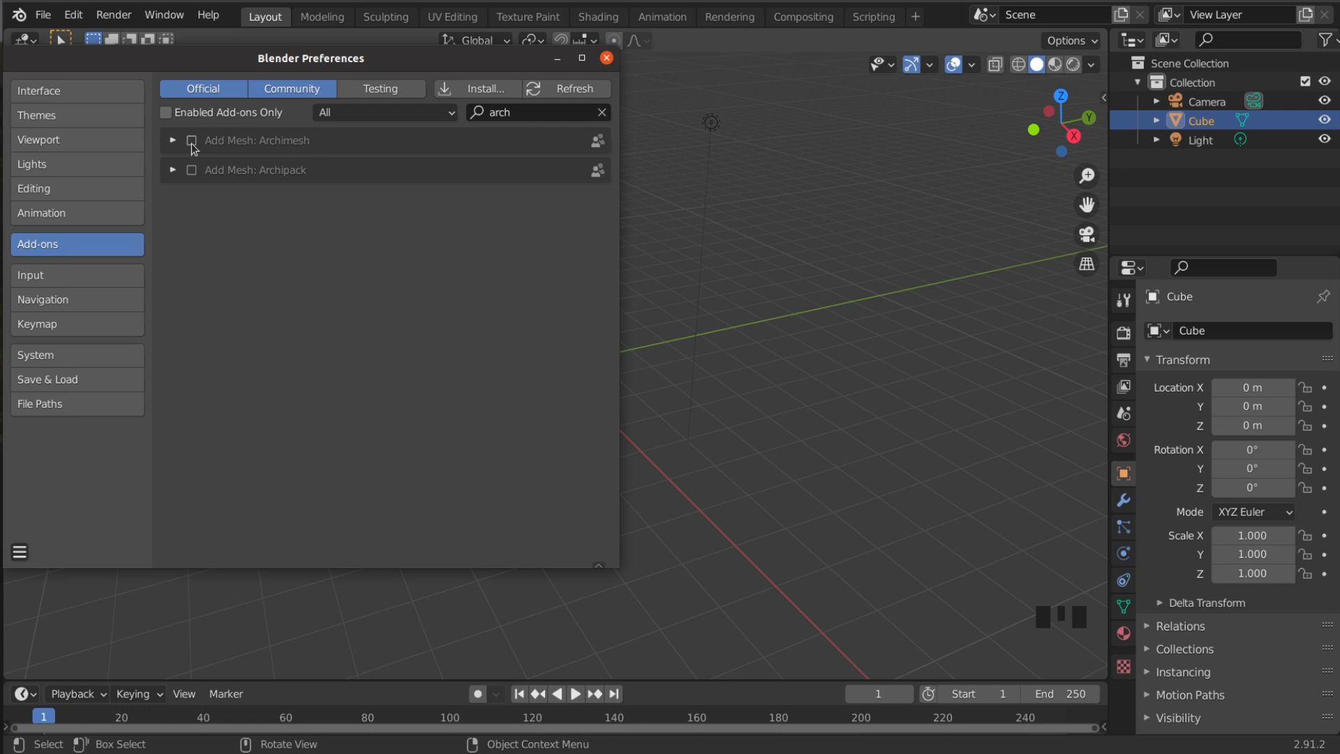
click(193, 141)
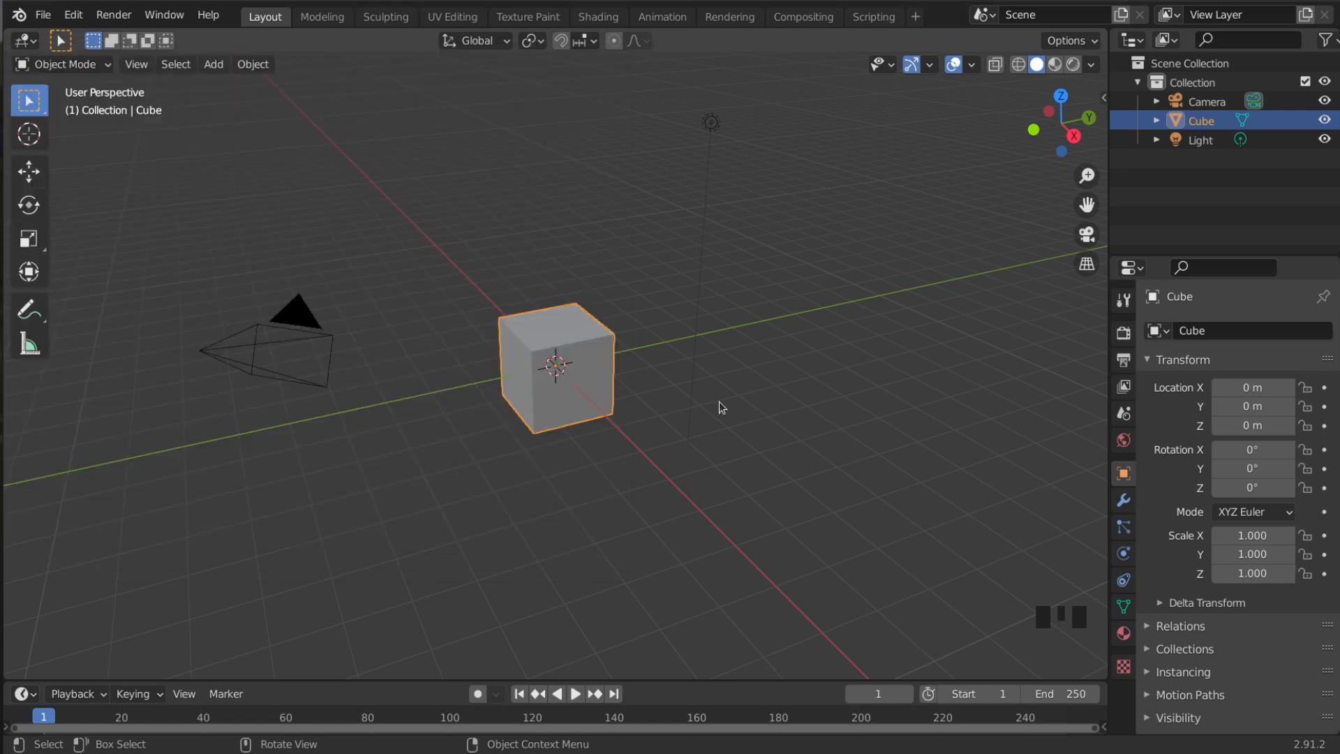
mouse_move(811, 407)
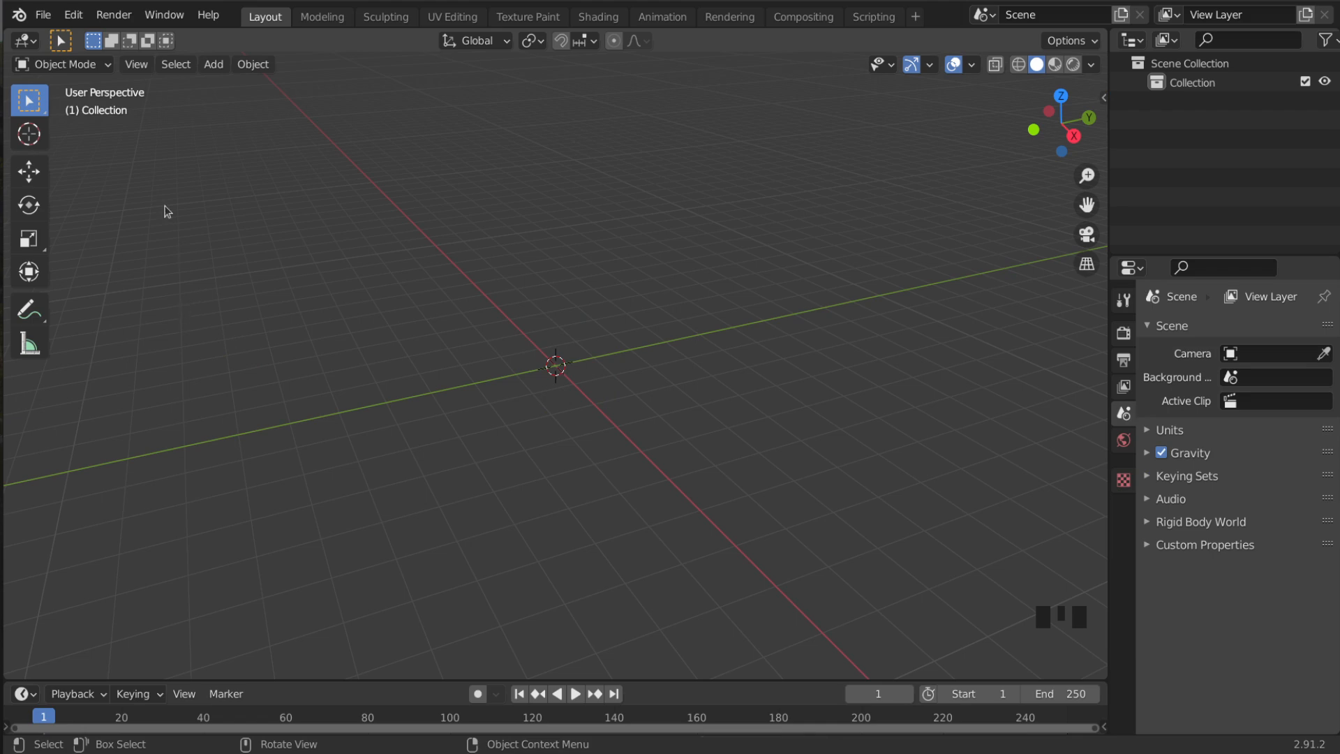
Add an Archimesh Room object at the scene origin via Add > Mesh > Archimesh
click(213, 65)
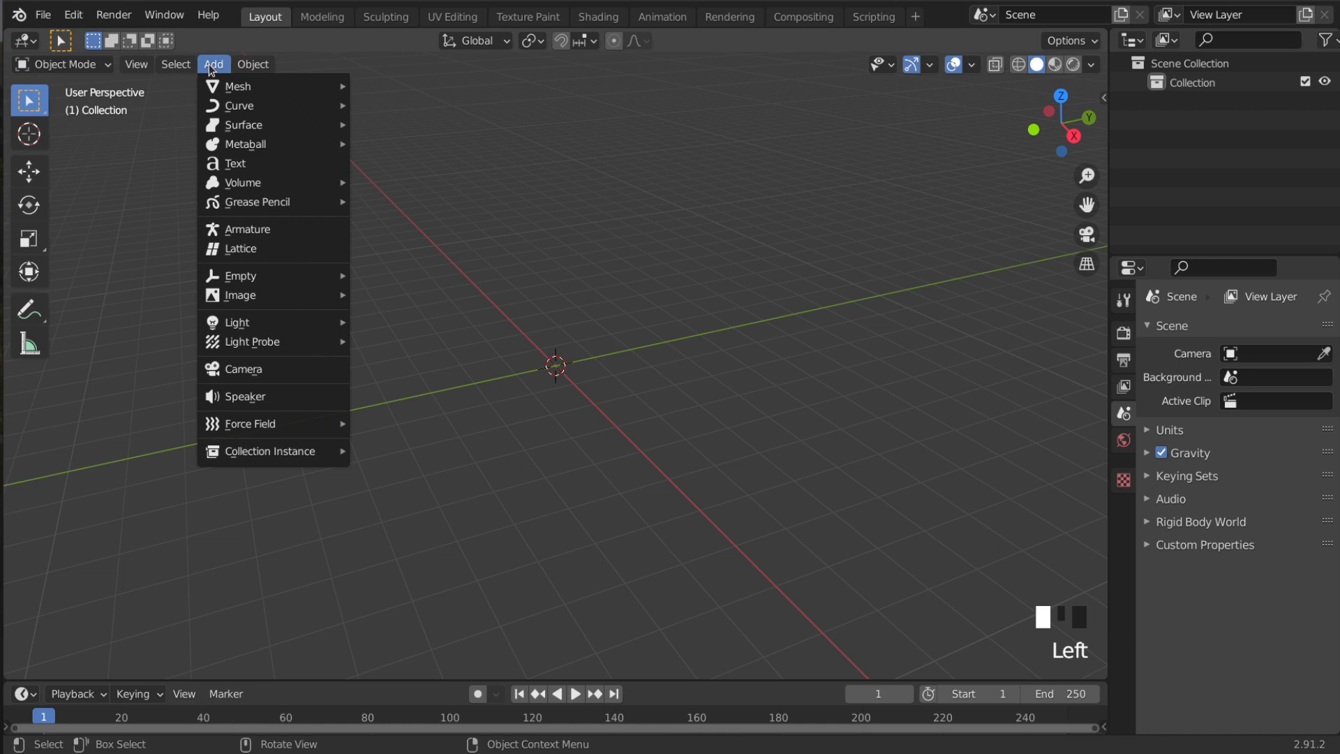
mouse_move(237, 85)
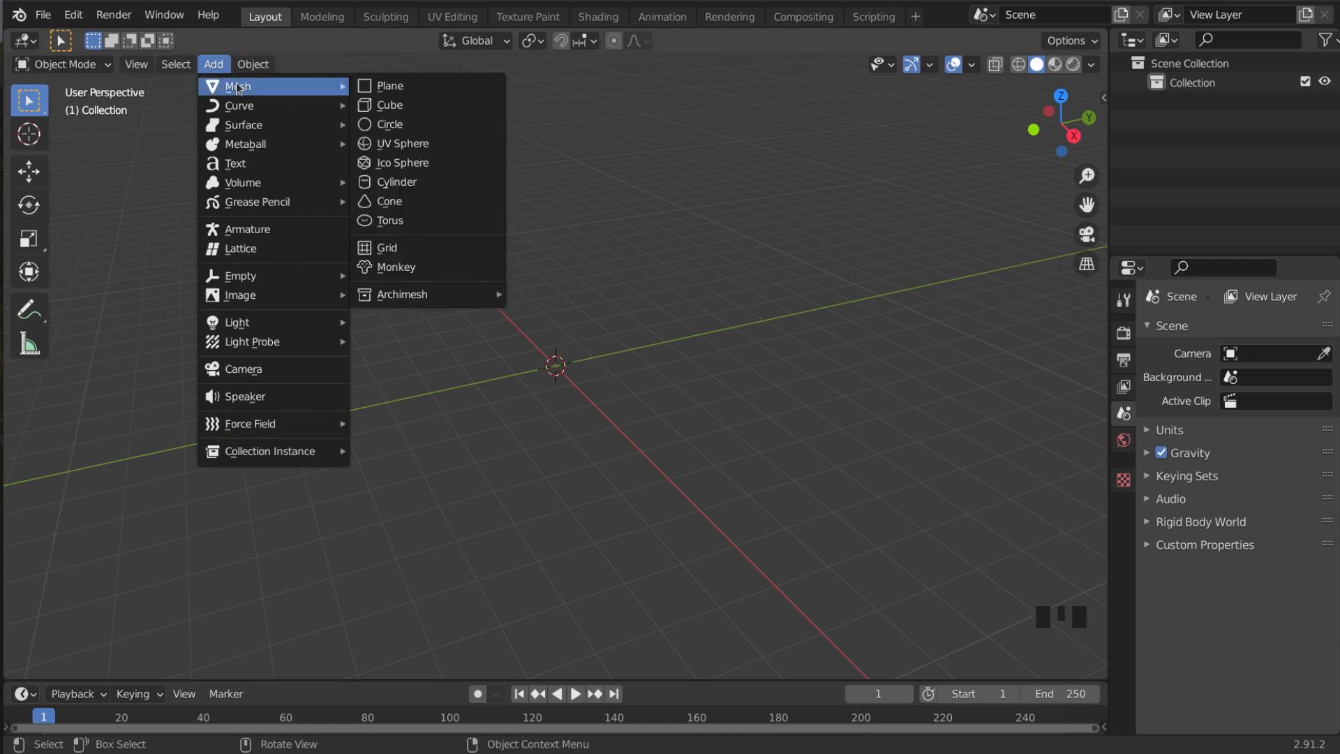
mouse_move(442, 252)
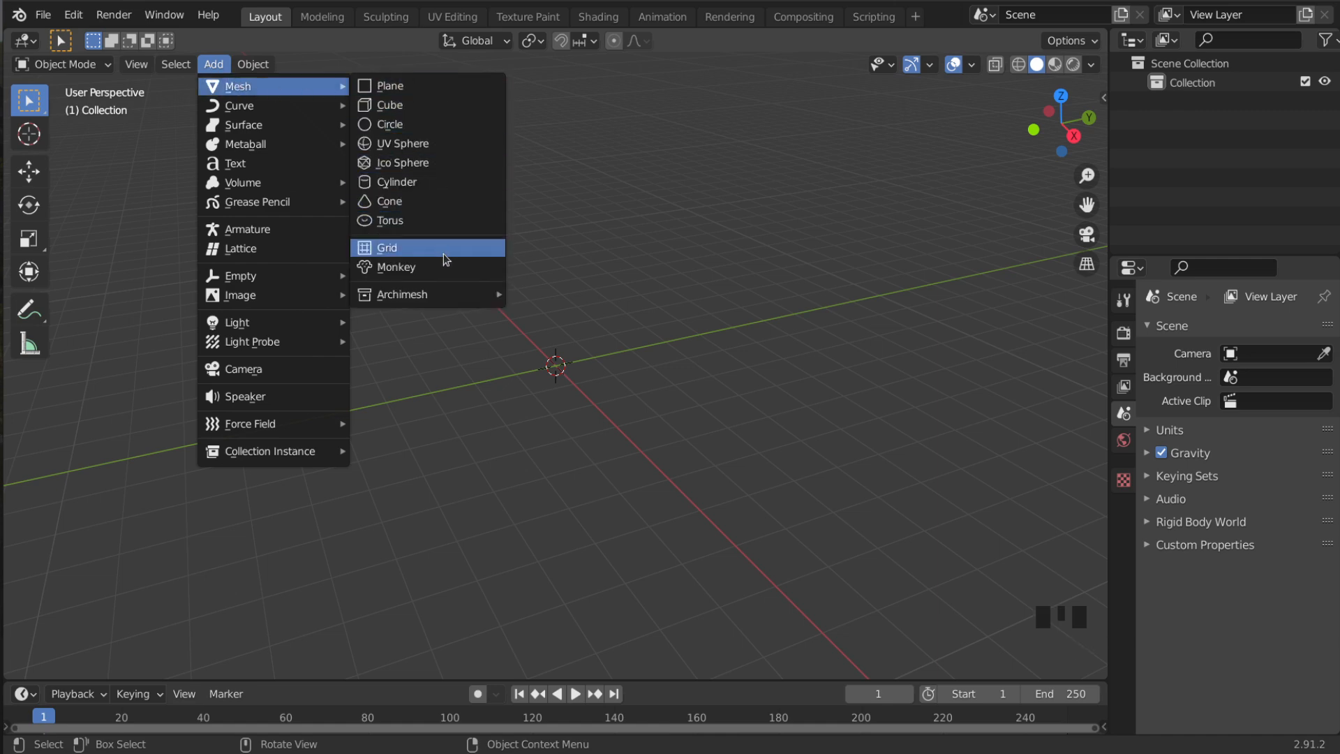
mouse_move(401, 294)
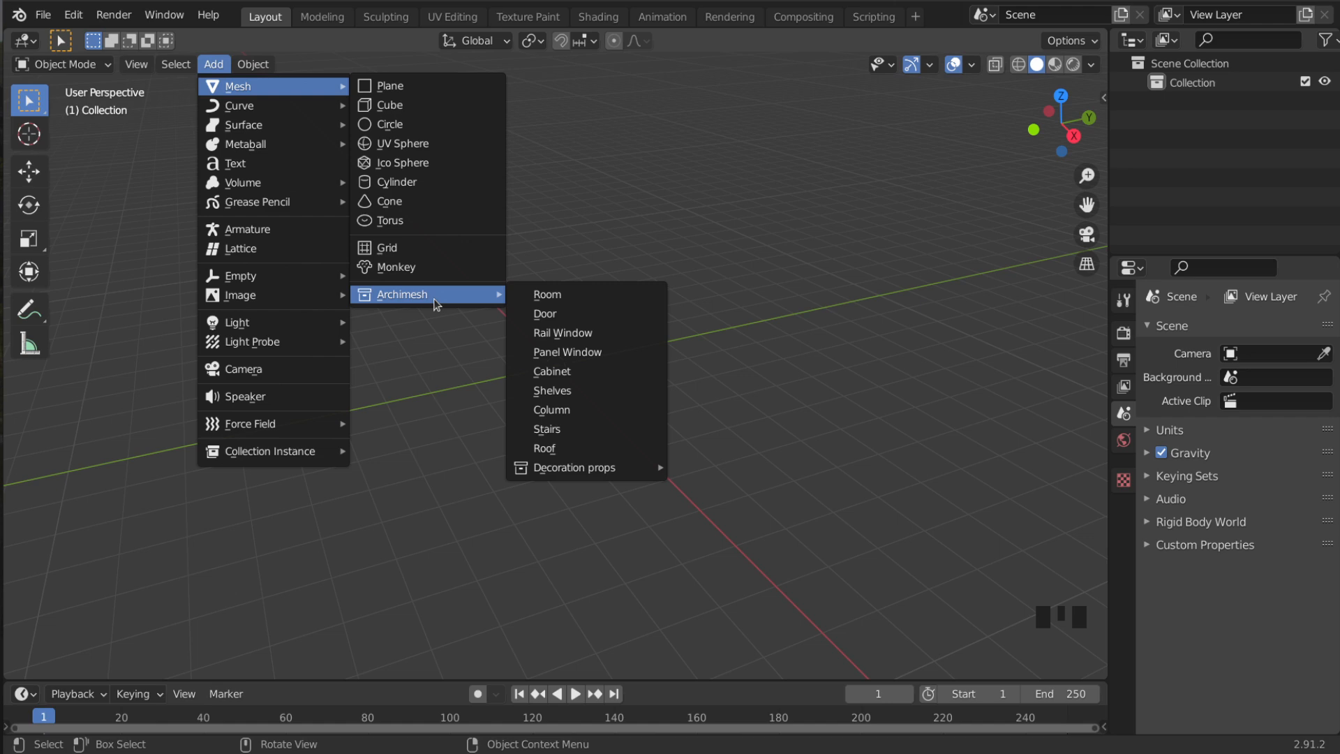
mouse_move(460, 301)
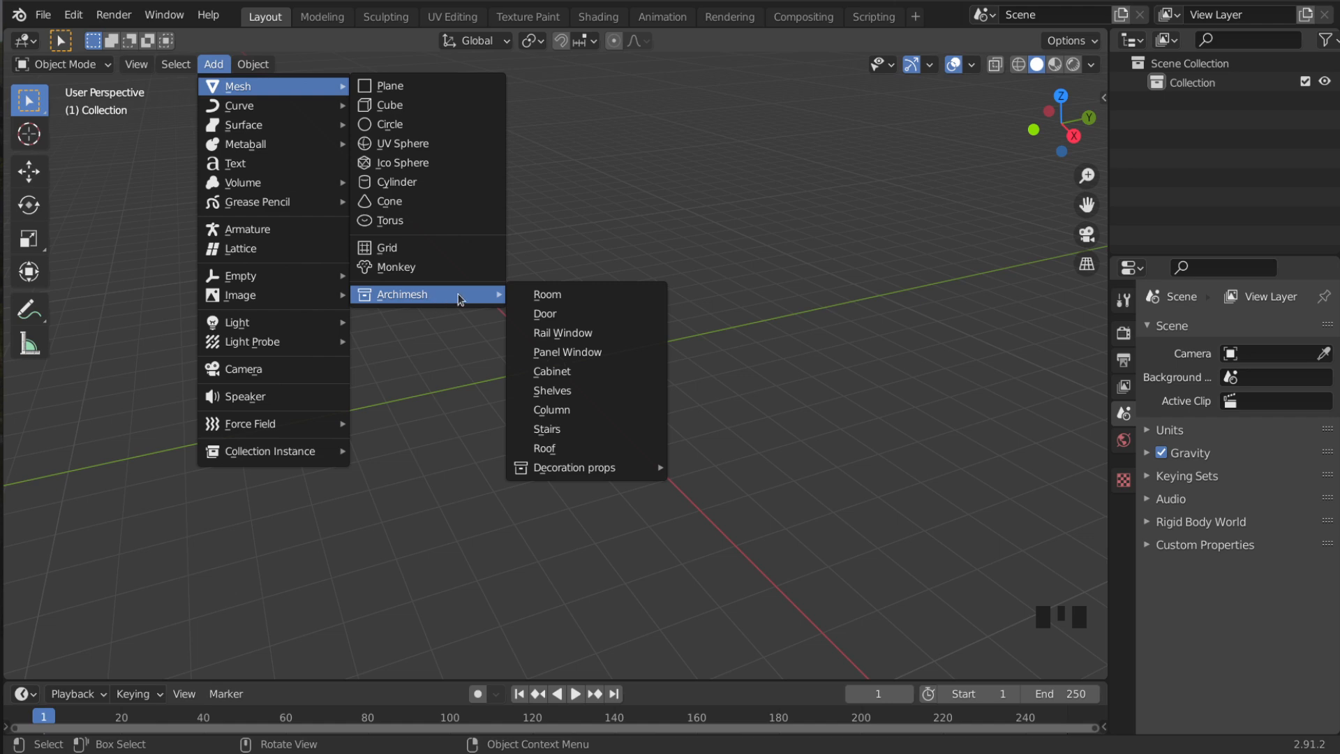
mouse_move(586, 371)
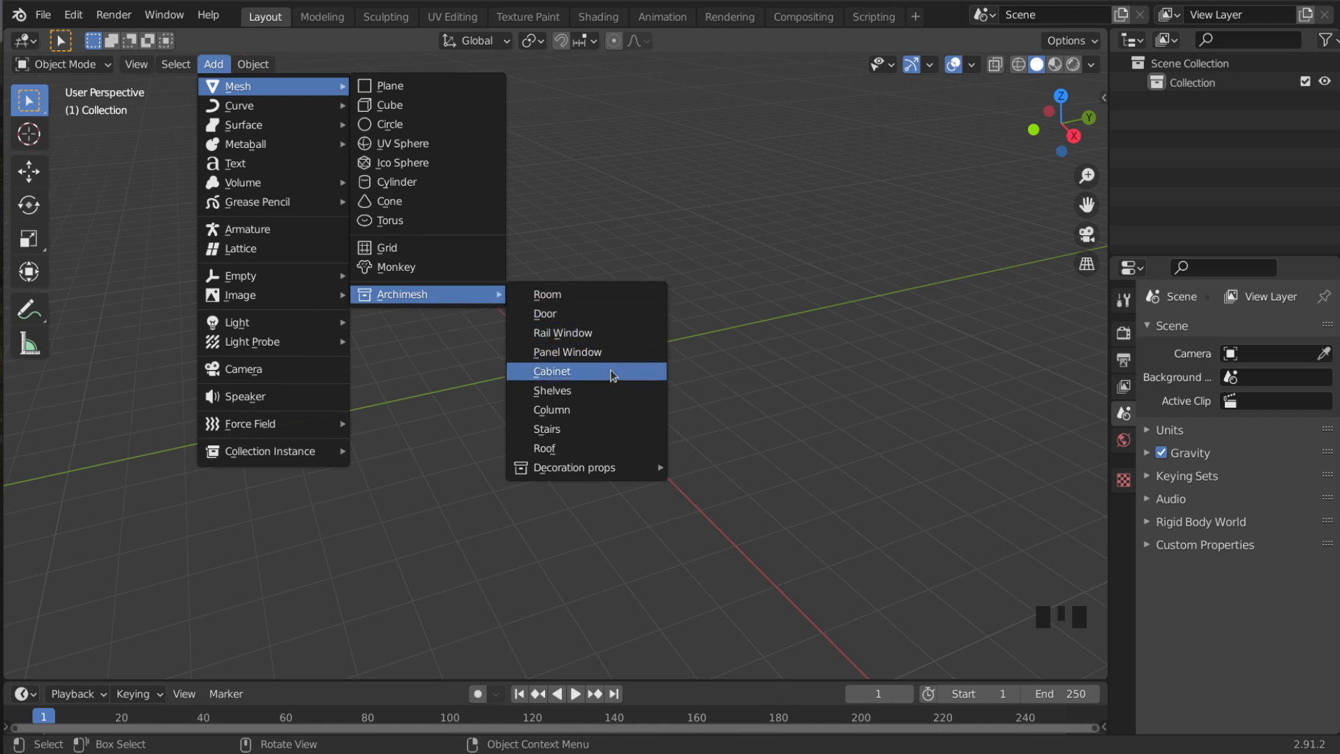
mouse_move(610, 400)
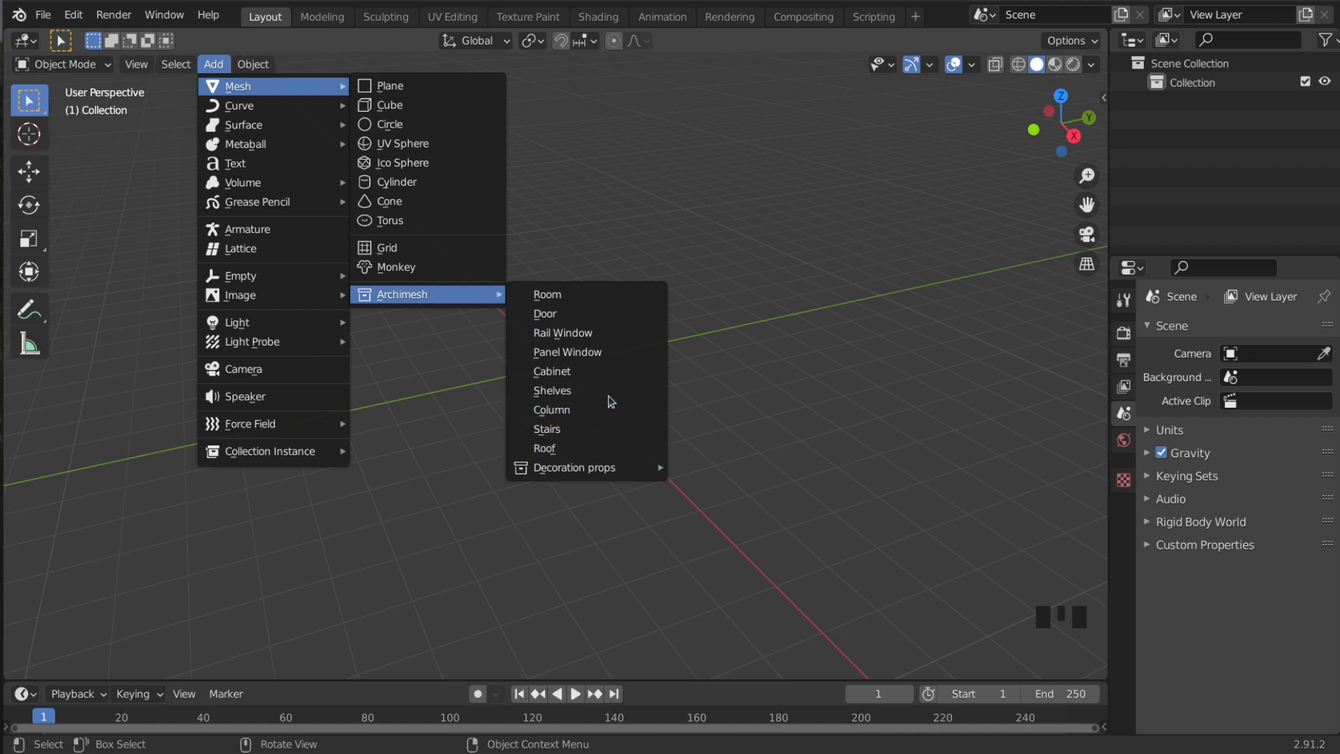
mouse_move(564, 323)
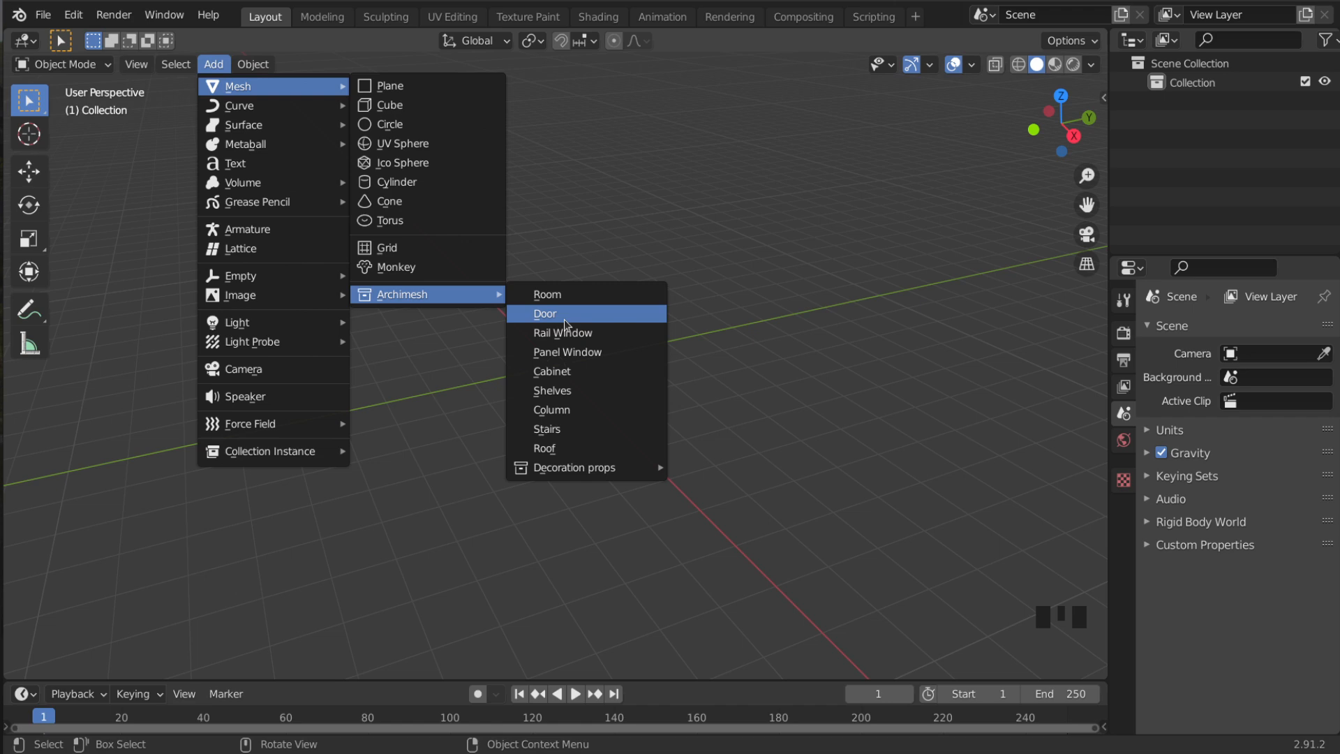
mouse_move(547, 294)
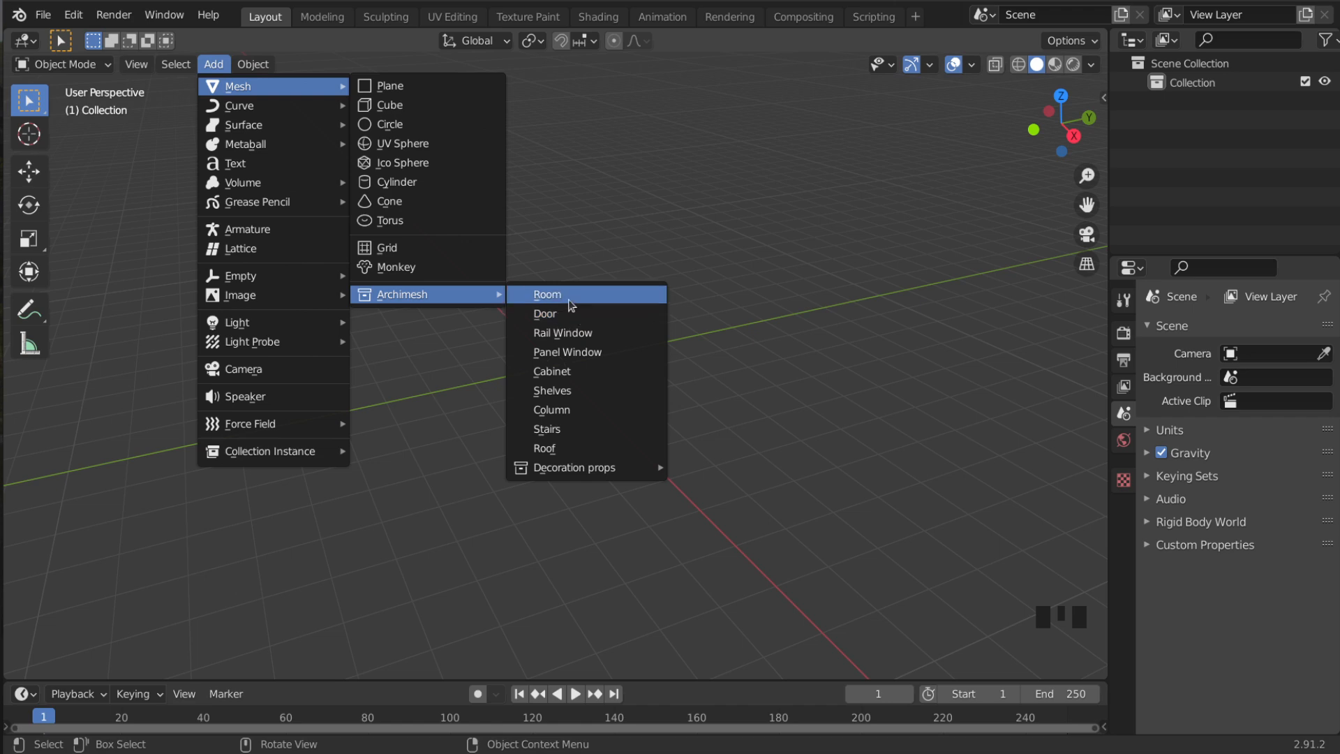
mouse_move(547, 293)
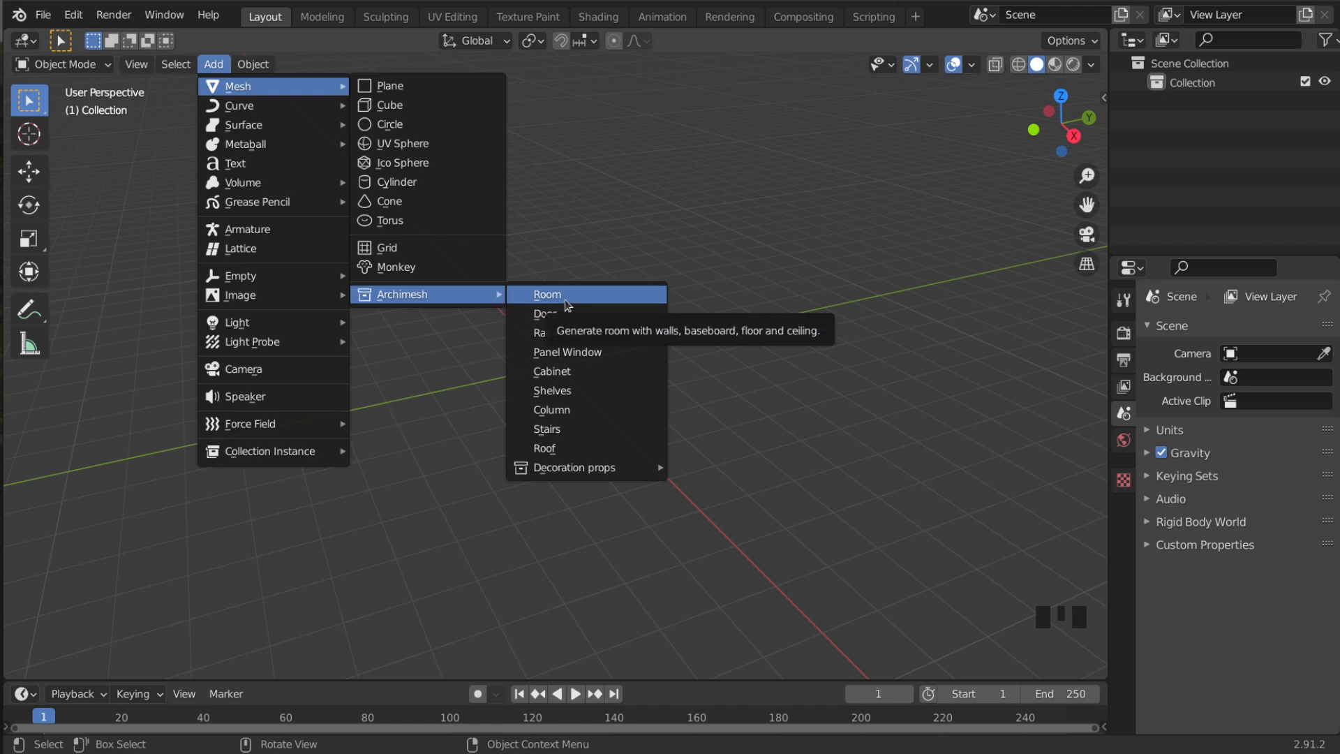
click(545, 293)
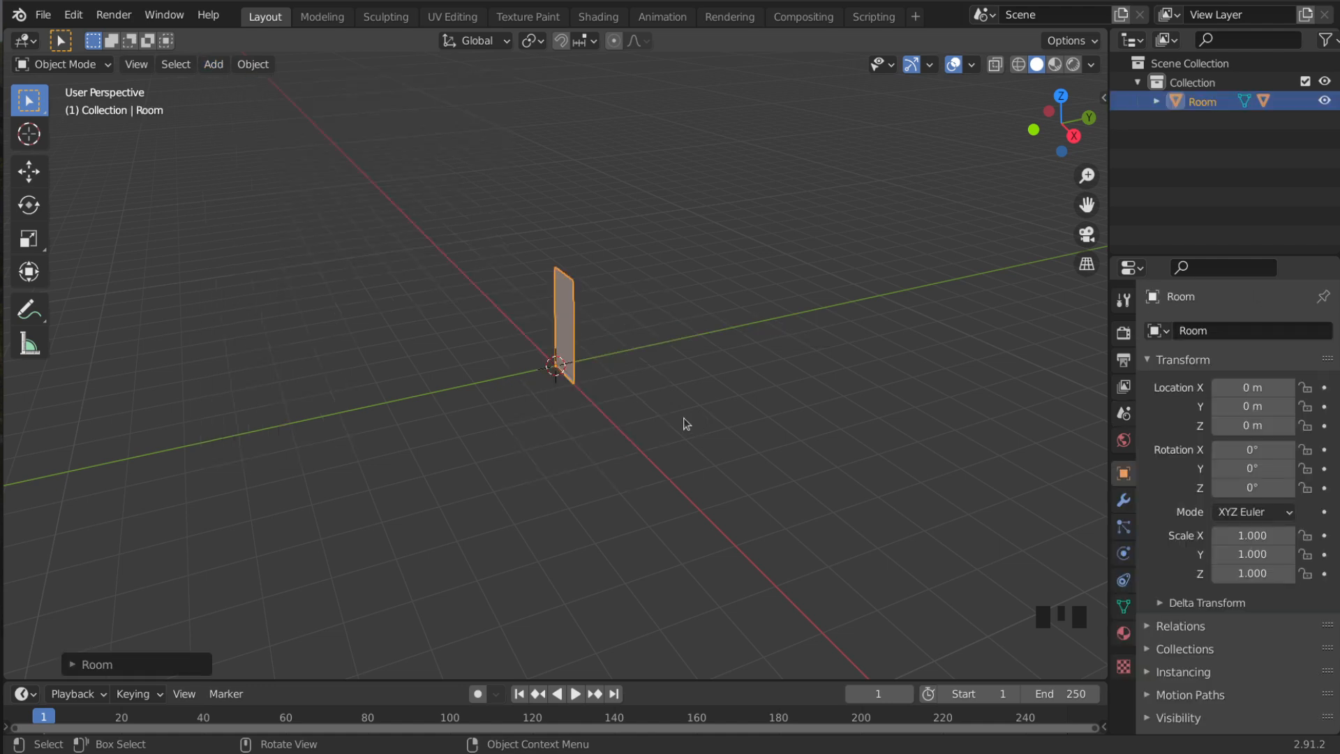
Zoom in on the room and show the sidebar with the Archimesh Room panel
scroll(up, 3)
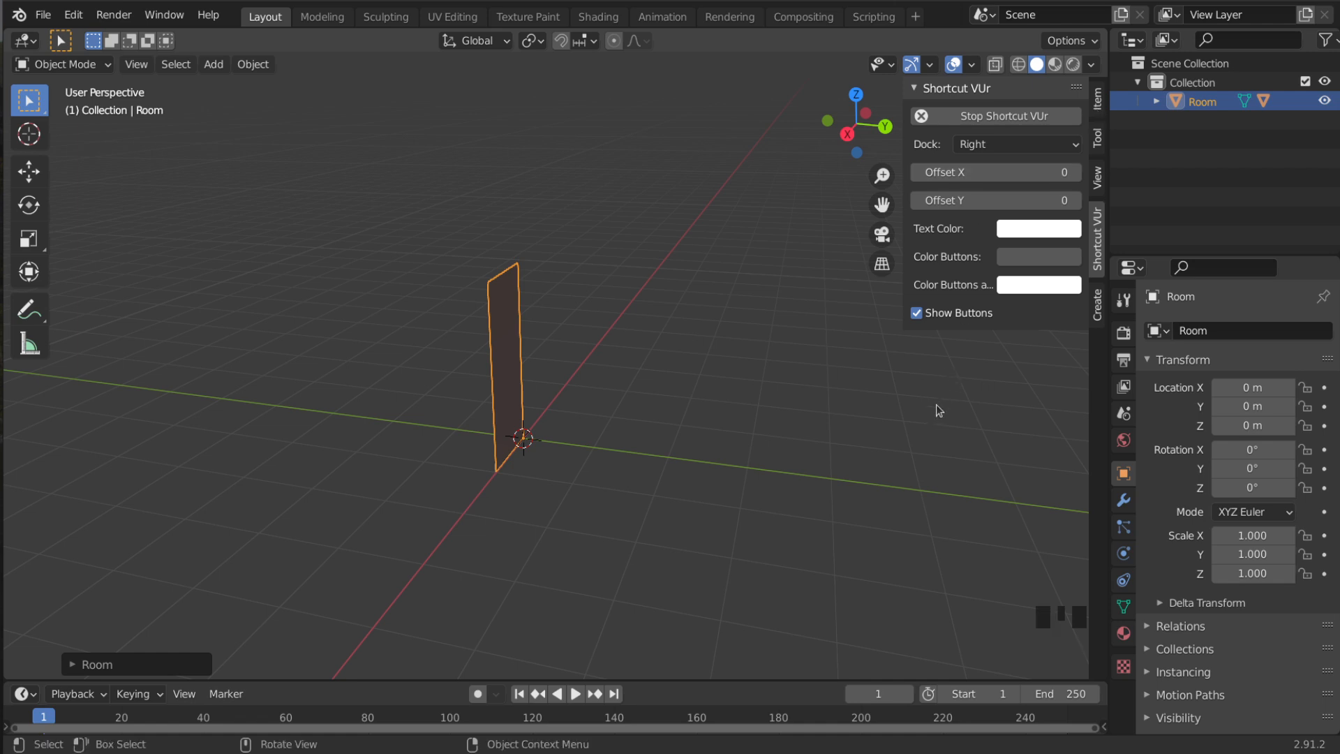
key(n)
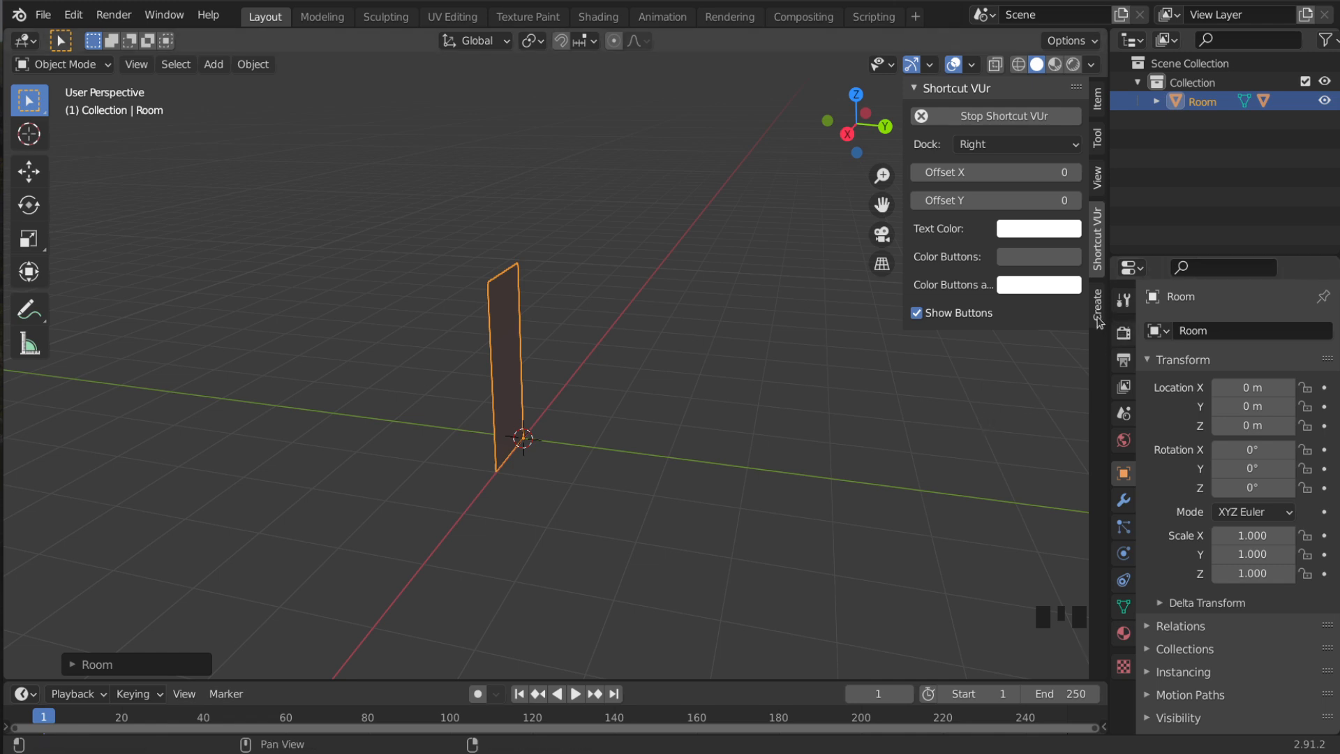
mouse_move(1099, 319)
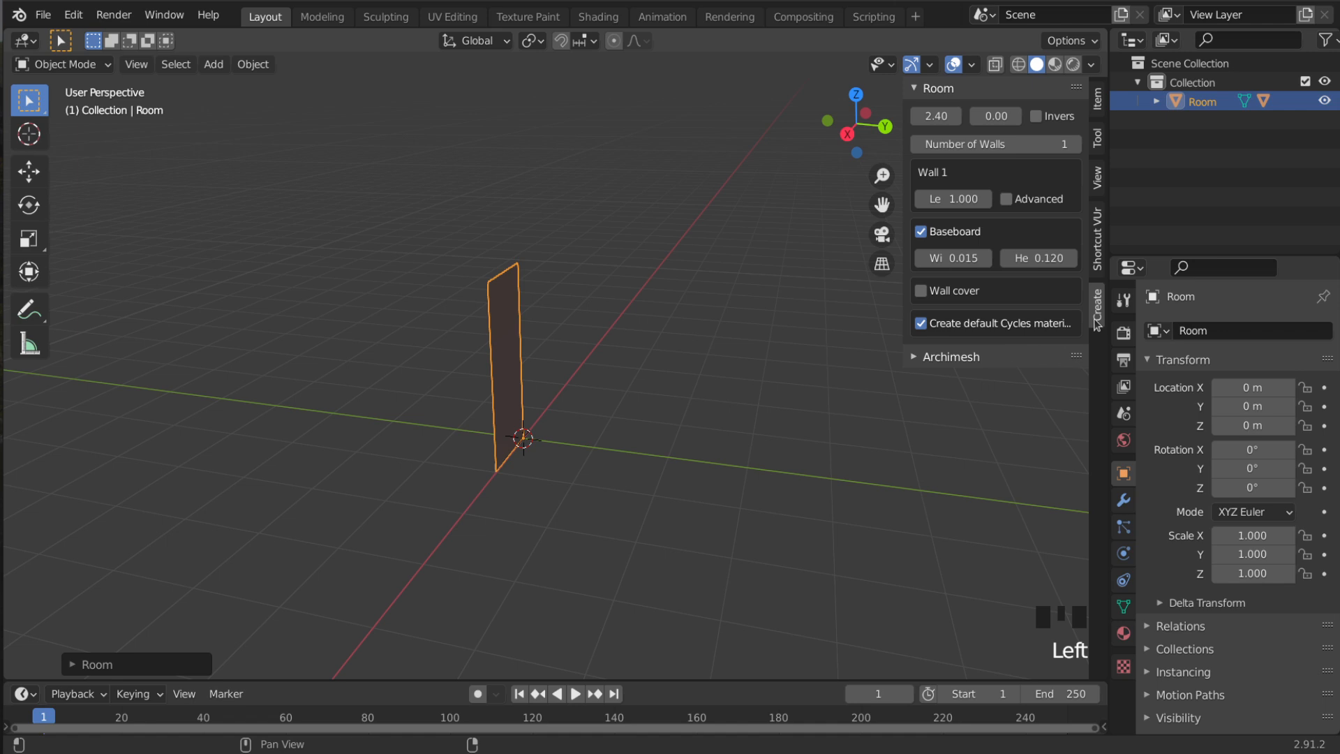
mouse_move(995, 144)
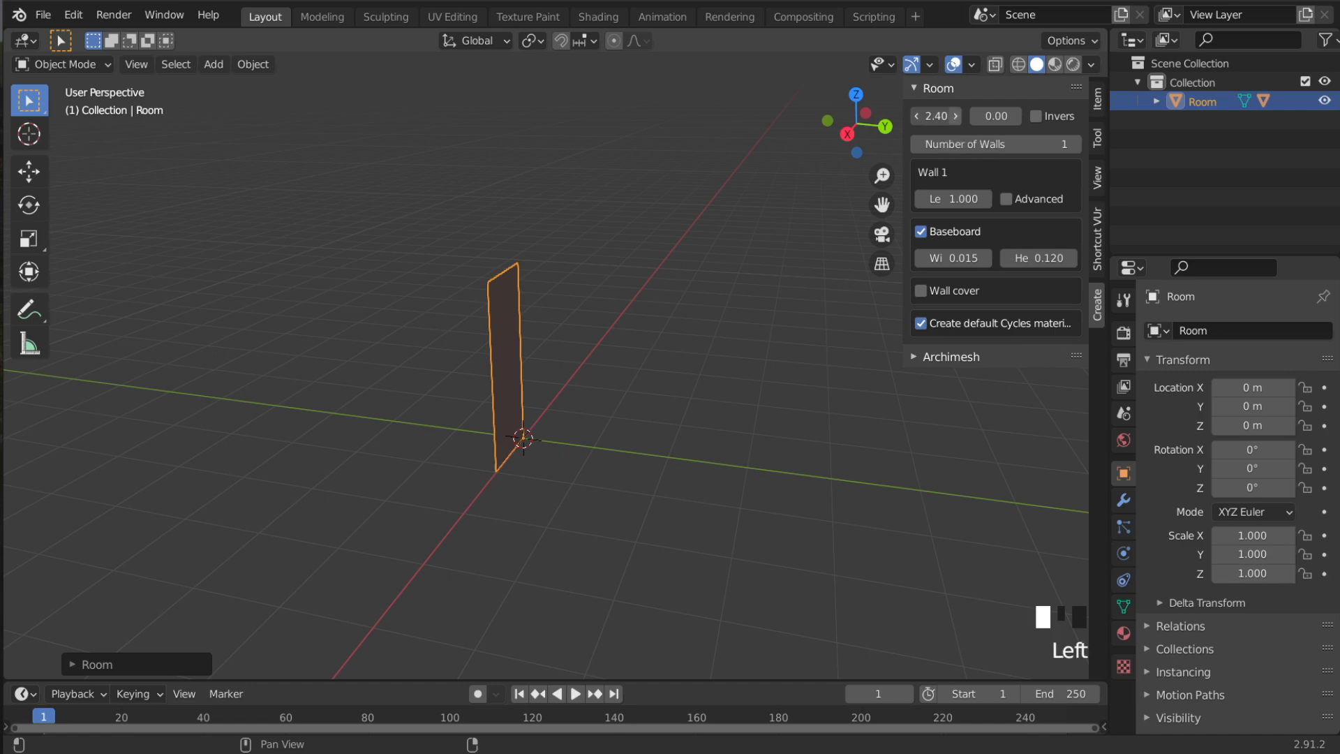
Set the room's wall height to 2.40 in the Room panel
drag(966, 117, 940, 117)
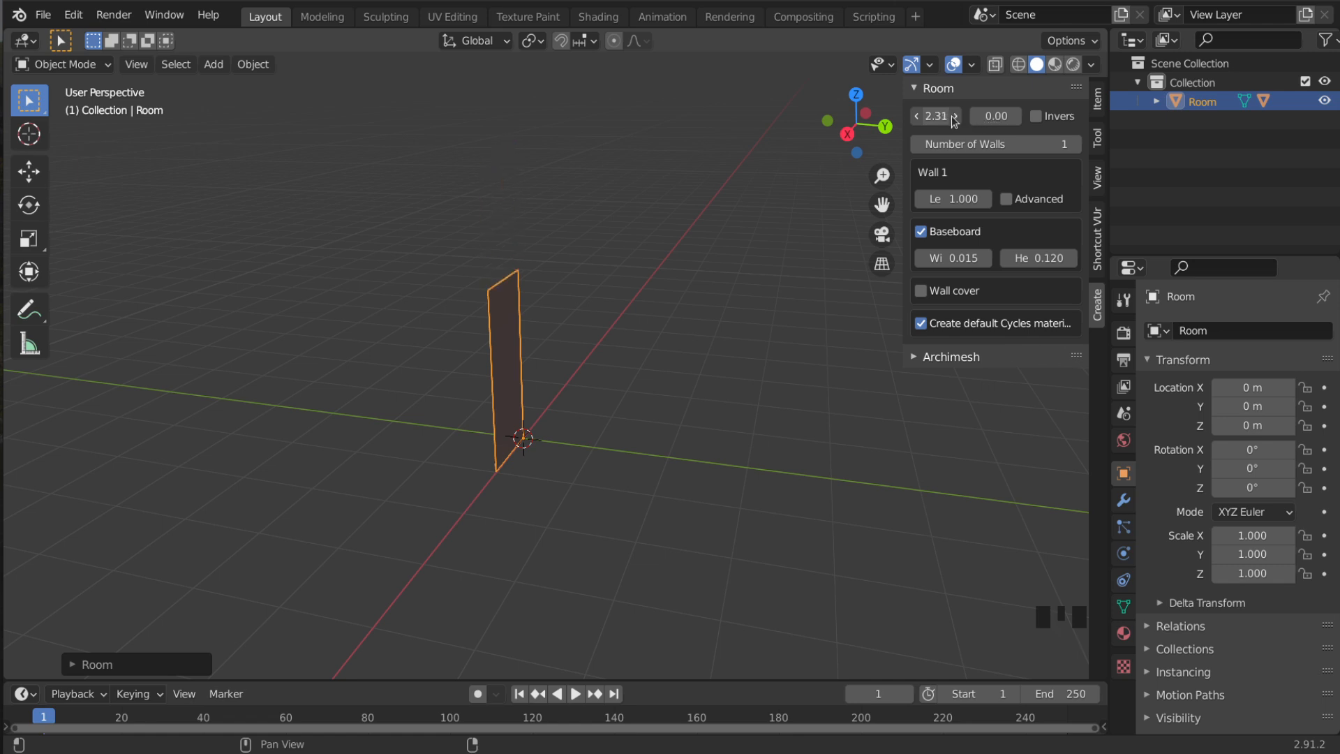
drag(936, 115, 936, 115)
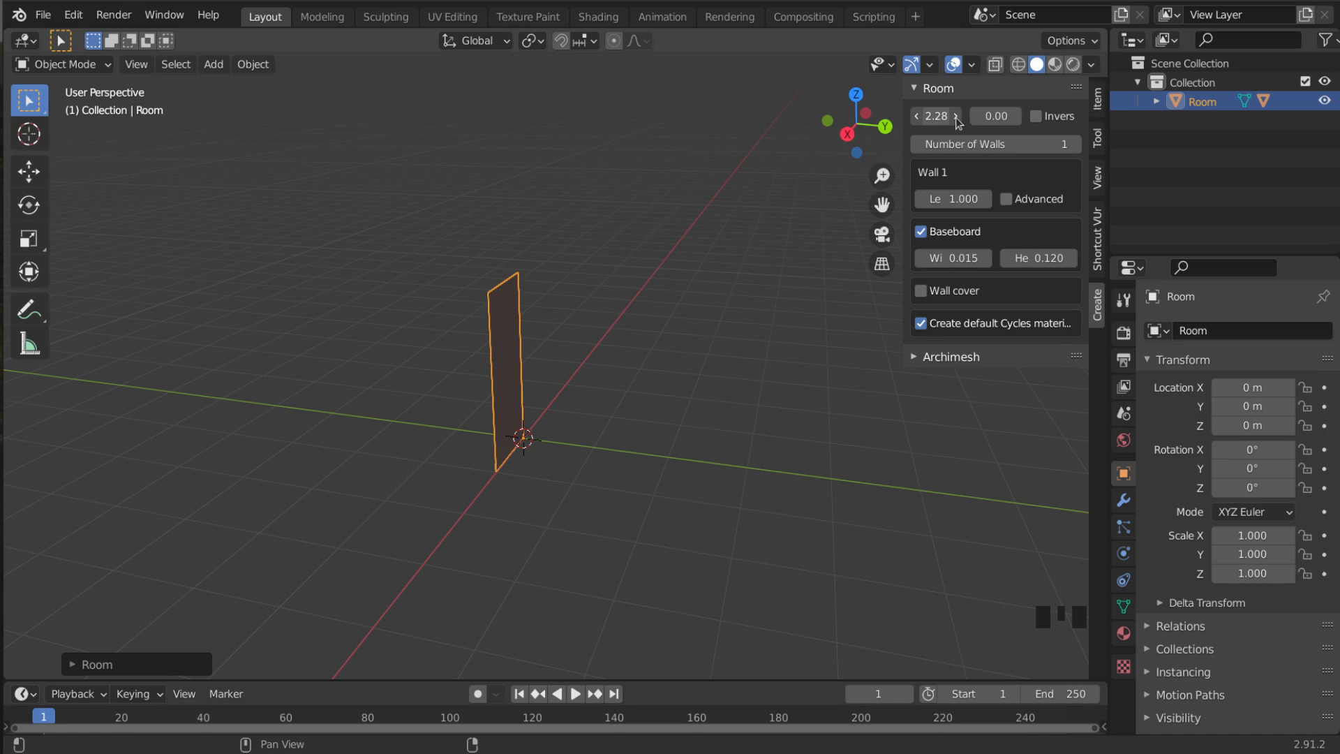
click(933, 115)
text(2)
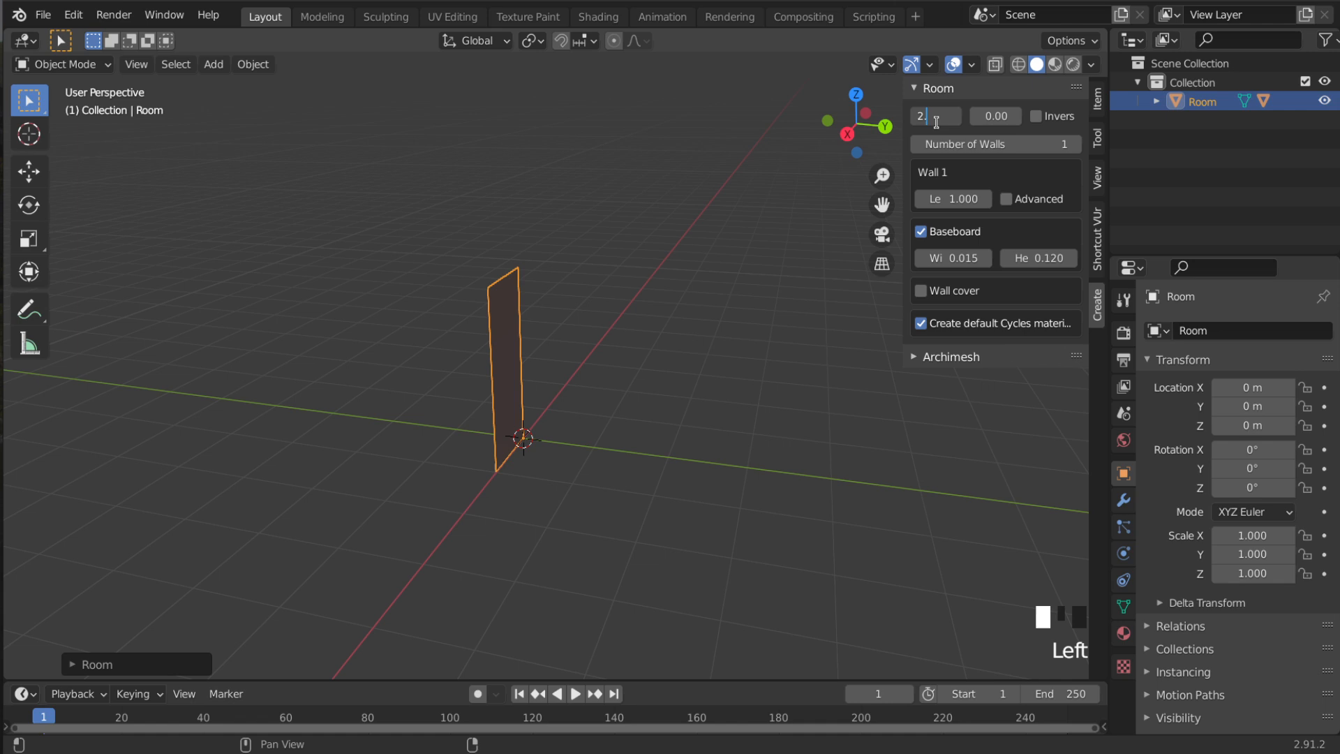
text(40)
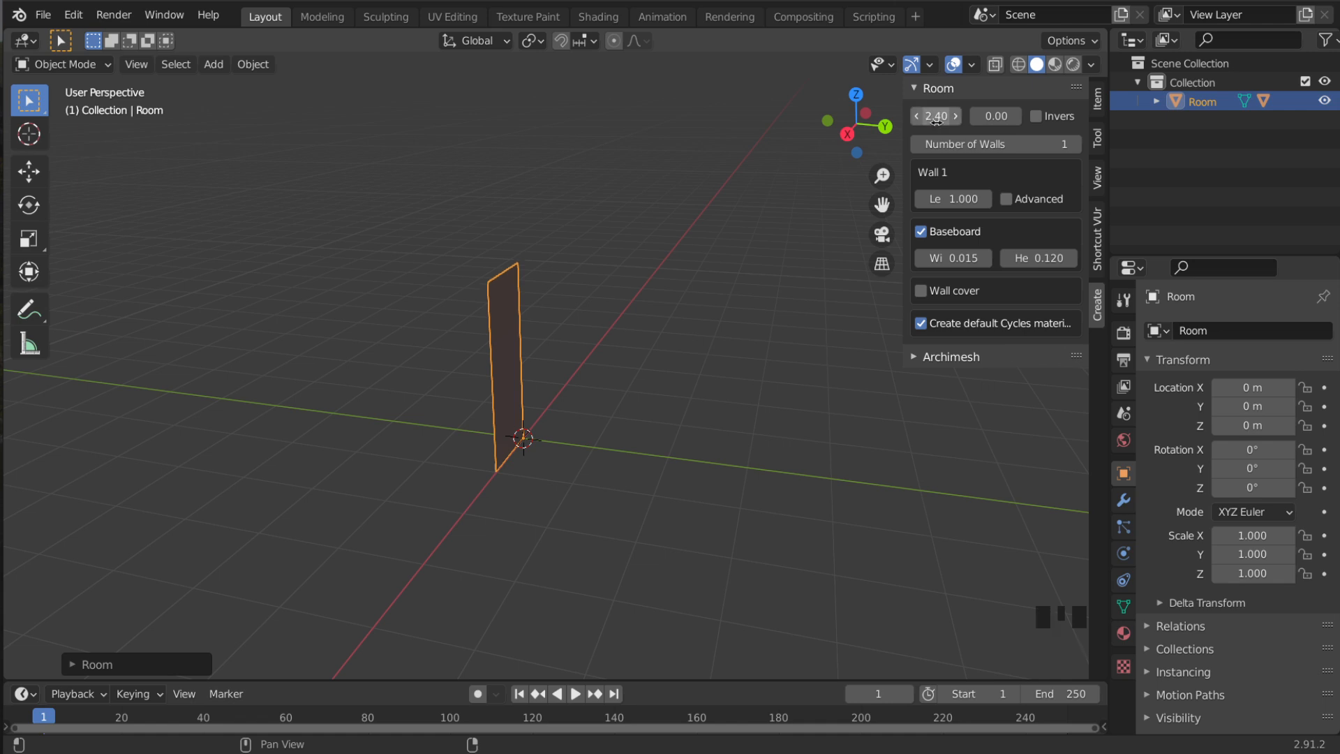
mouse_move(993, 115)
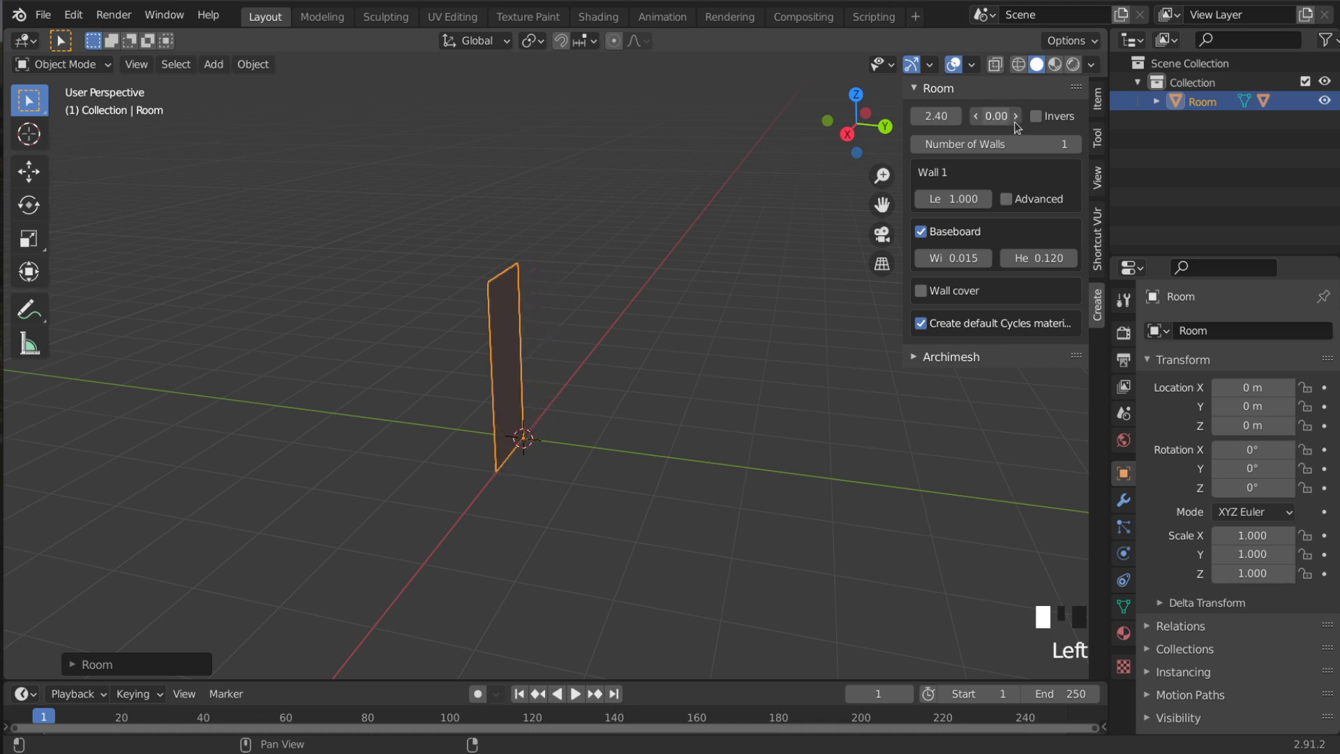
Set the wall thickness to 0.10 instead of 0.24
drag(996, 115, 1025, 115)
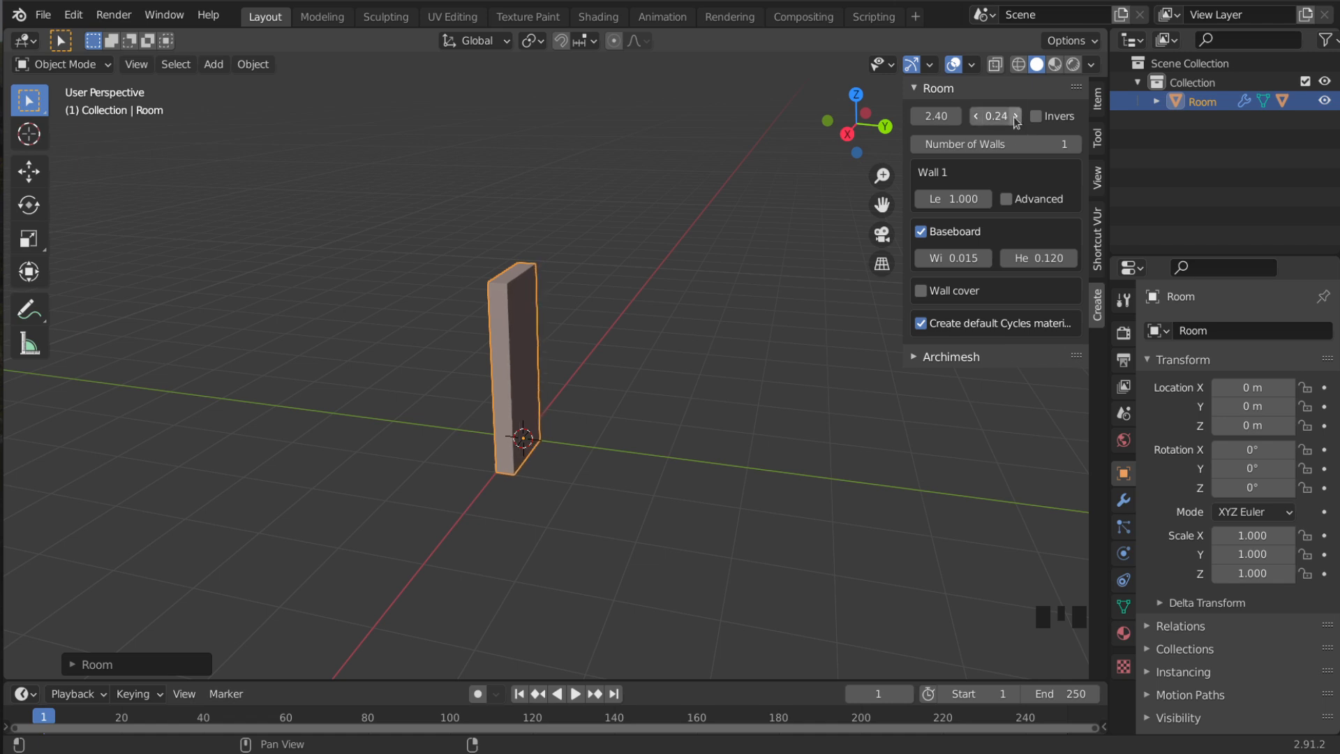
click(993, 115)
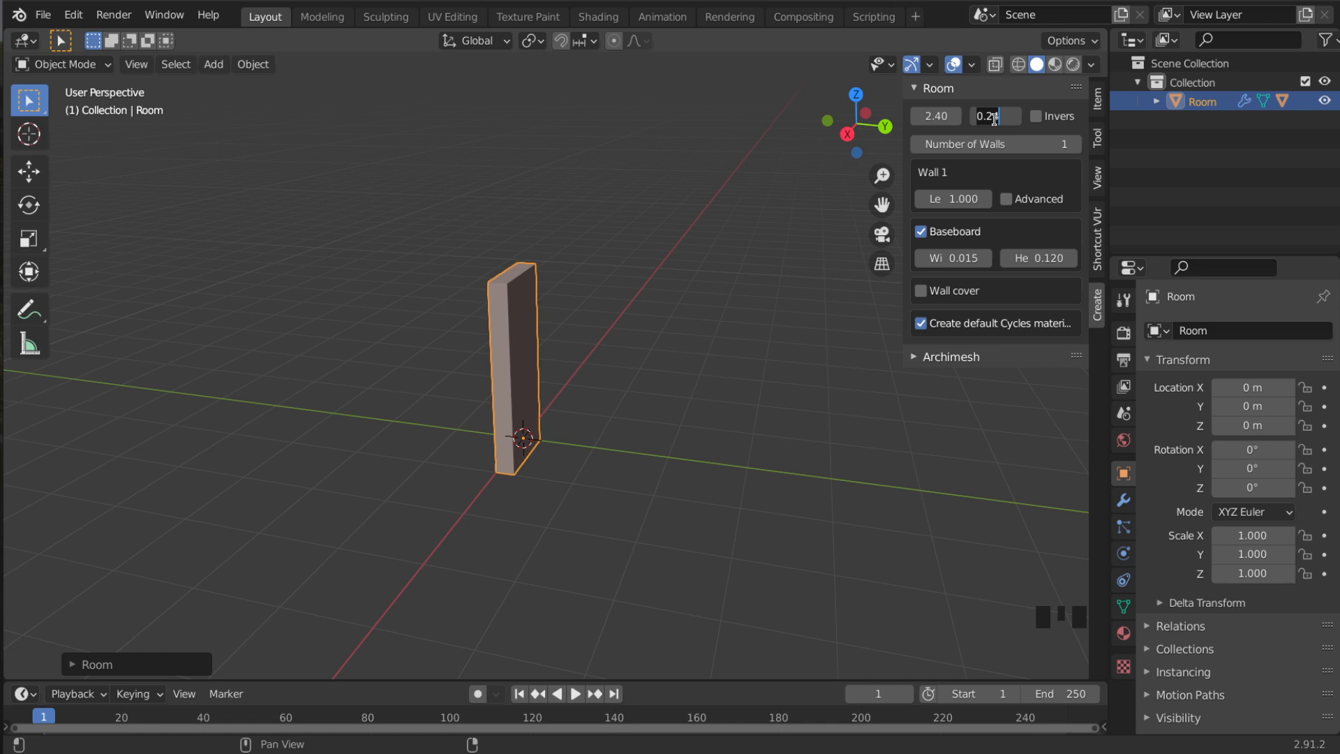
text(0.10)
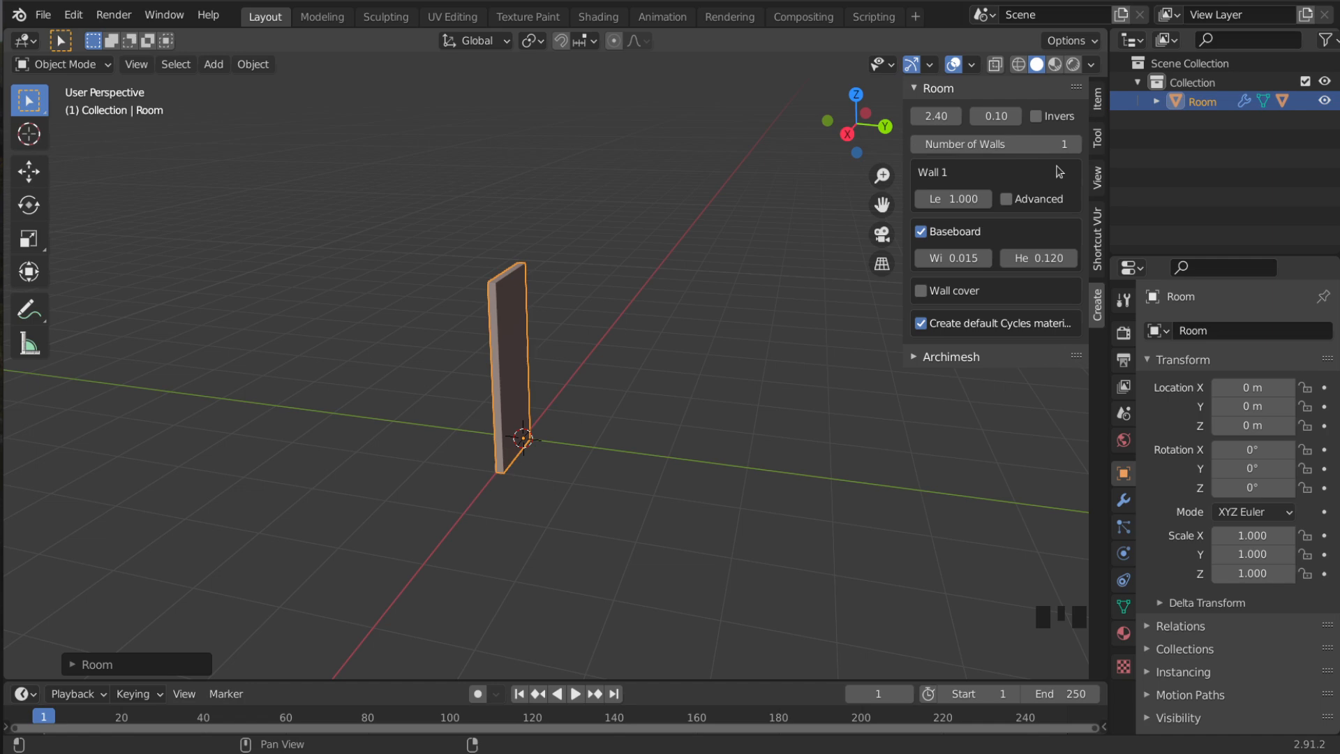
Raise Number of Walls to 2 and set Wall 1 length 3, Wall 2 length -3
click(1065, 143)
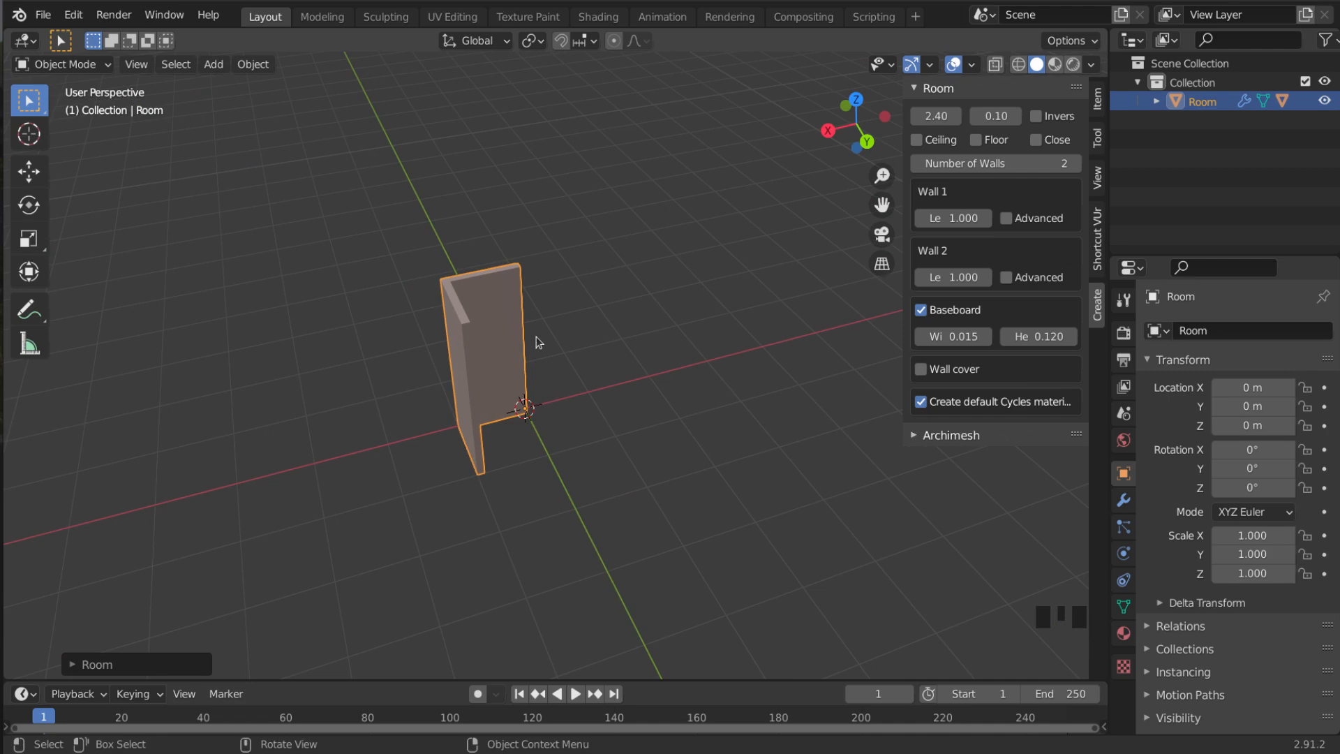
mouse_move(558, 331)
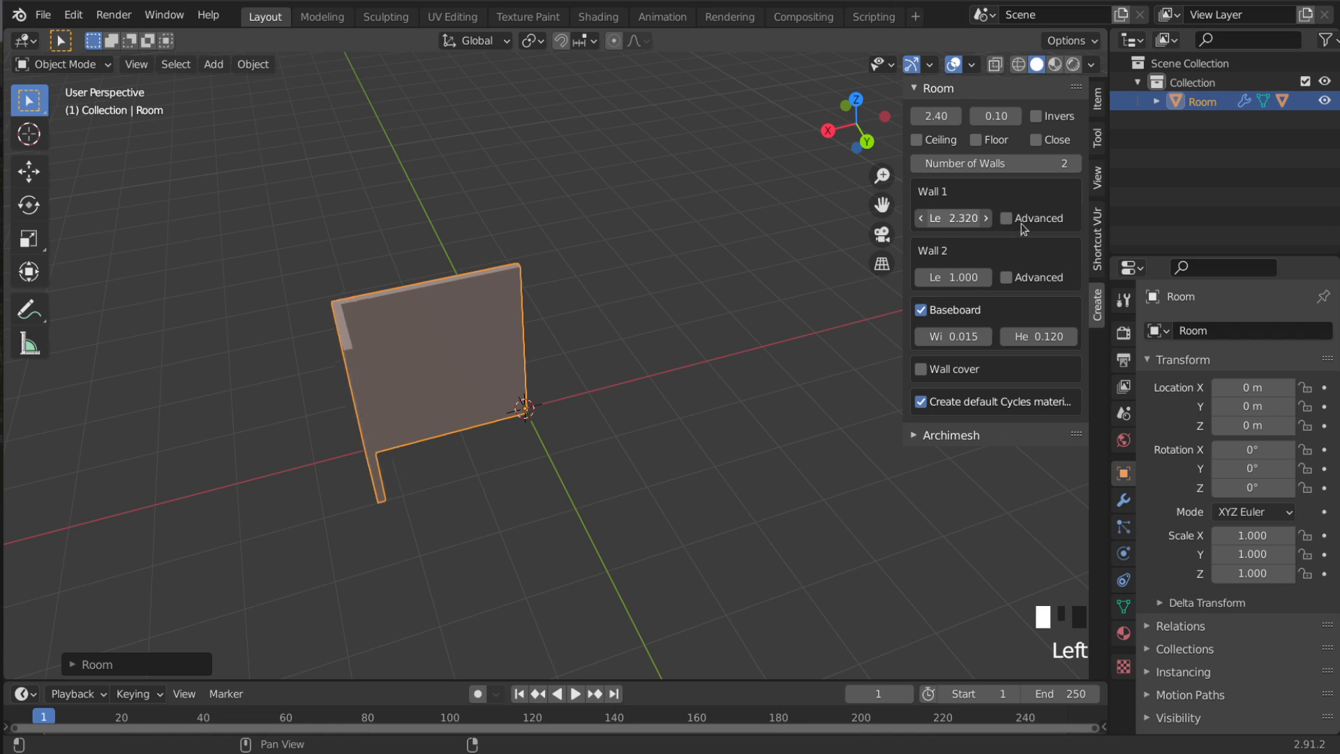
click(951, 218)
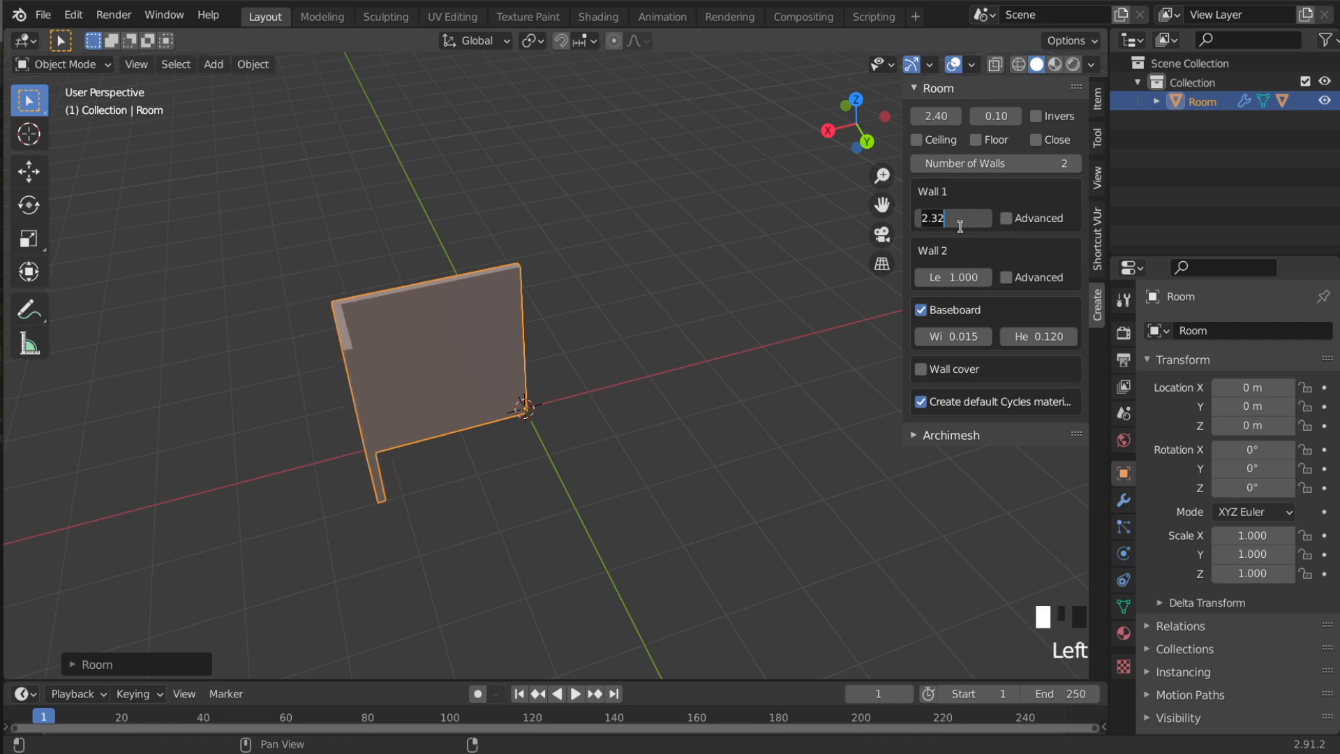
text(3.000)
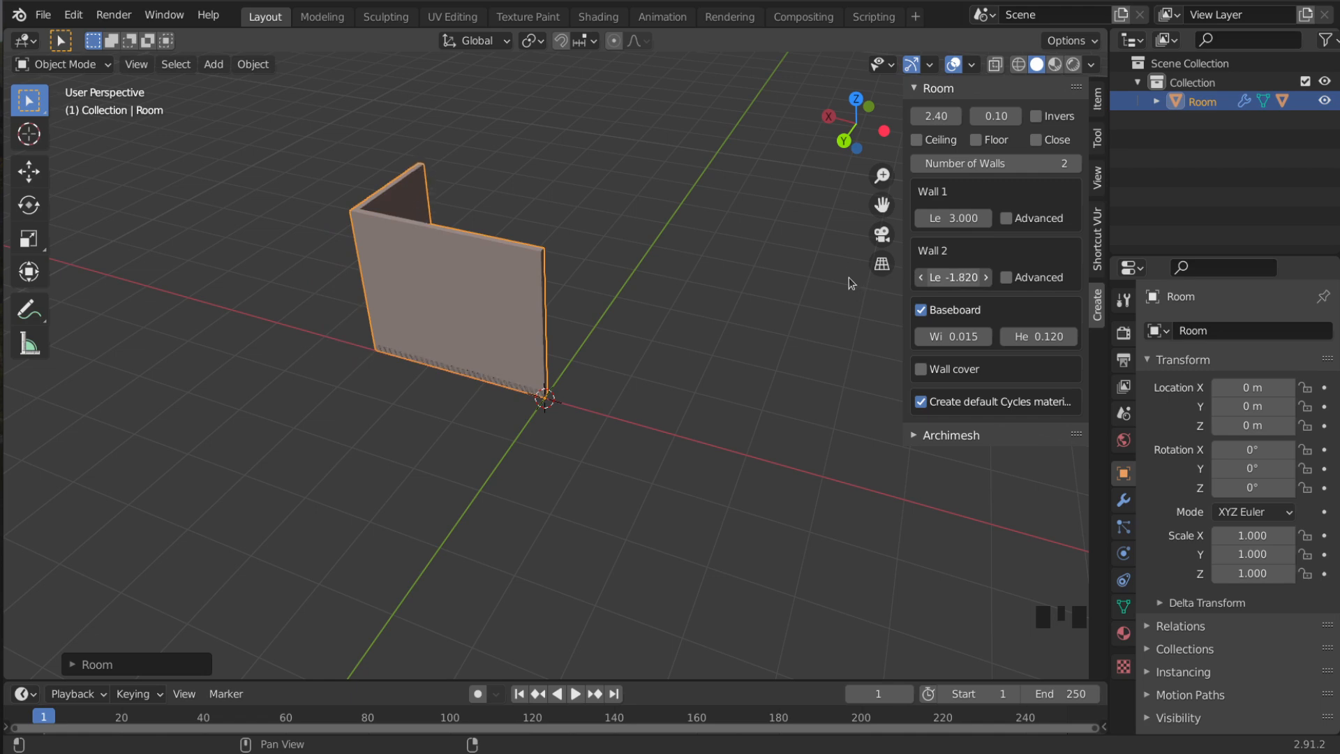
click(951, 277)
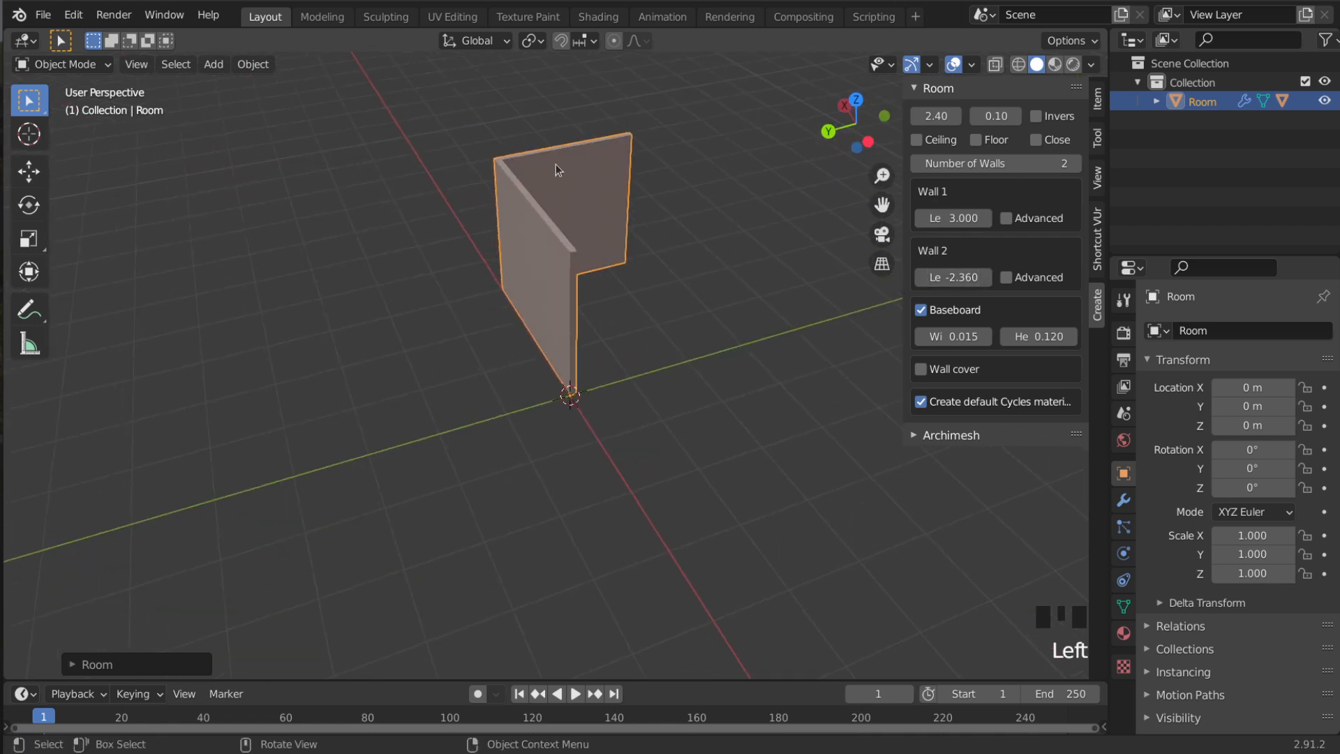
mouse_move(641, 277)
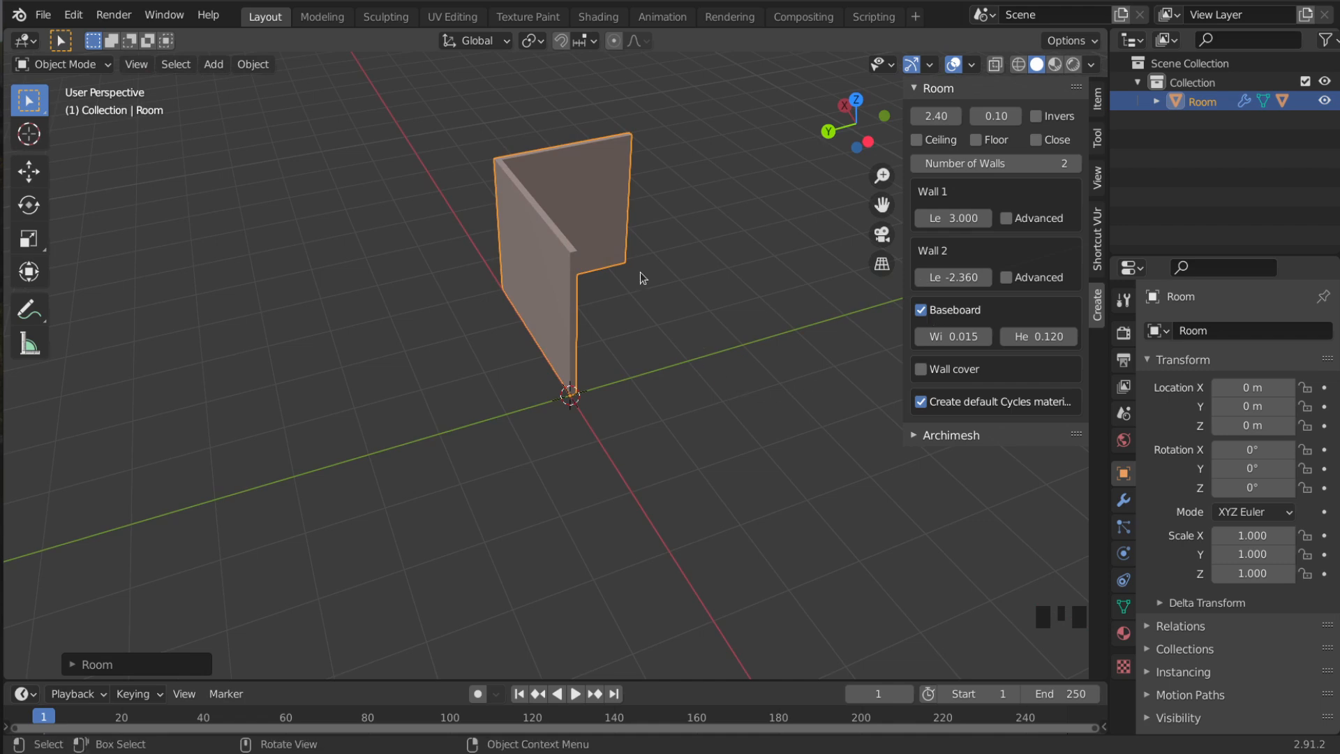
mouse_move(548, 180)
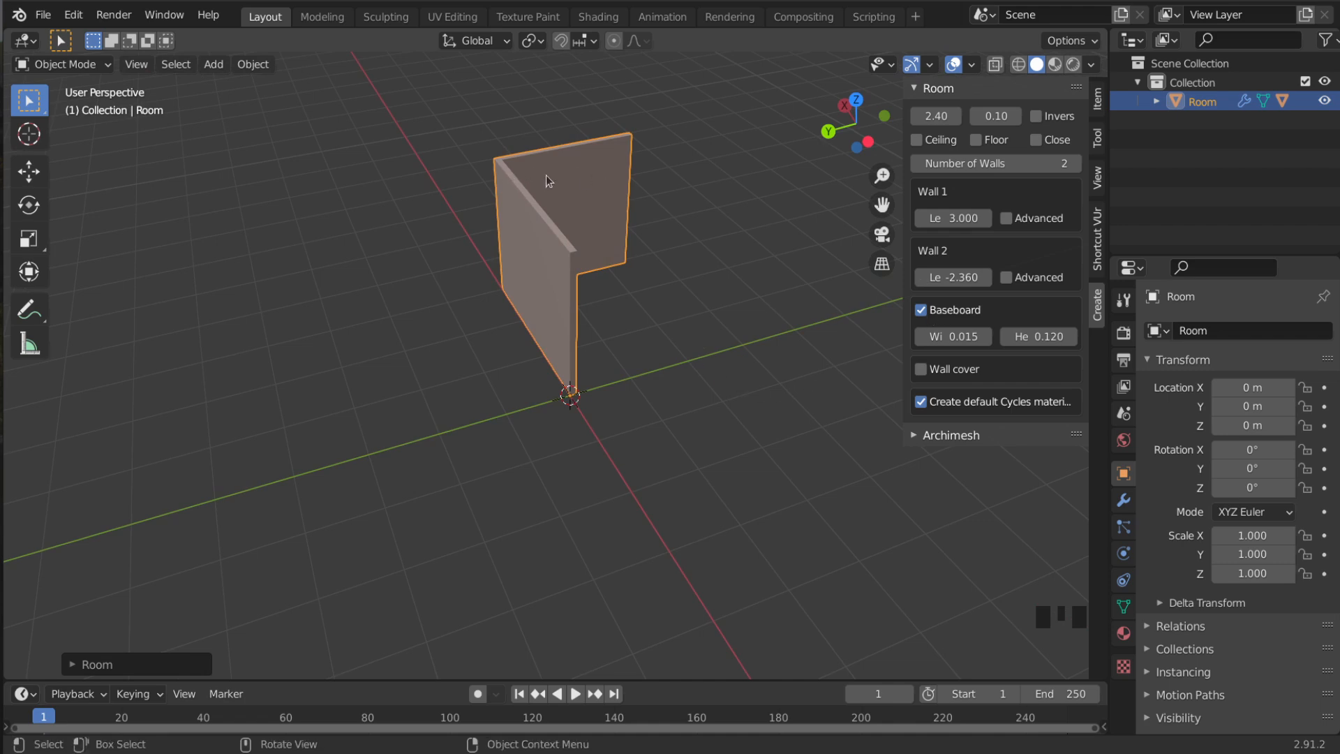
mouse_move(515, 179)
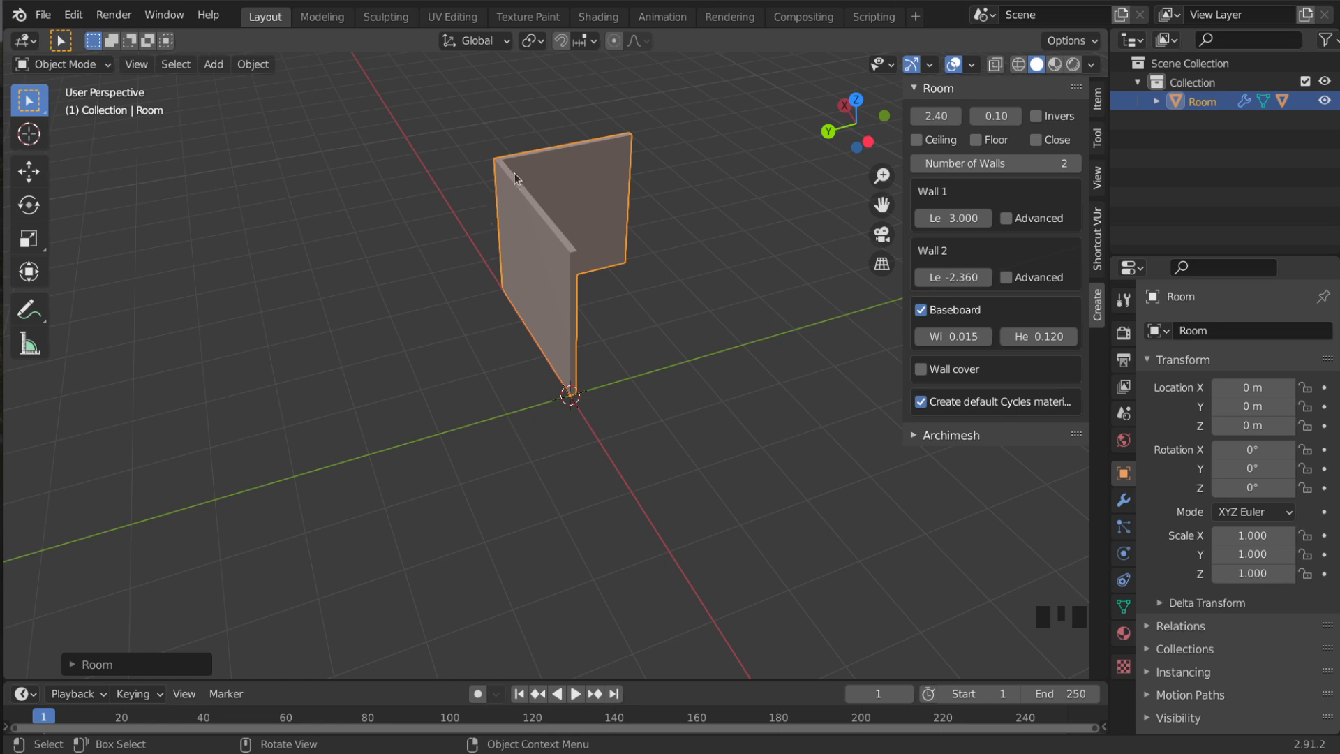
mouse_move(788, 284)
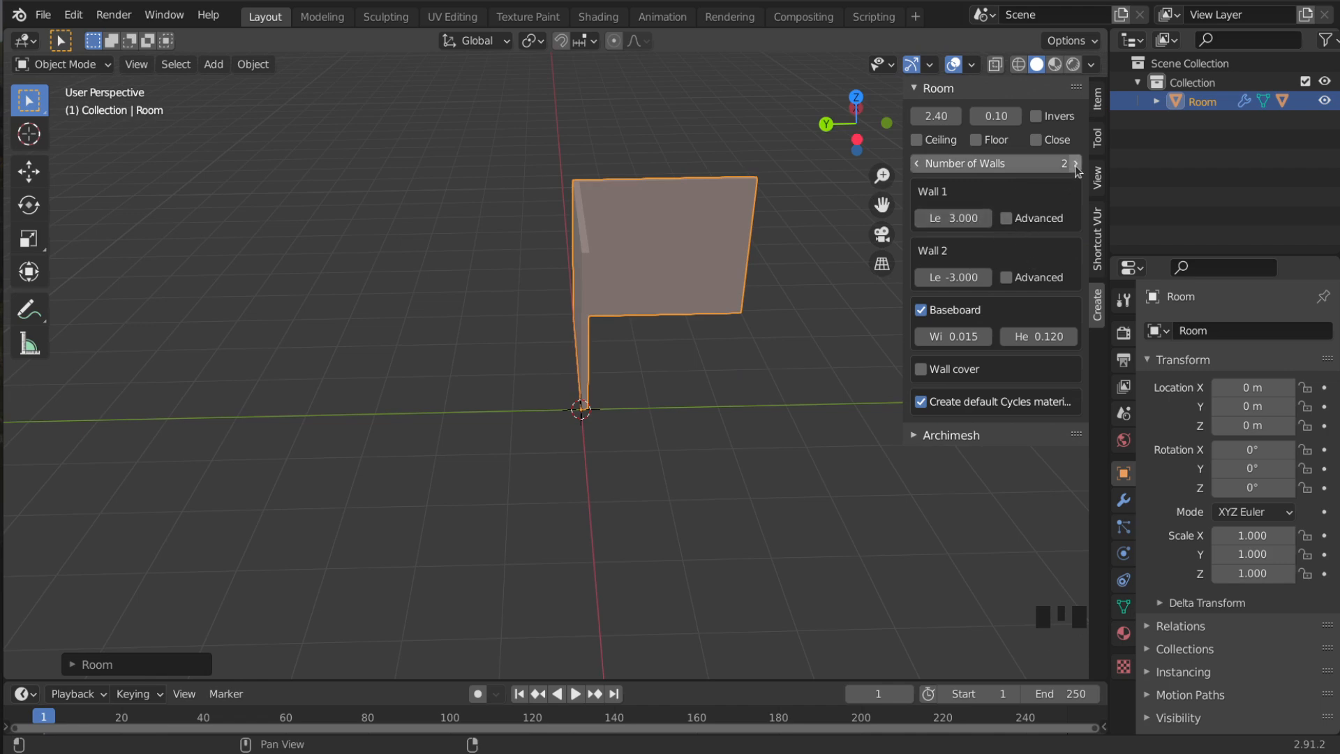
Add a third wall with length -3 so the room forms a U shape
click(1075, 163)
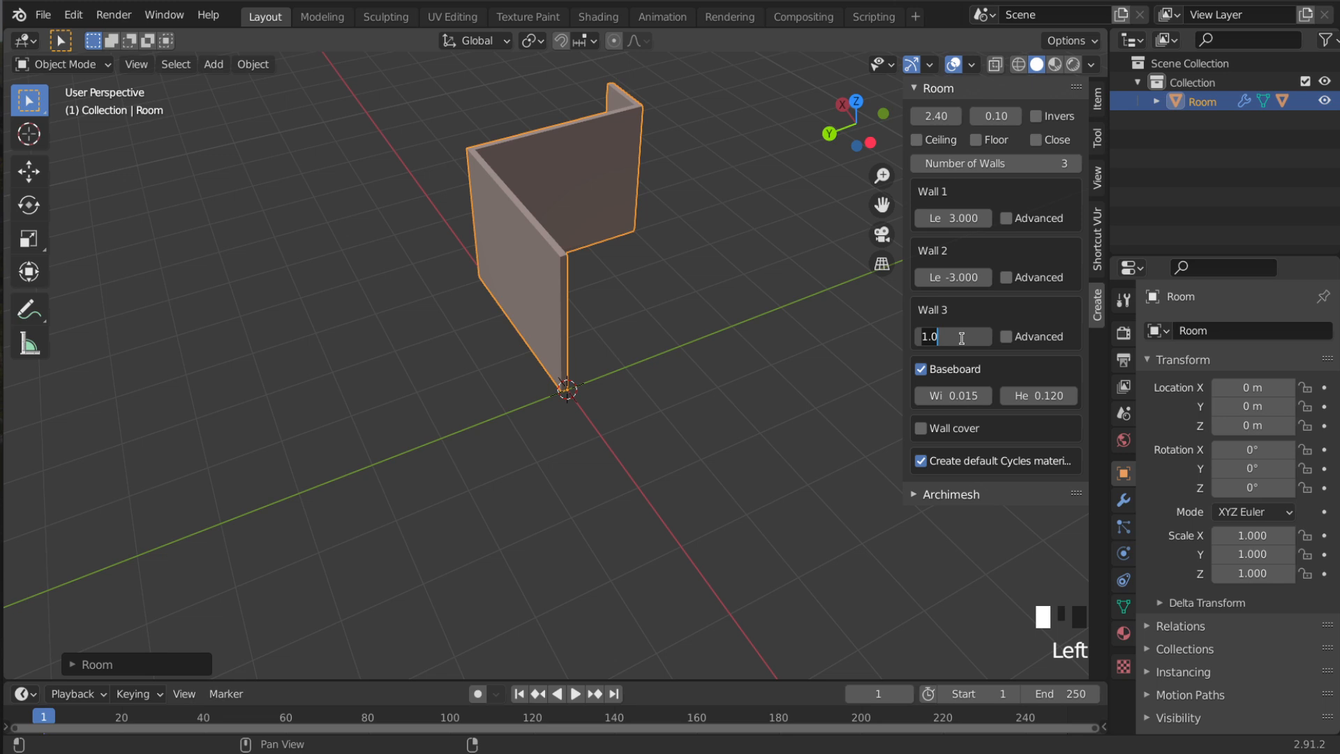
text(-3)
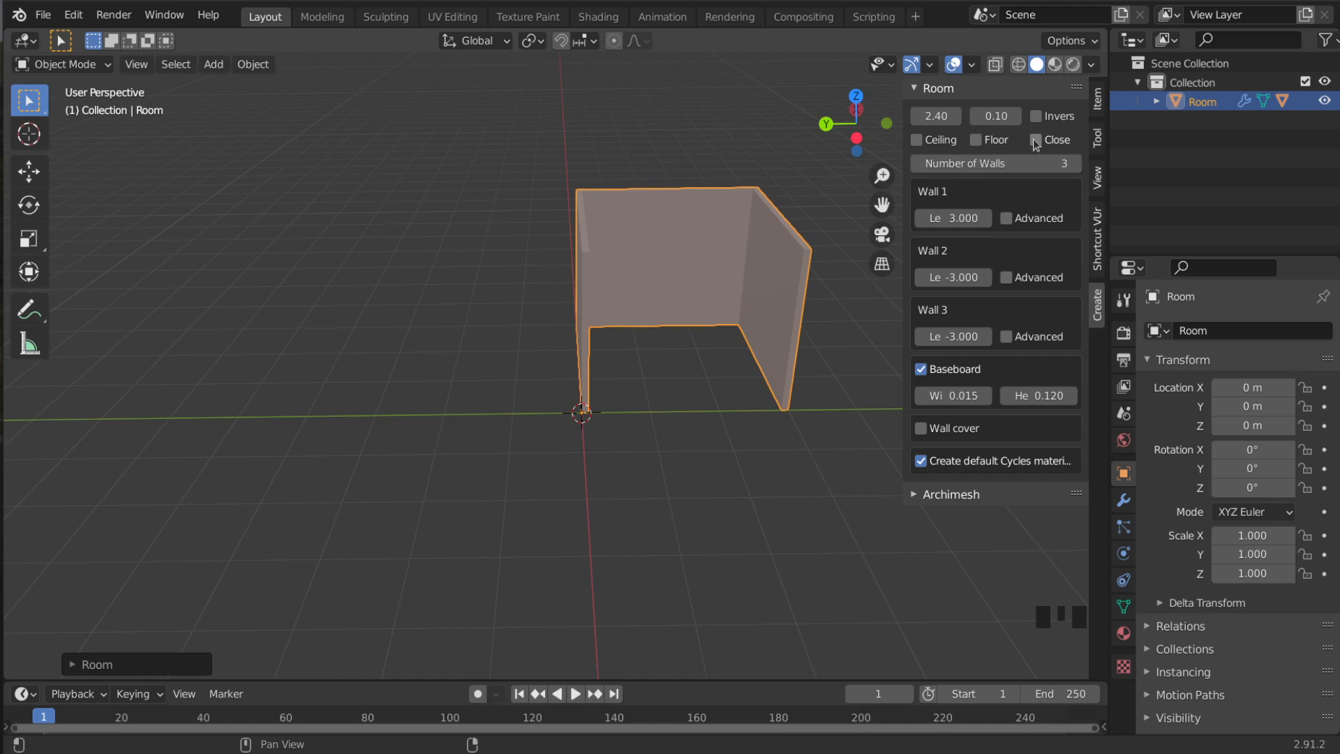
mouse_move(1036, 148)
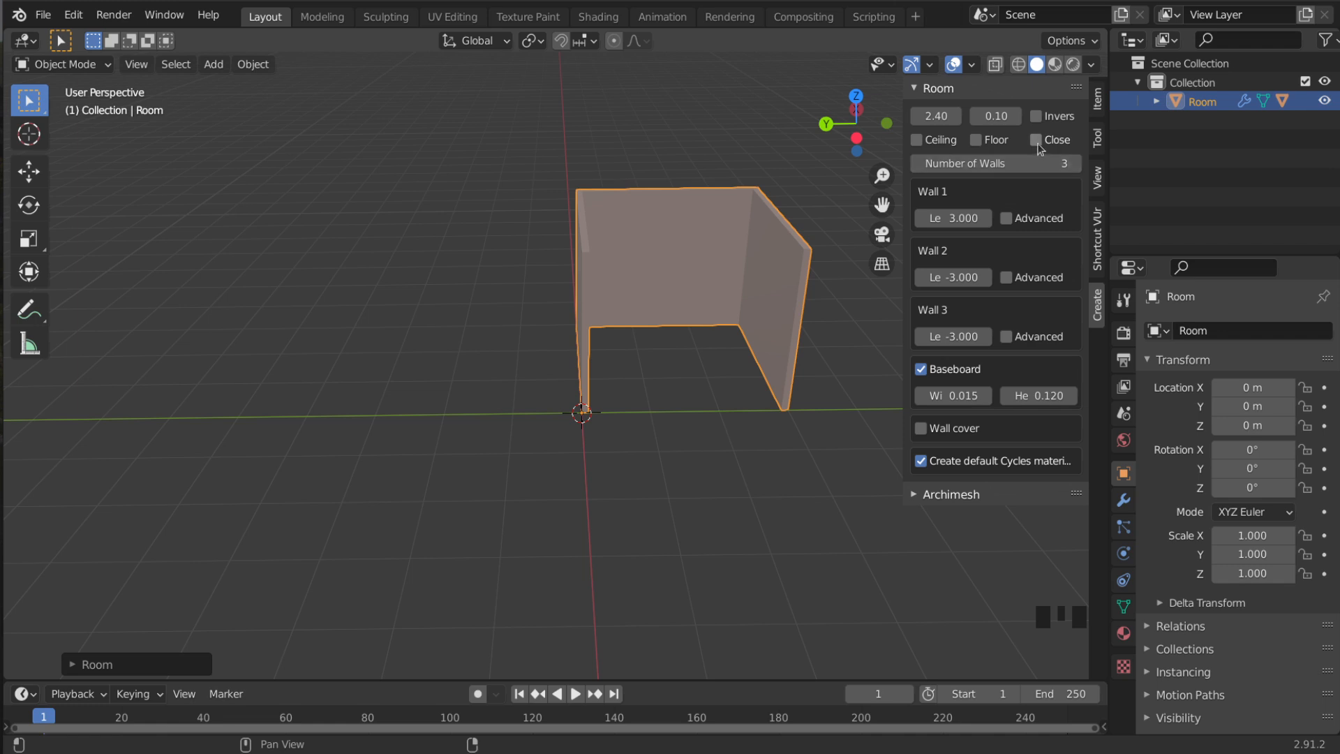
Add a fourth wall of length 3 closing the square room, then collapse the Room panel
click(1036, 140)
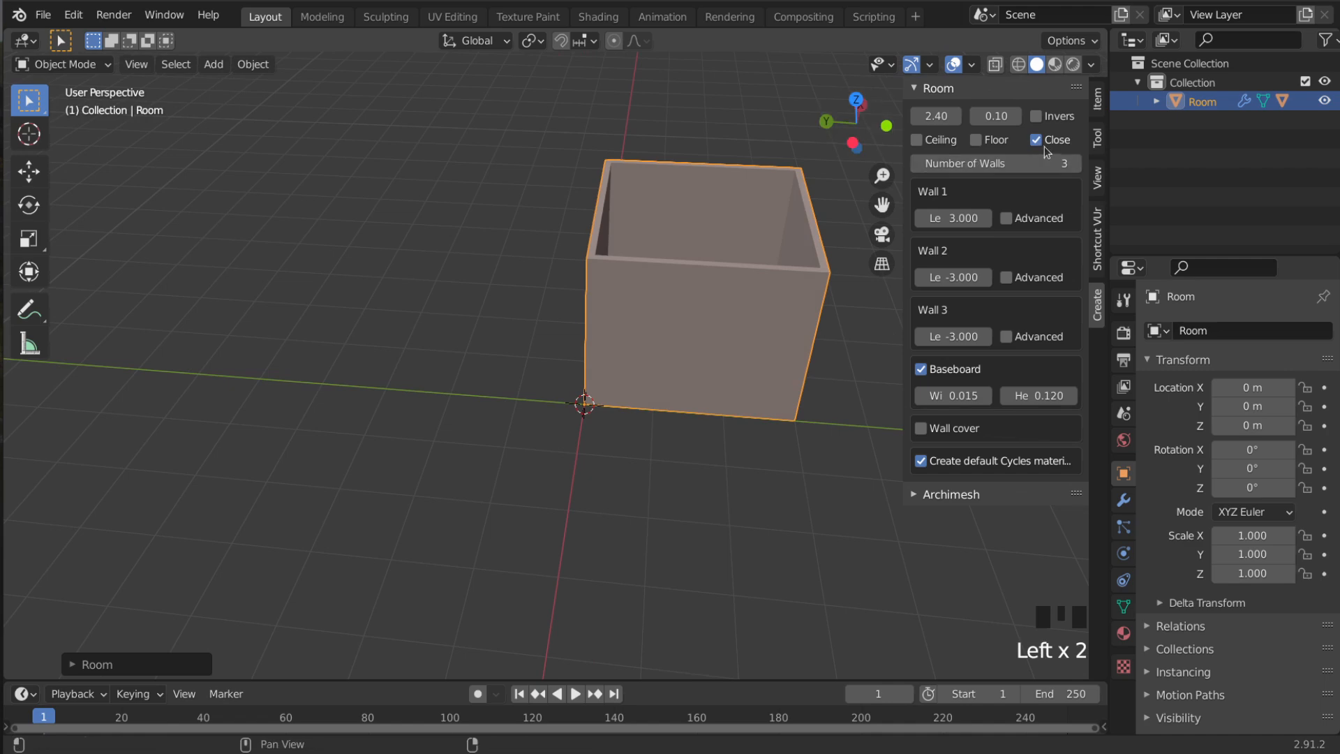
click(1035, 140)
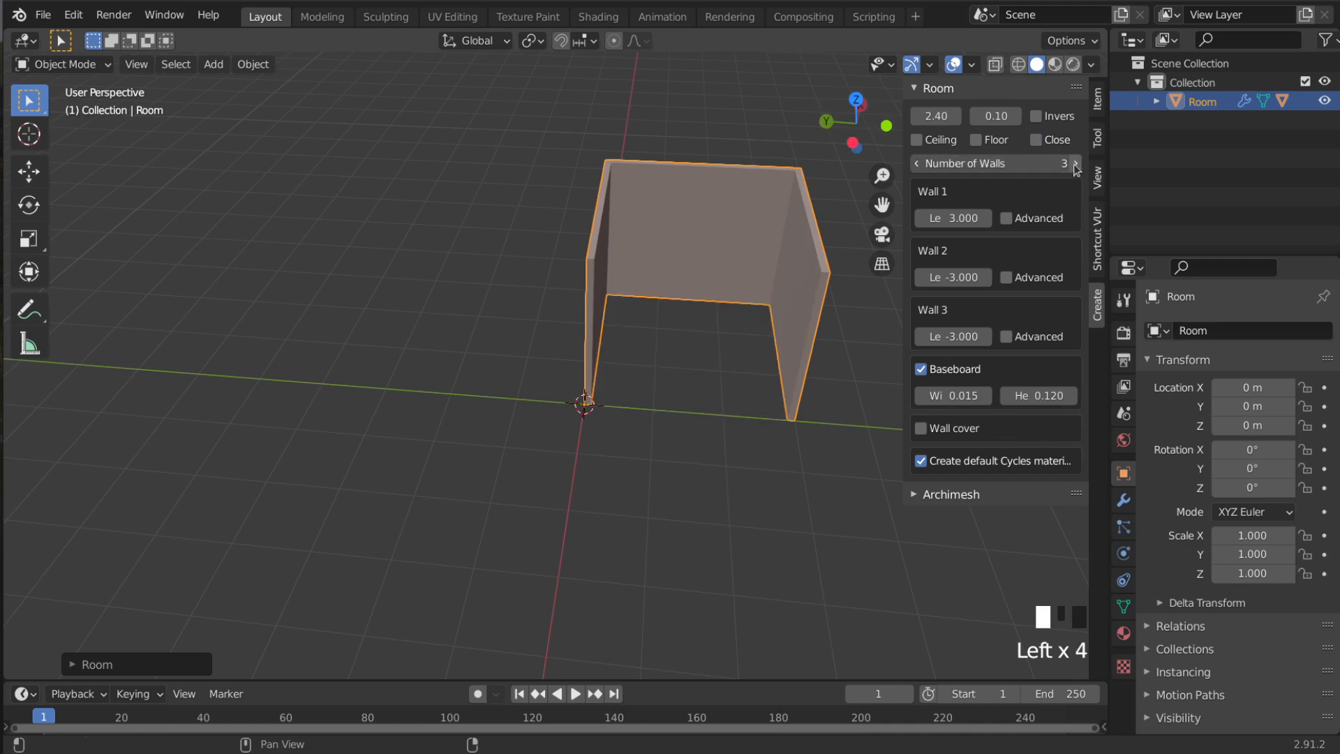
click(1073, 163)
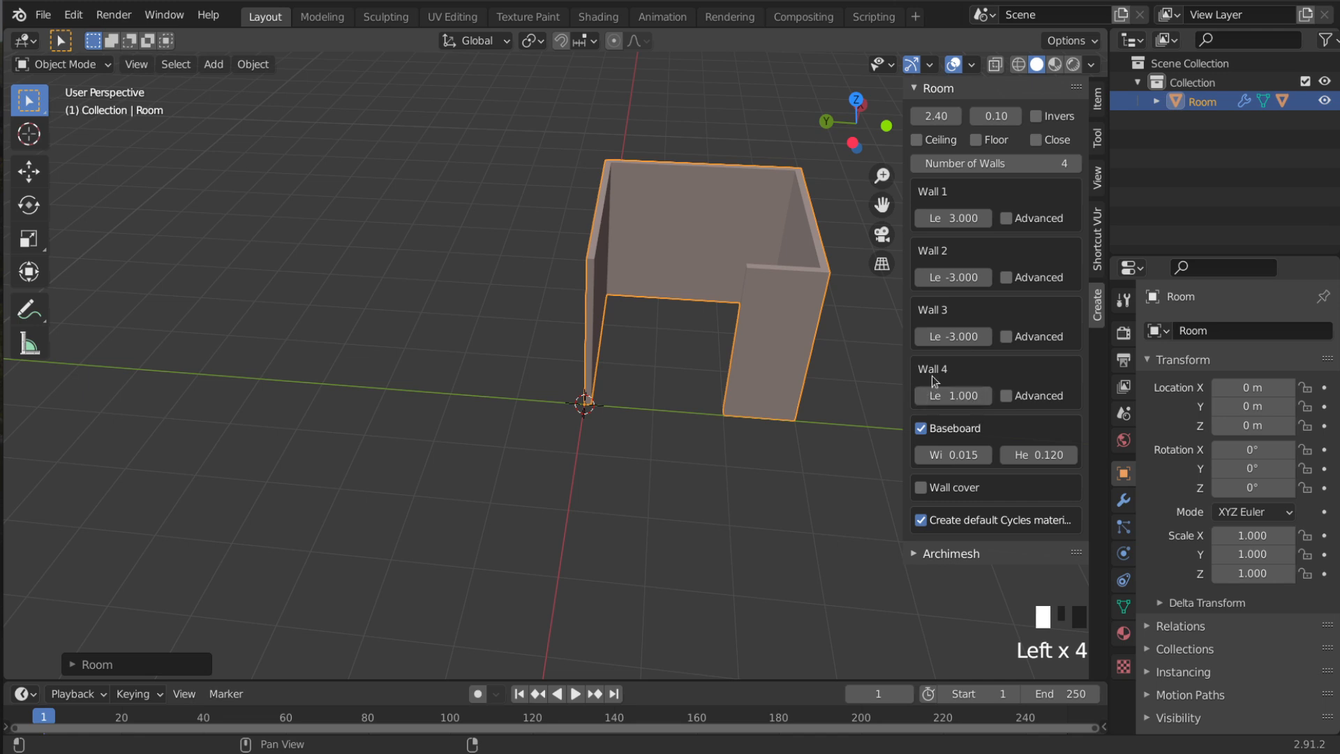
click(951, 395)
text(3)
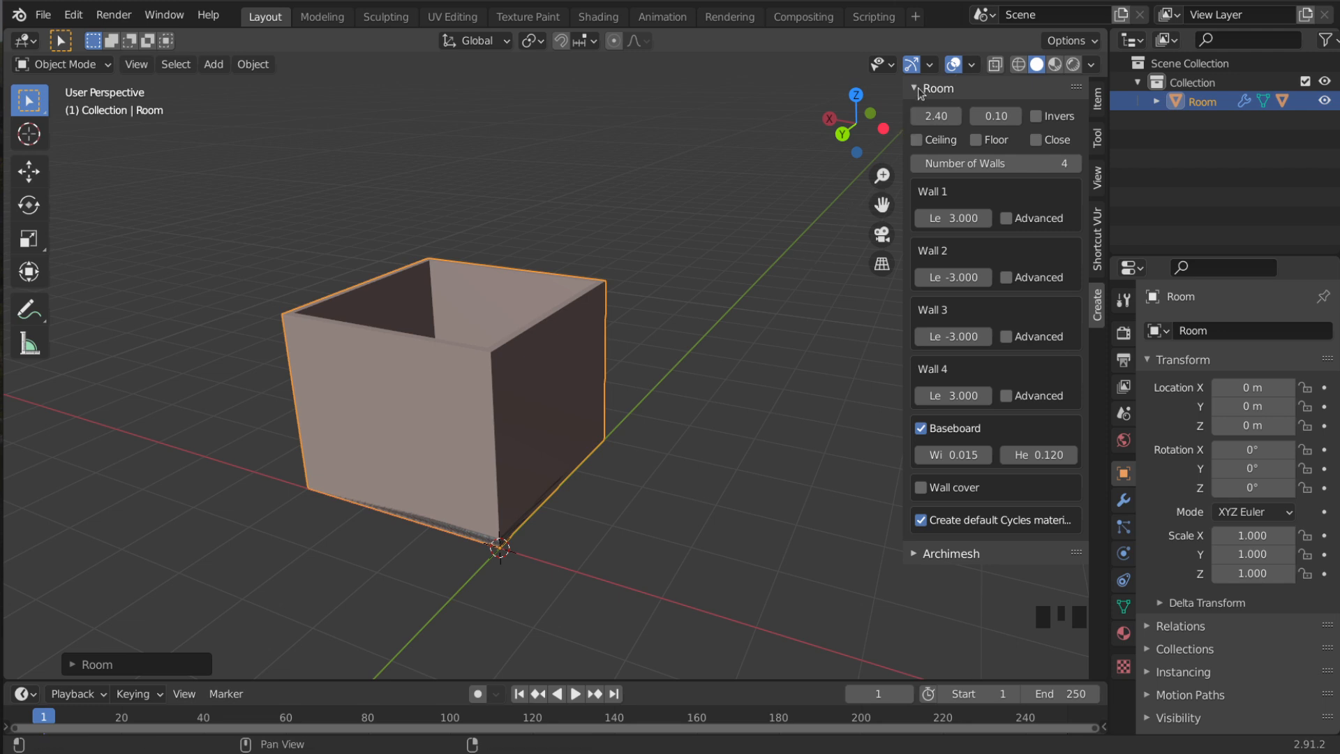
click(914, 88)
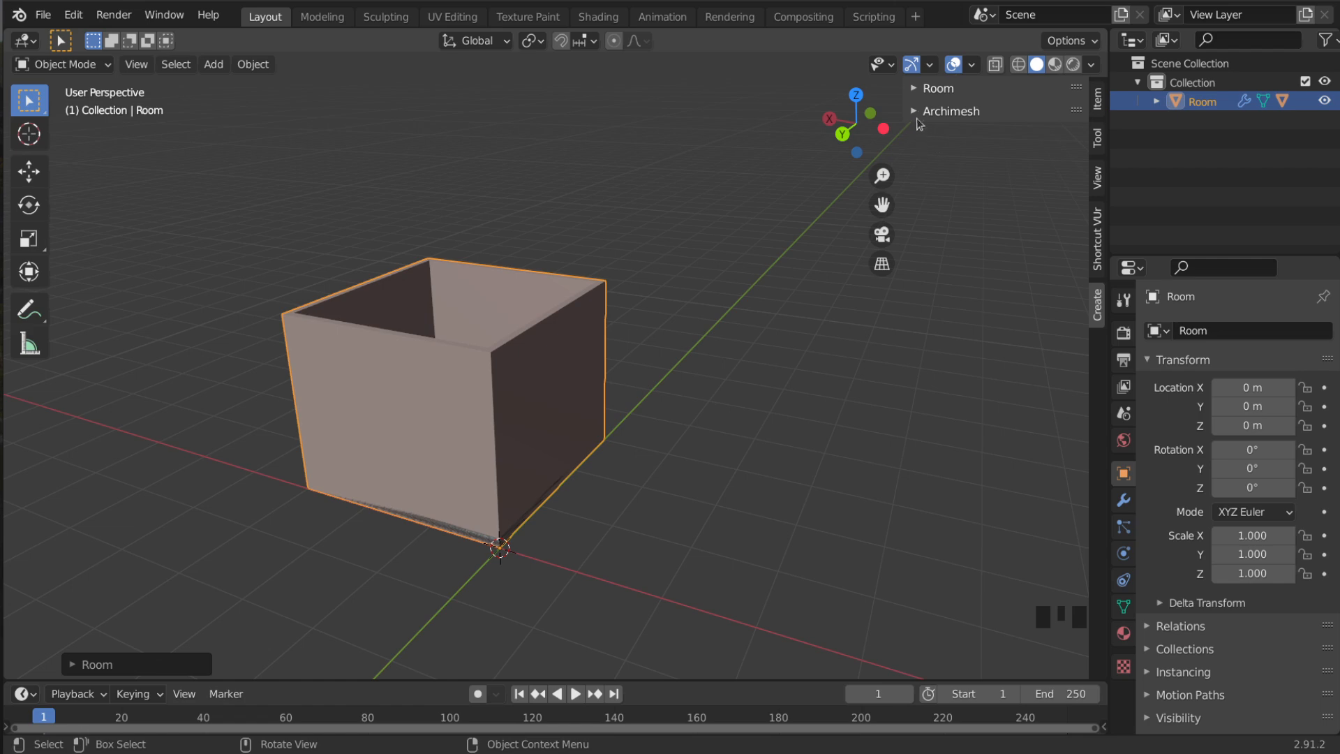
Add an Archimesh Door and select its Door_Group with baseboard, hole and frame parts
click(915, 110)
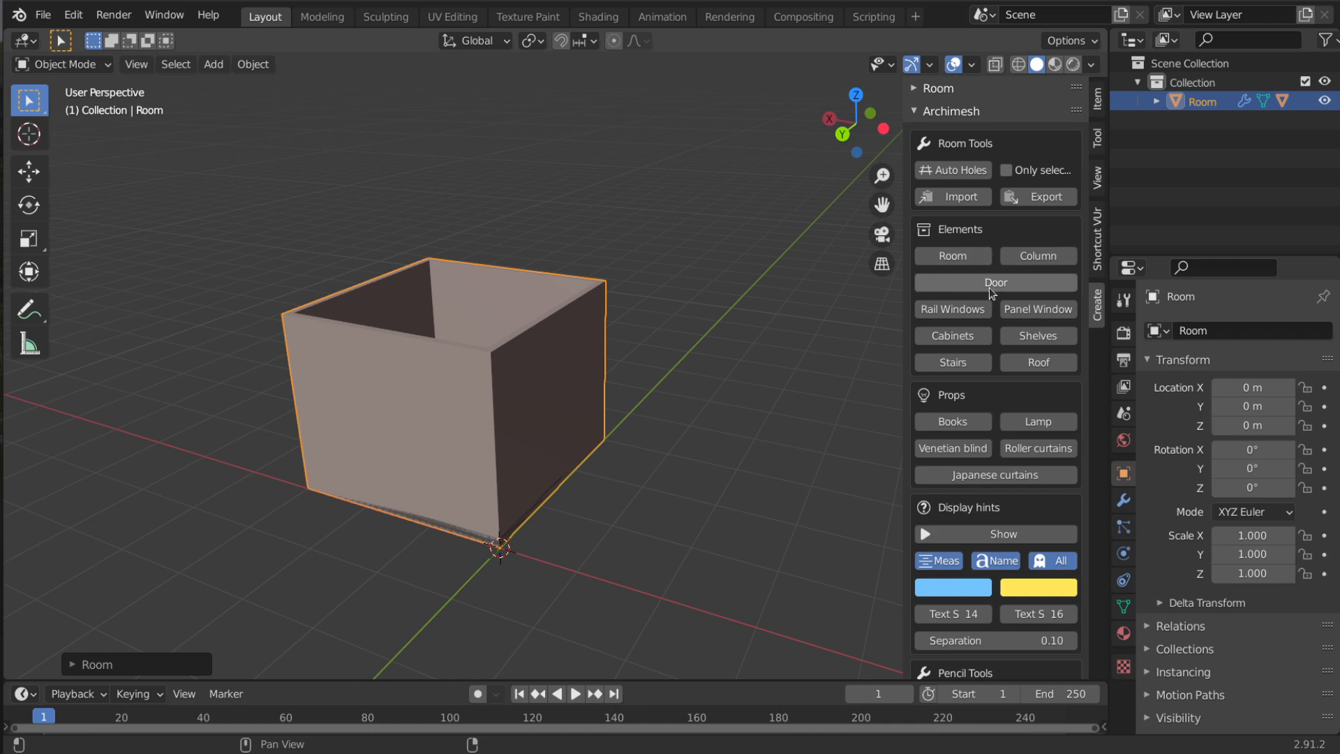
click(993, 282)
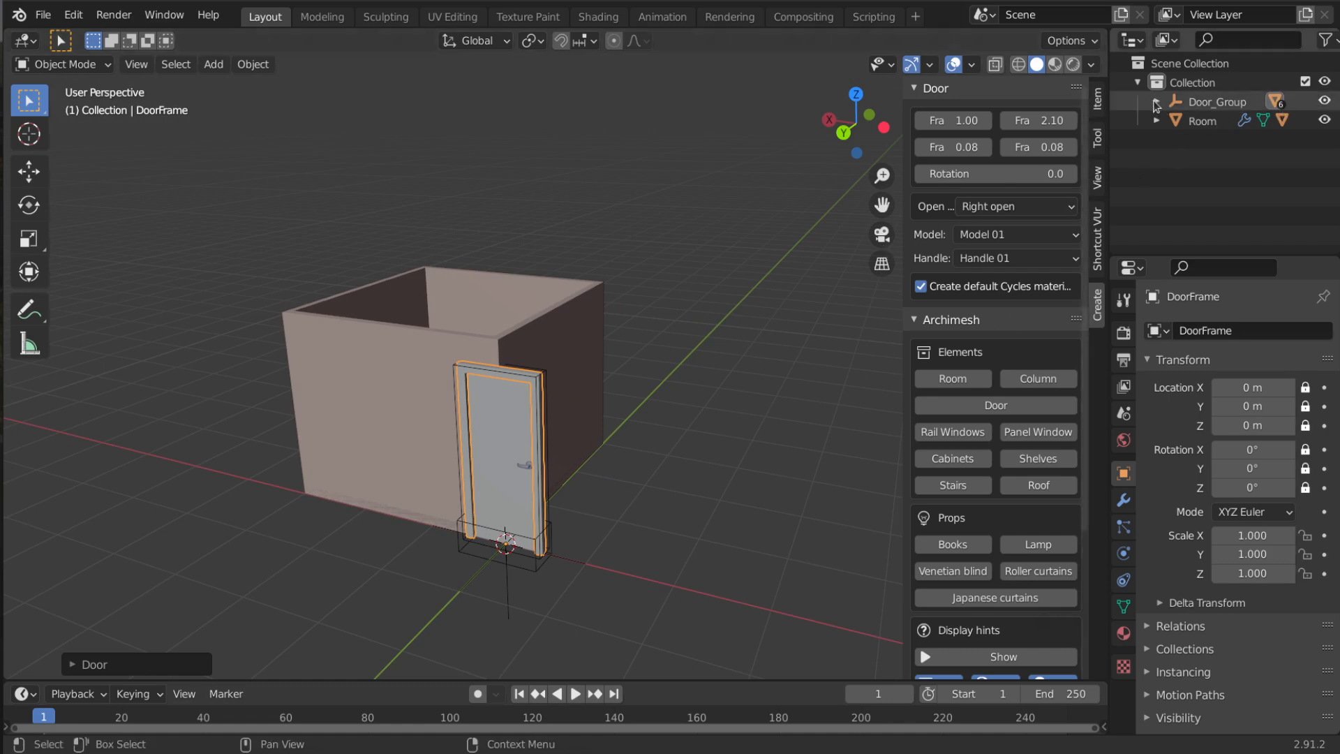
click(1156, 102)
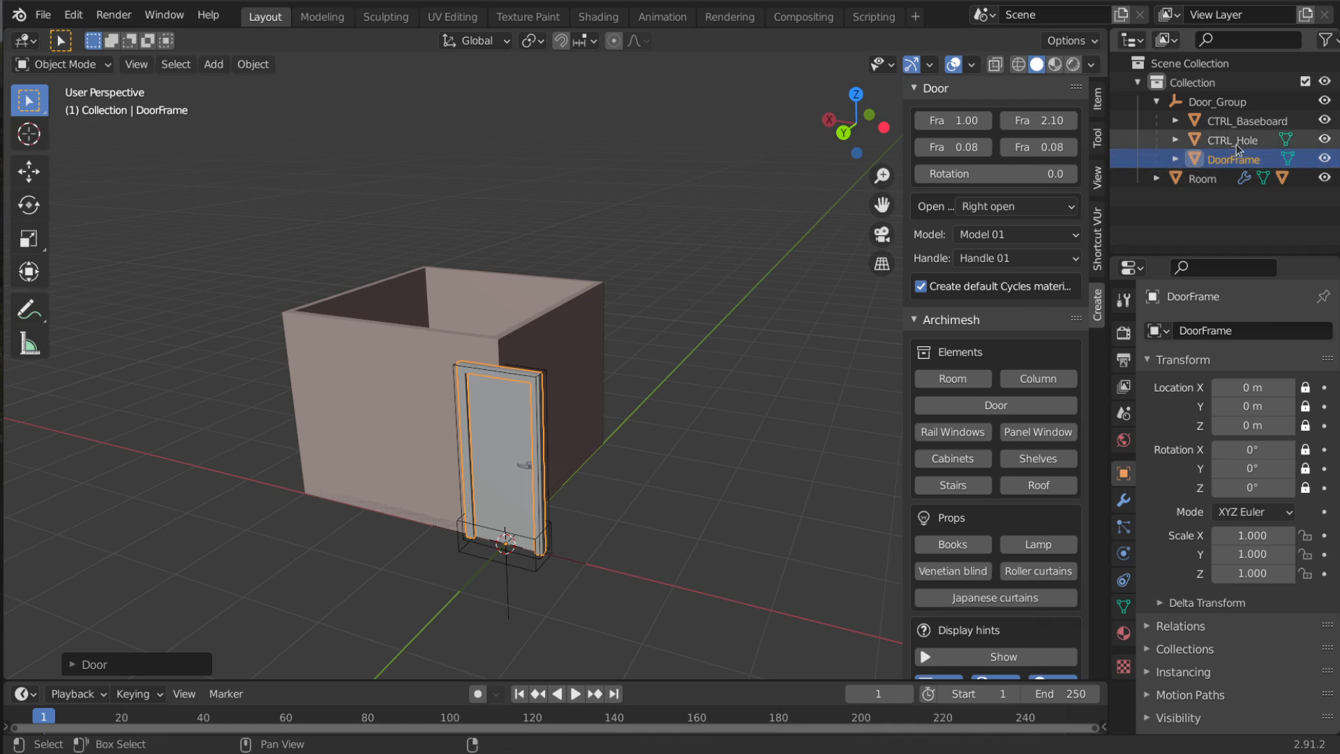
click(1230, 139)
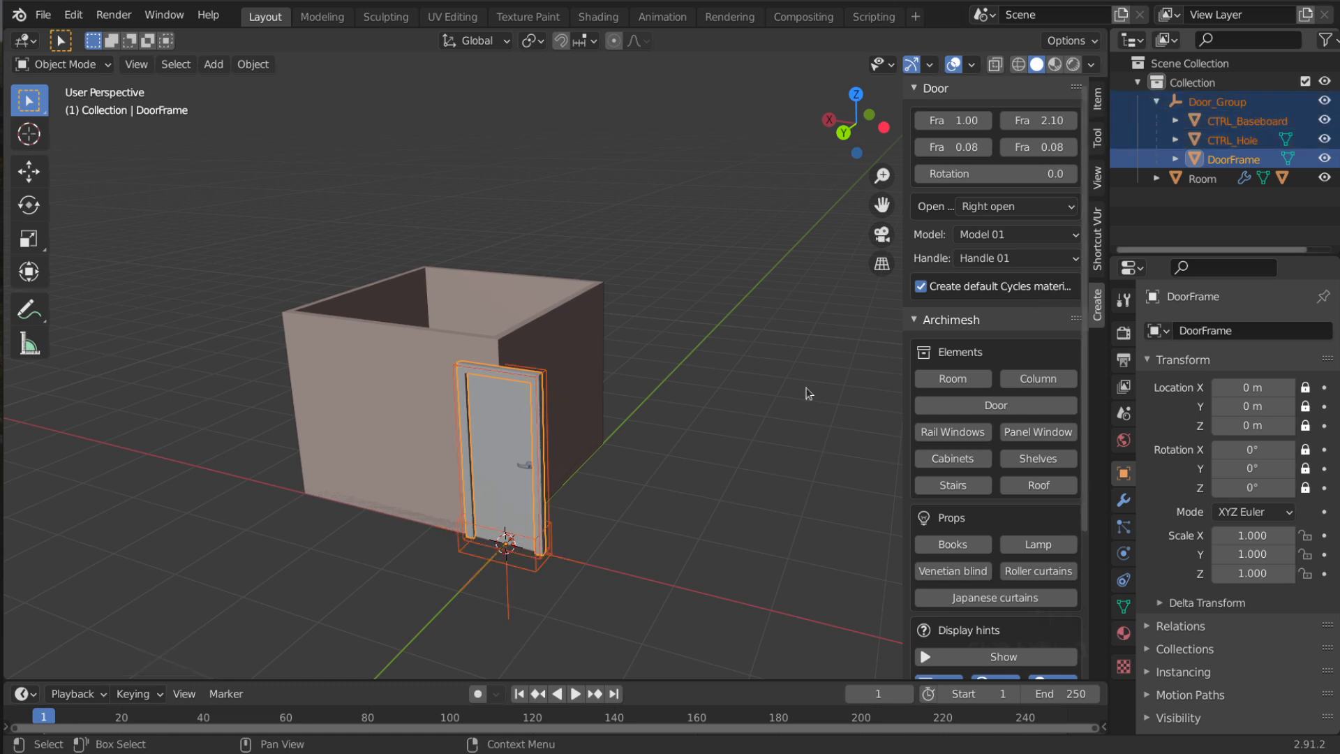
mouse_move(674, 415)
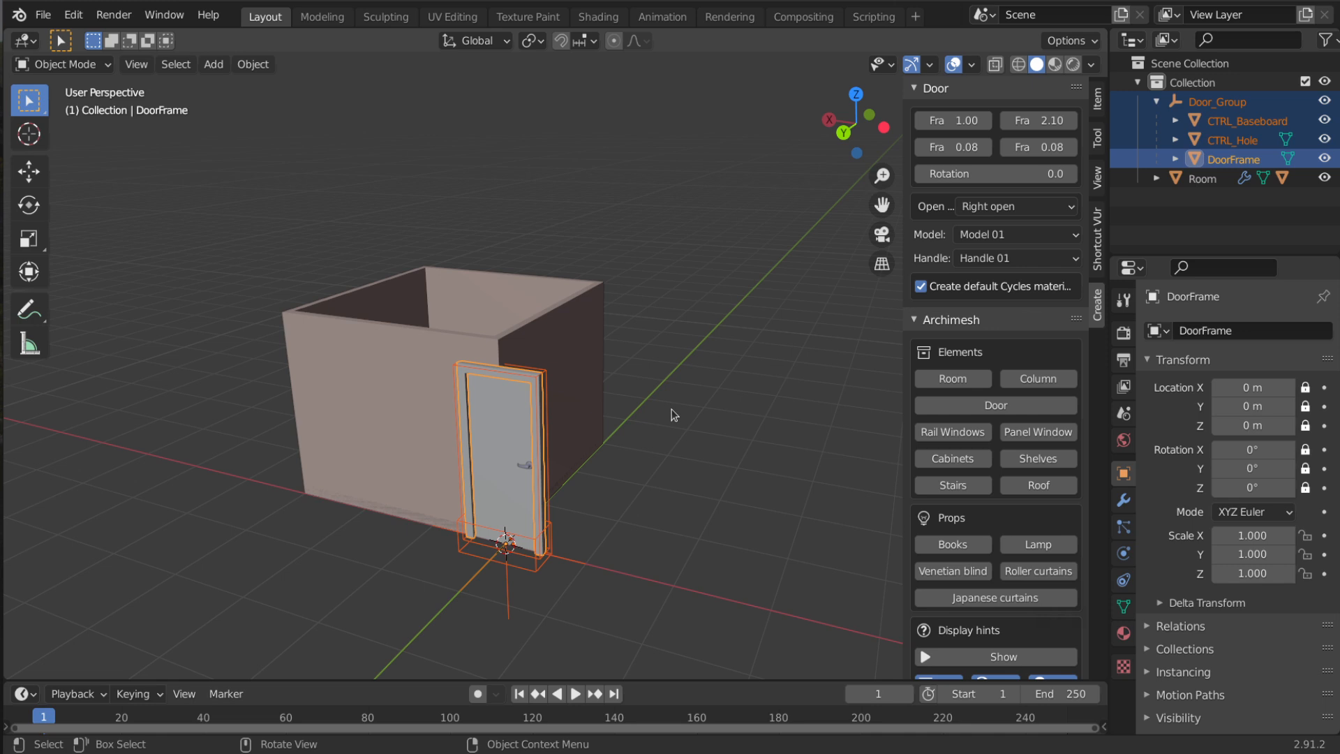
Grab the door assembly and slide it along X into the room's front wall
key(g)
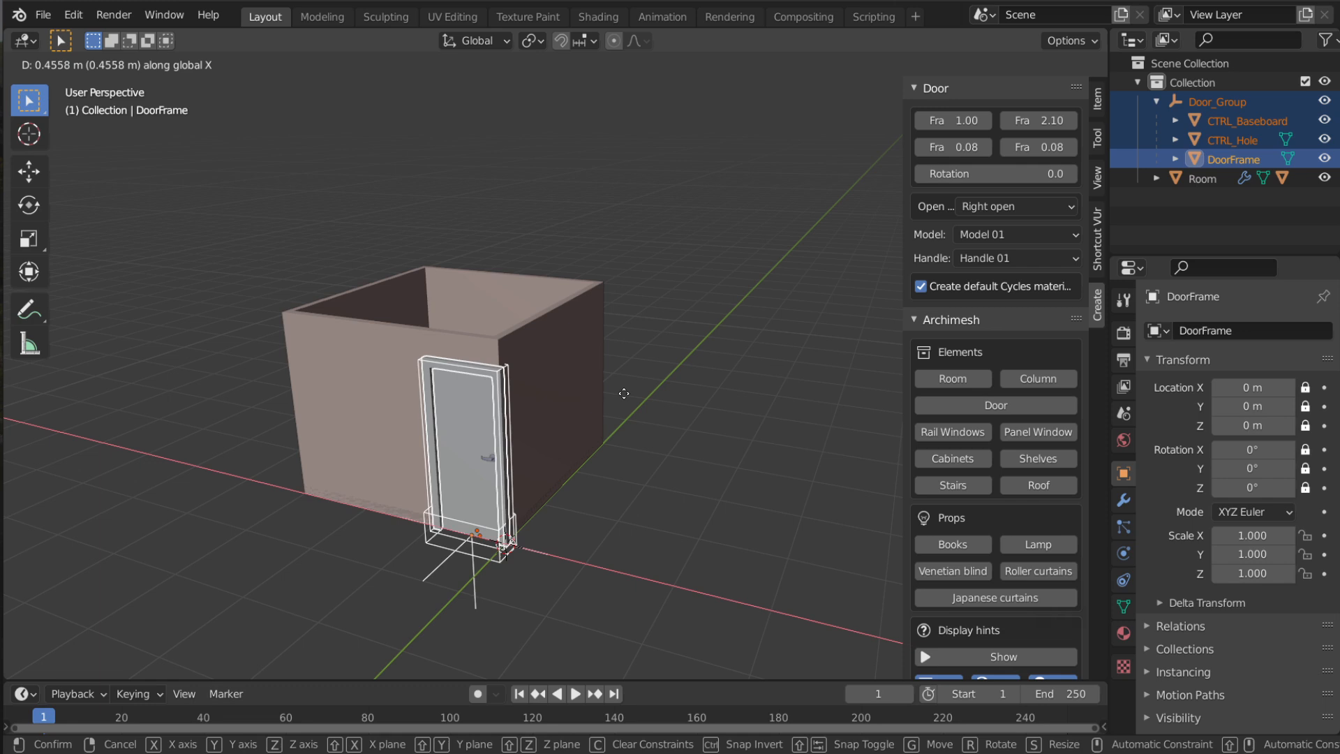
drag(624, 393, 590, 418)
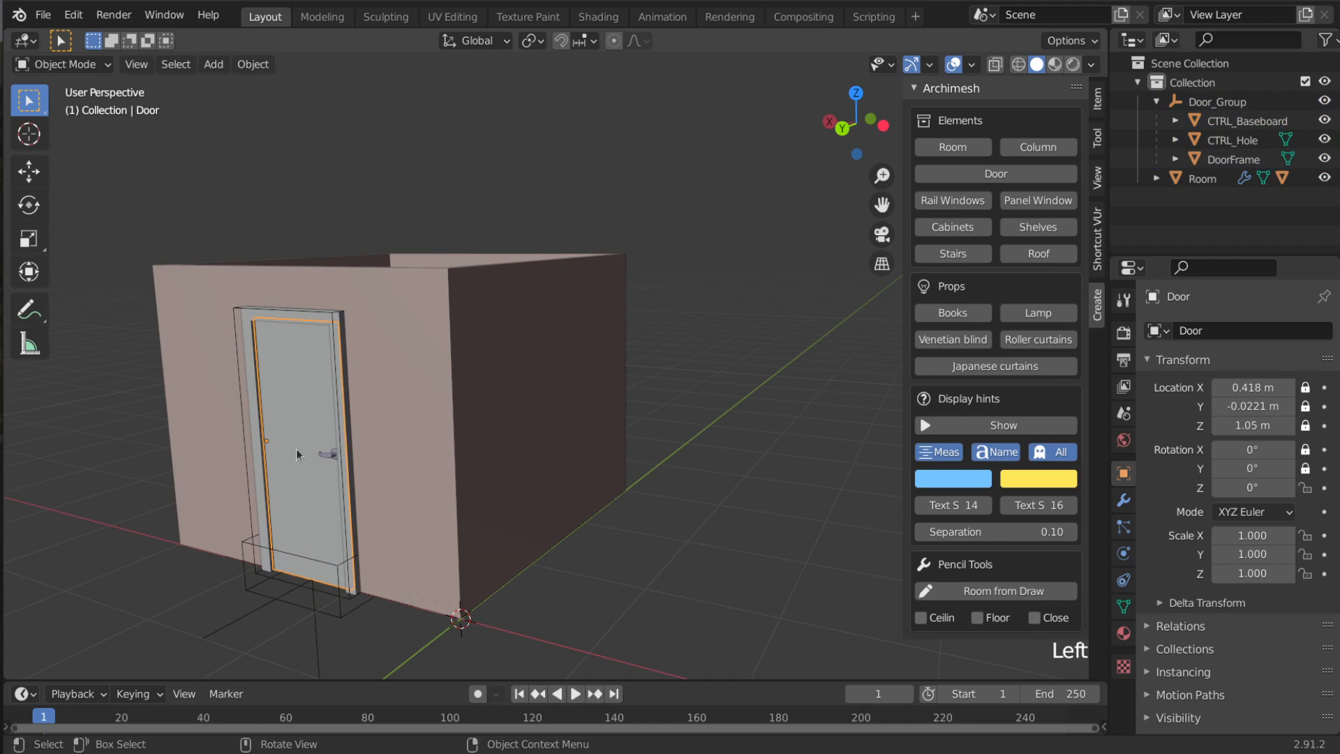
mouse_move(319, 441)
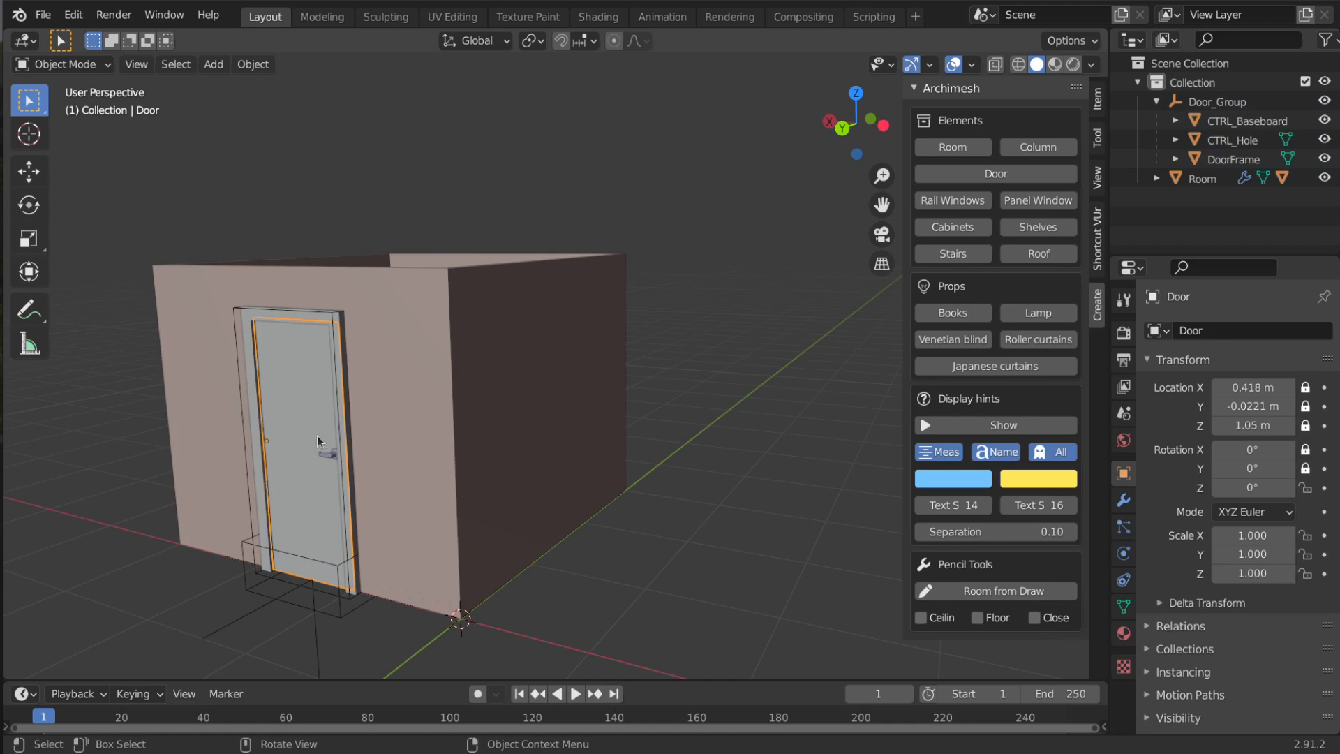
mouse_move(318, 404)
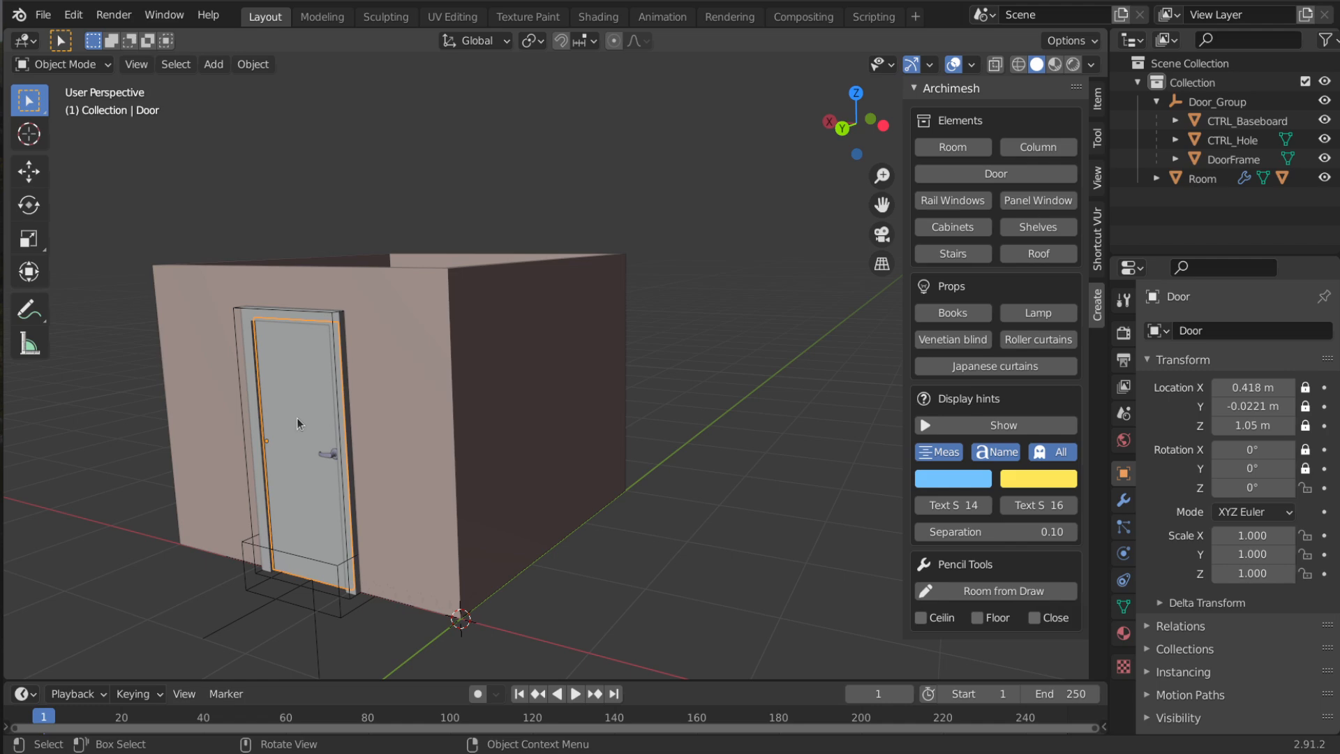
Rotate the door leaf open about -37.1° around Z, then select the Room walls
key(r)
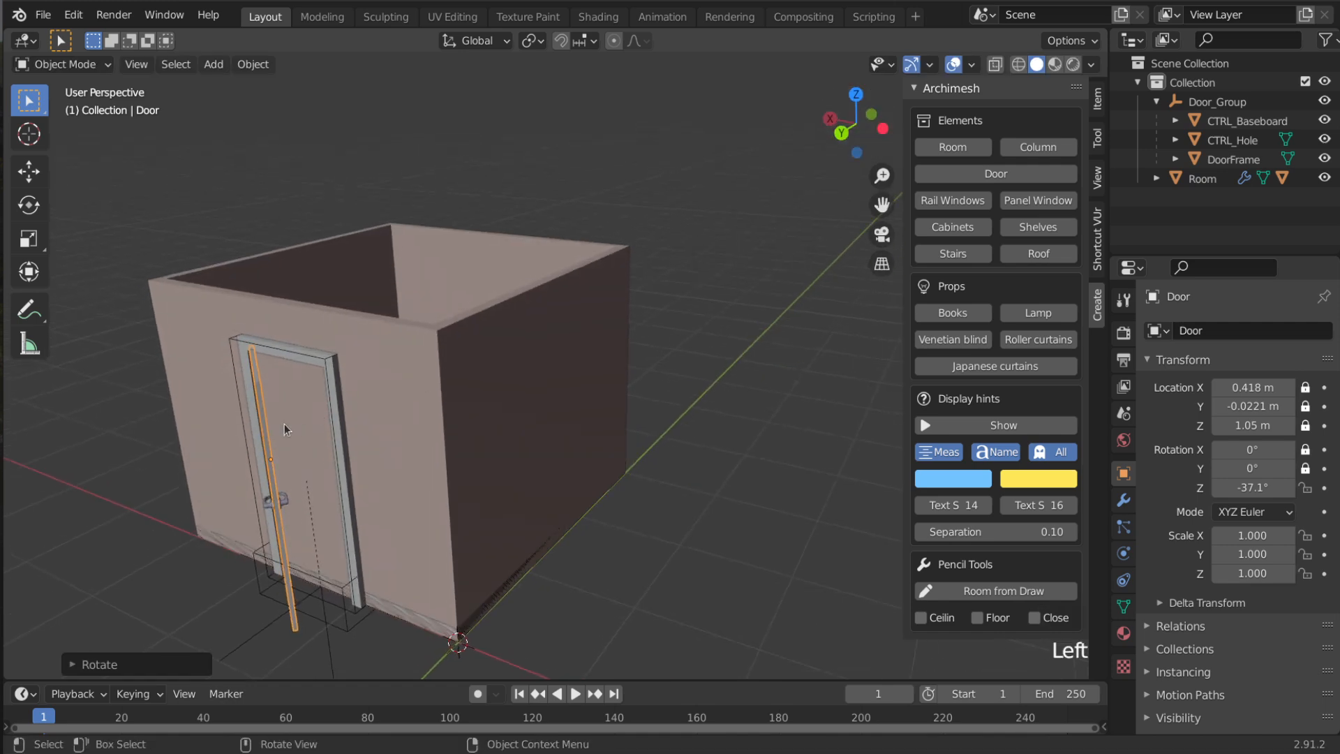
scroll(down, 3)
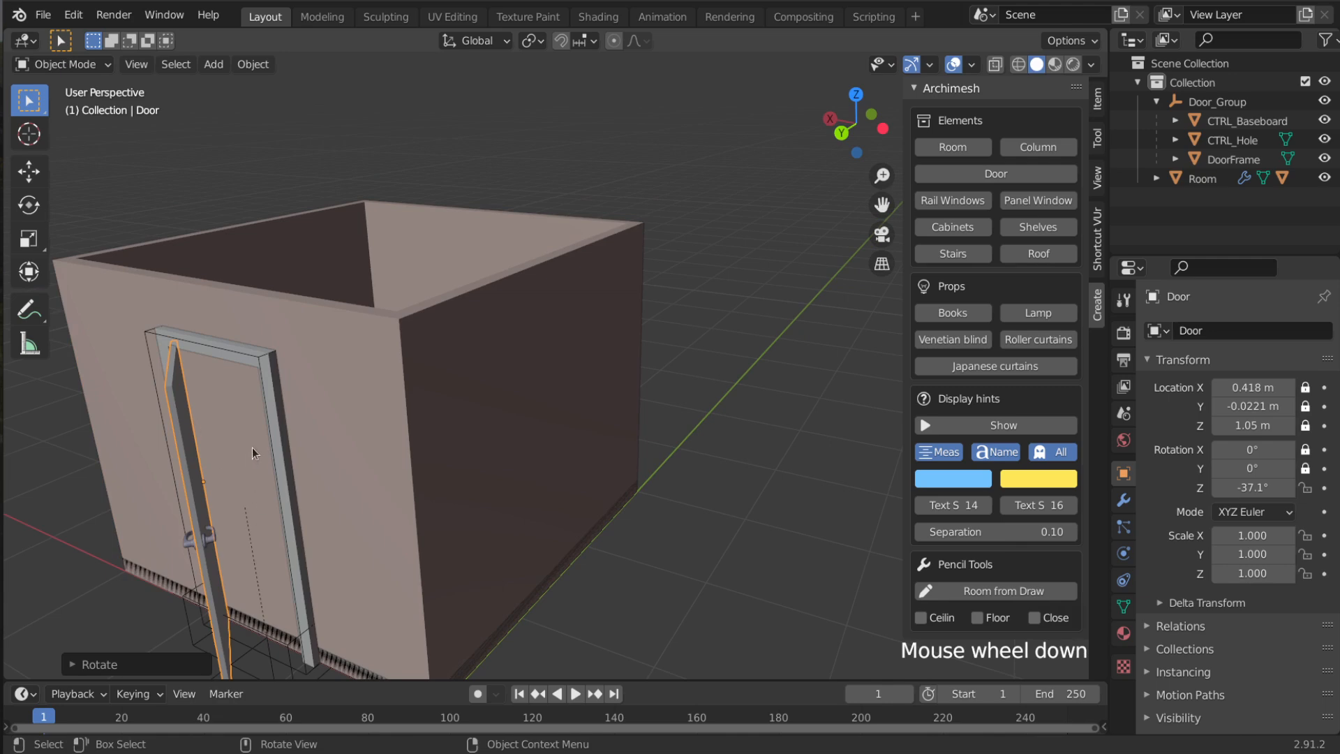
scroll(down, 3)
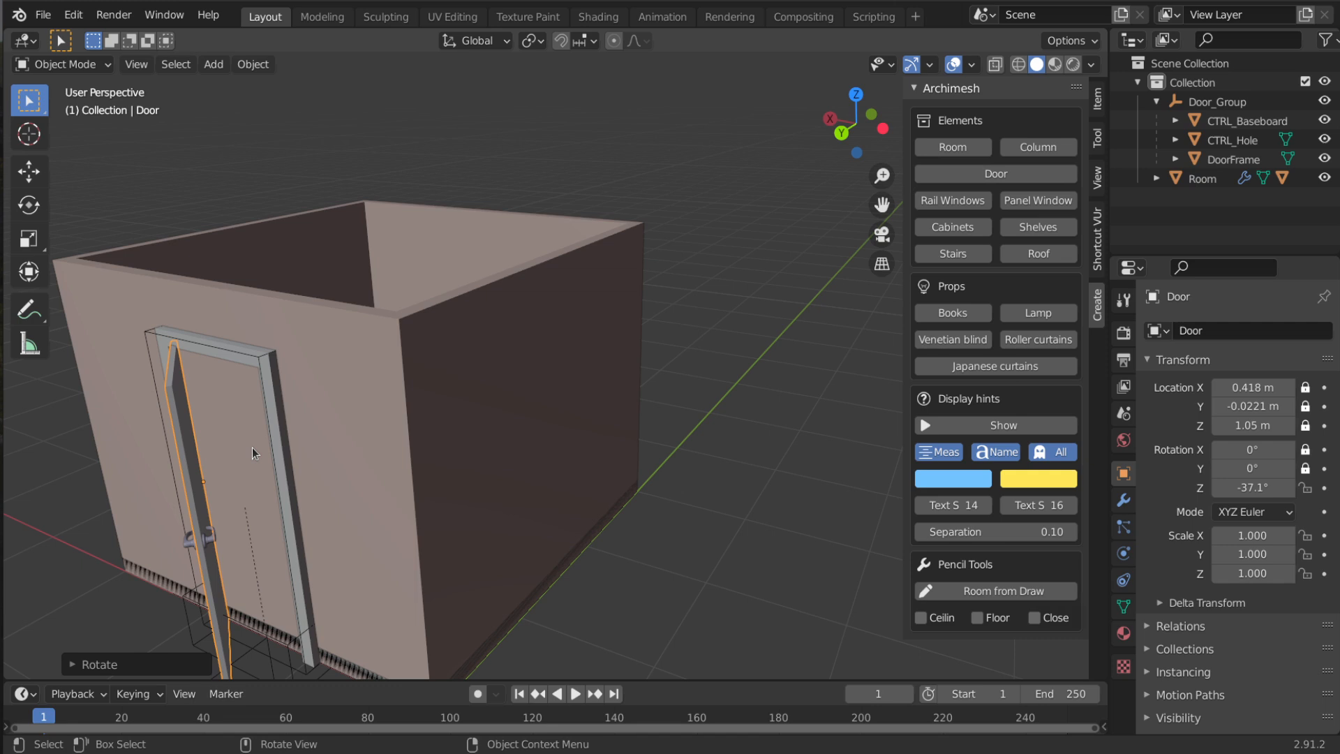
mouse_move(453, 433)
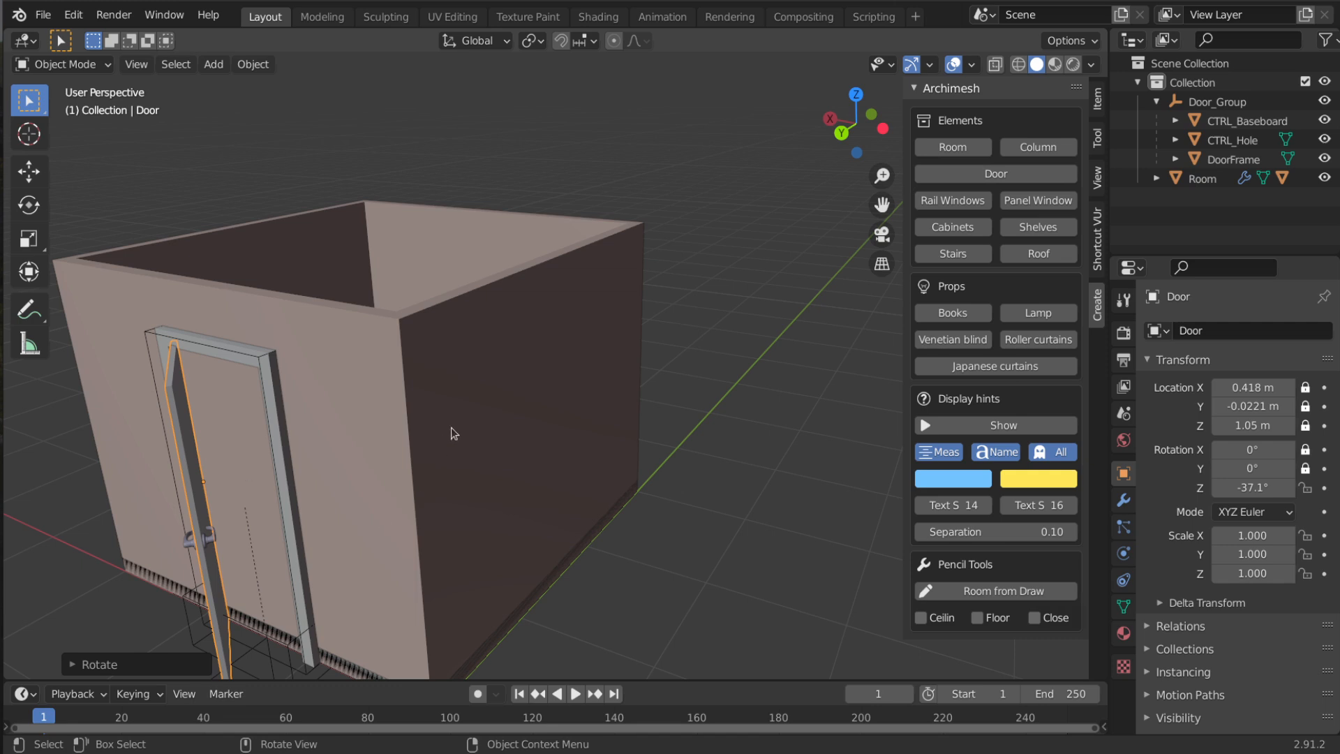
click(1205, 178)
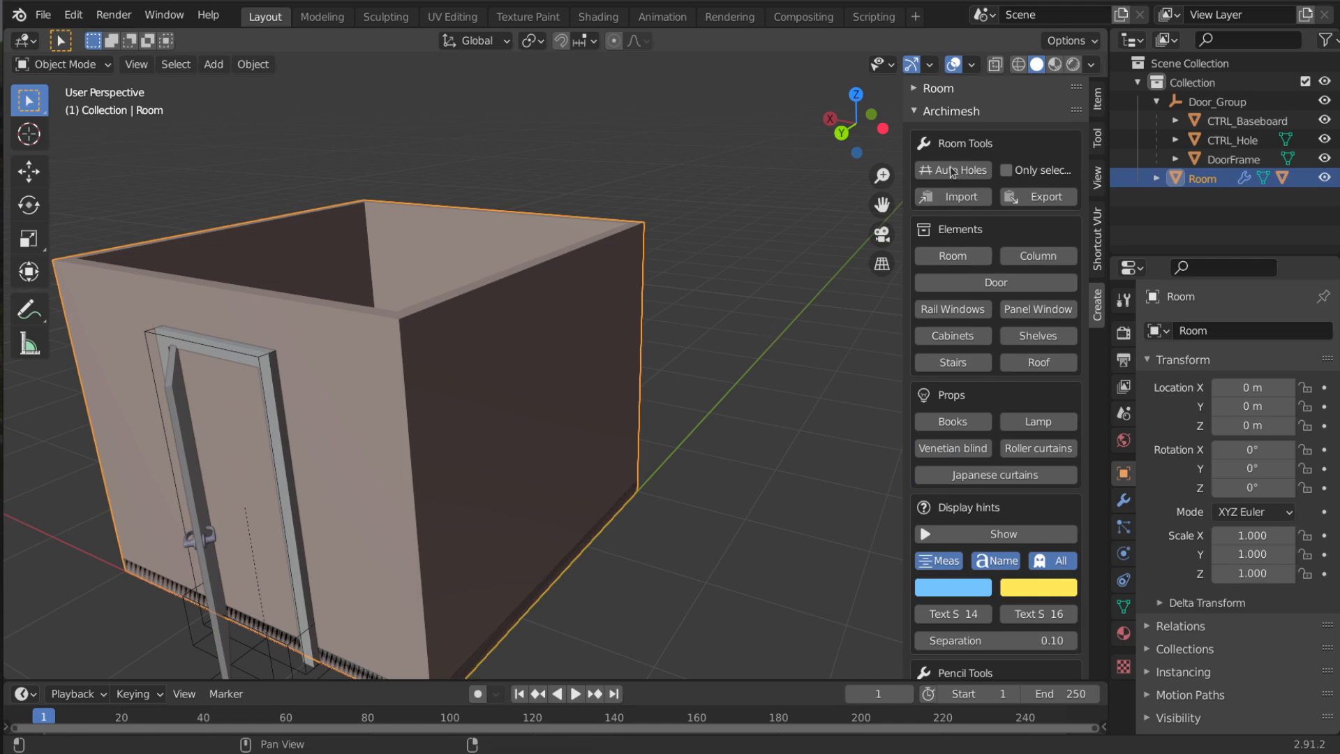
mouse_move(951, 128)
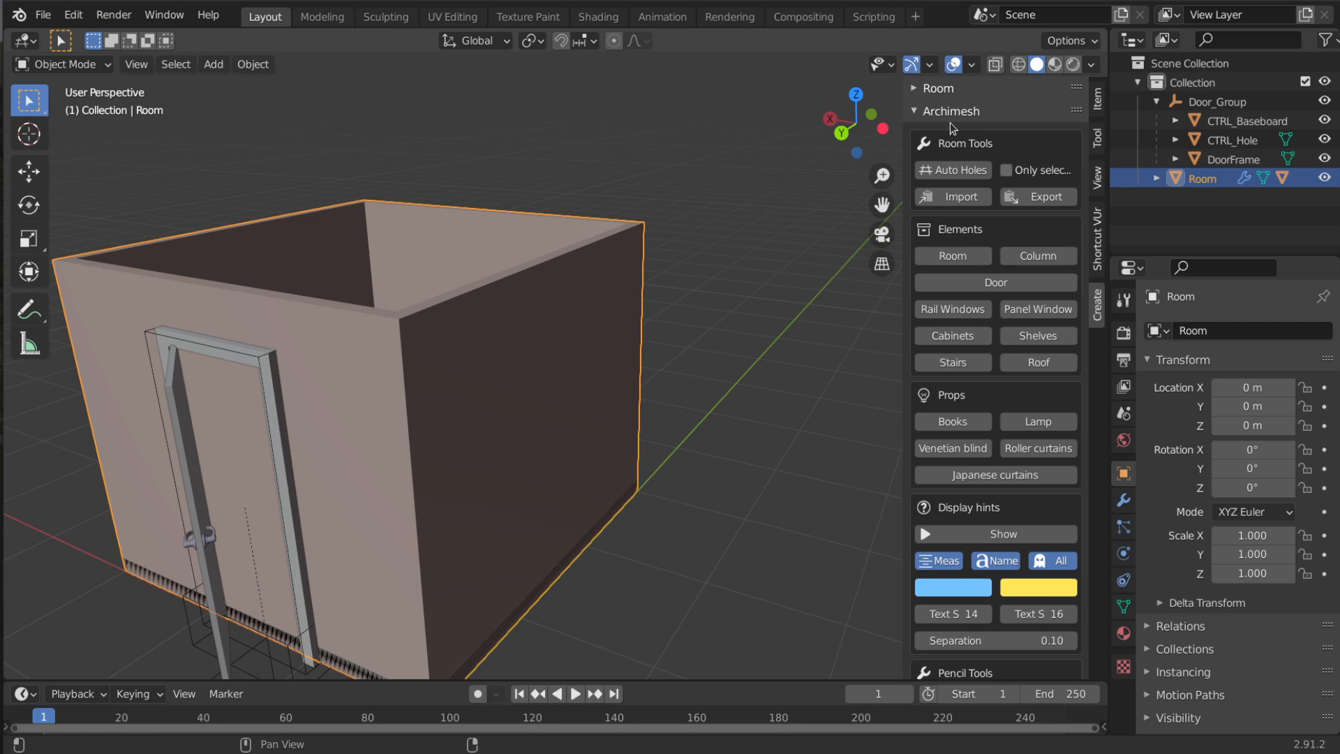
mouse_move(953, 162)
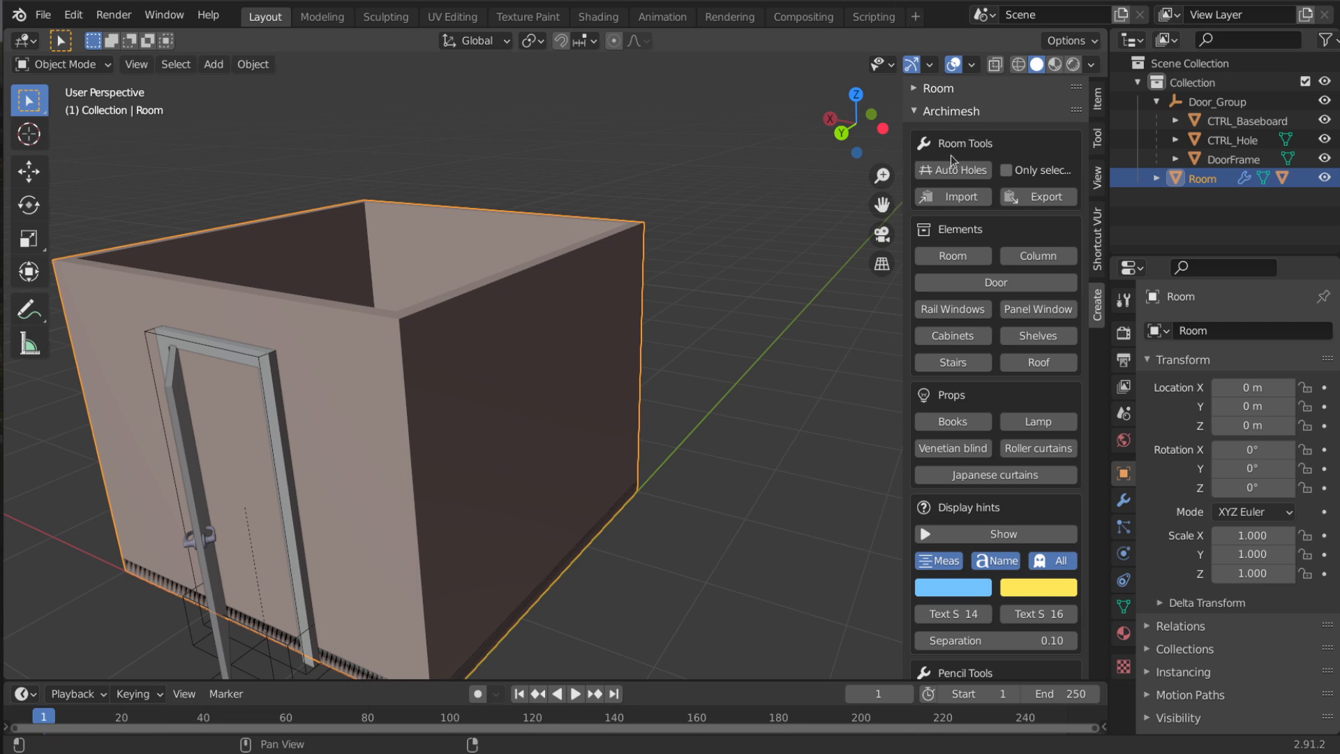
mouse_move(926, 168)
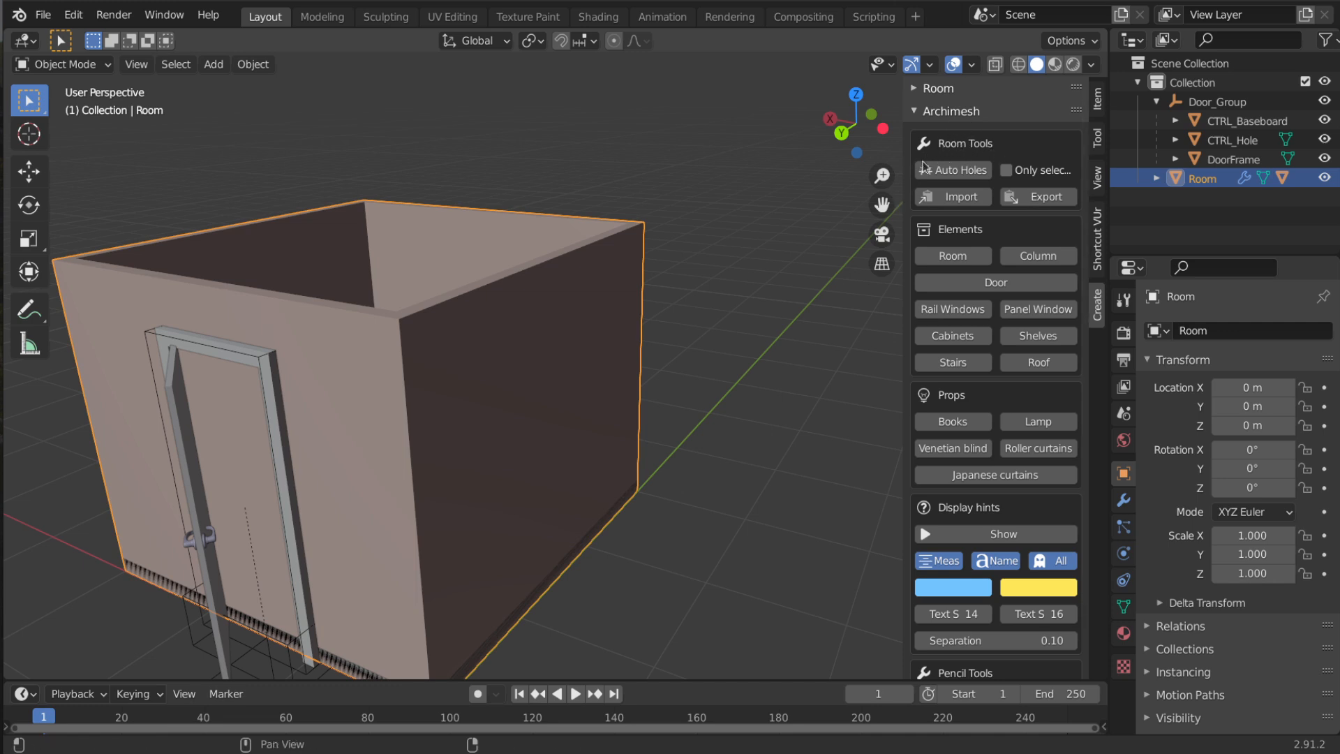
mouse_move(952, 170)
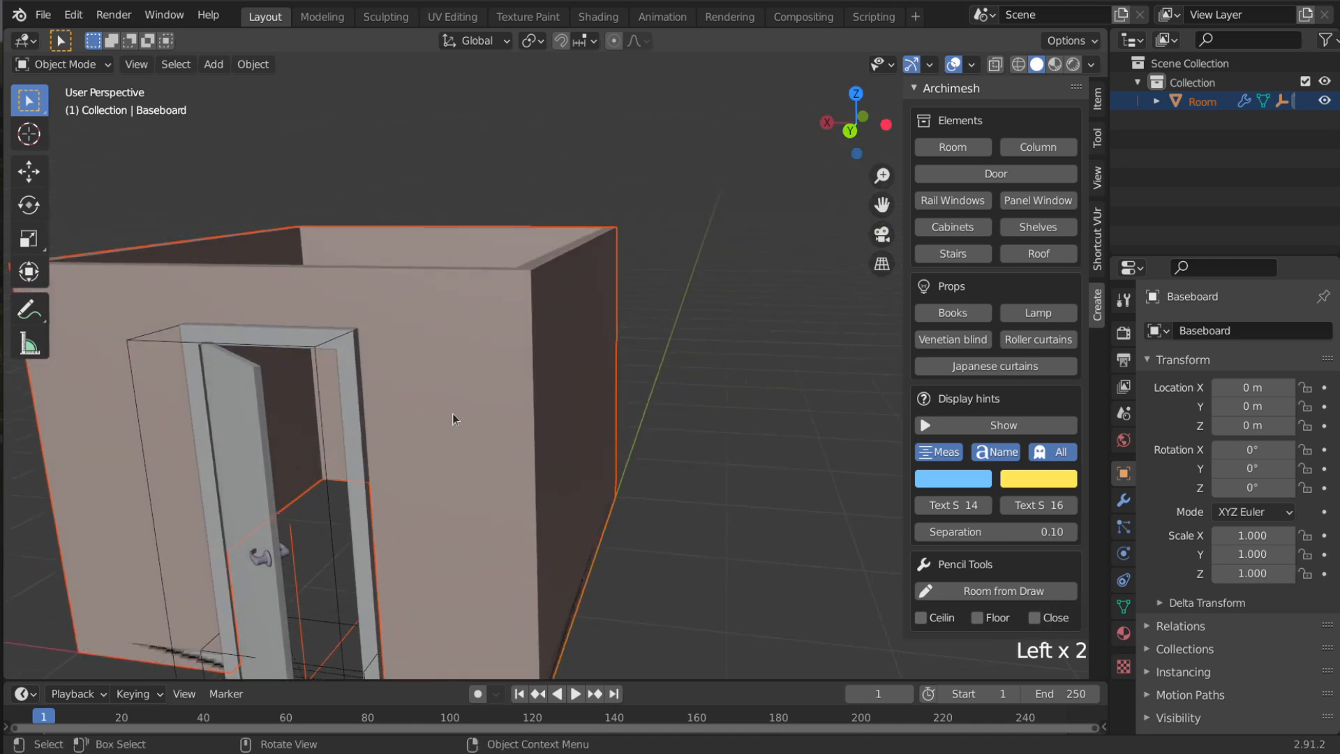
Cut the doorway through the room wall with Auto Holes, scrolling the tools panel into view
scroll(down, 3)
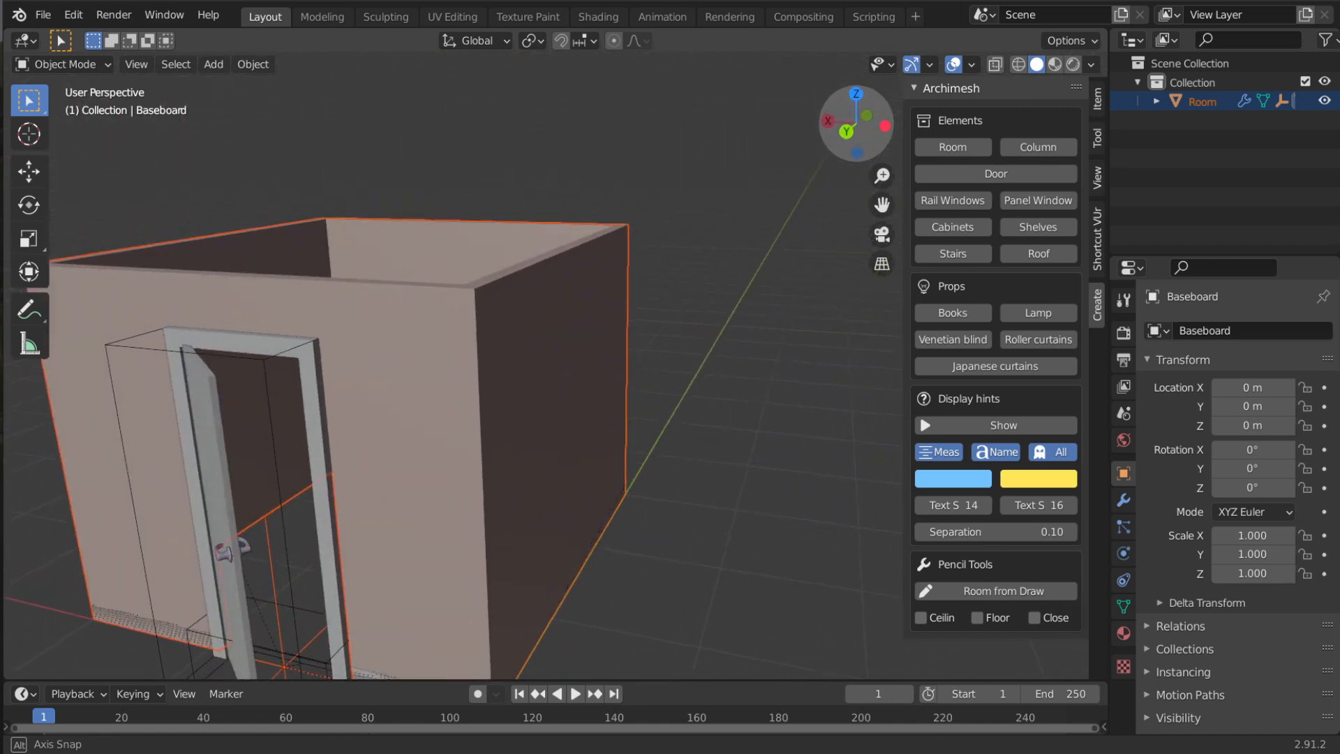
Create an Archimesh rail window near the origin and expand Window_Group in the Outliner
scroll(down, 3)
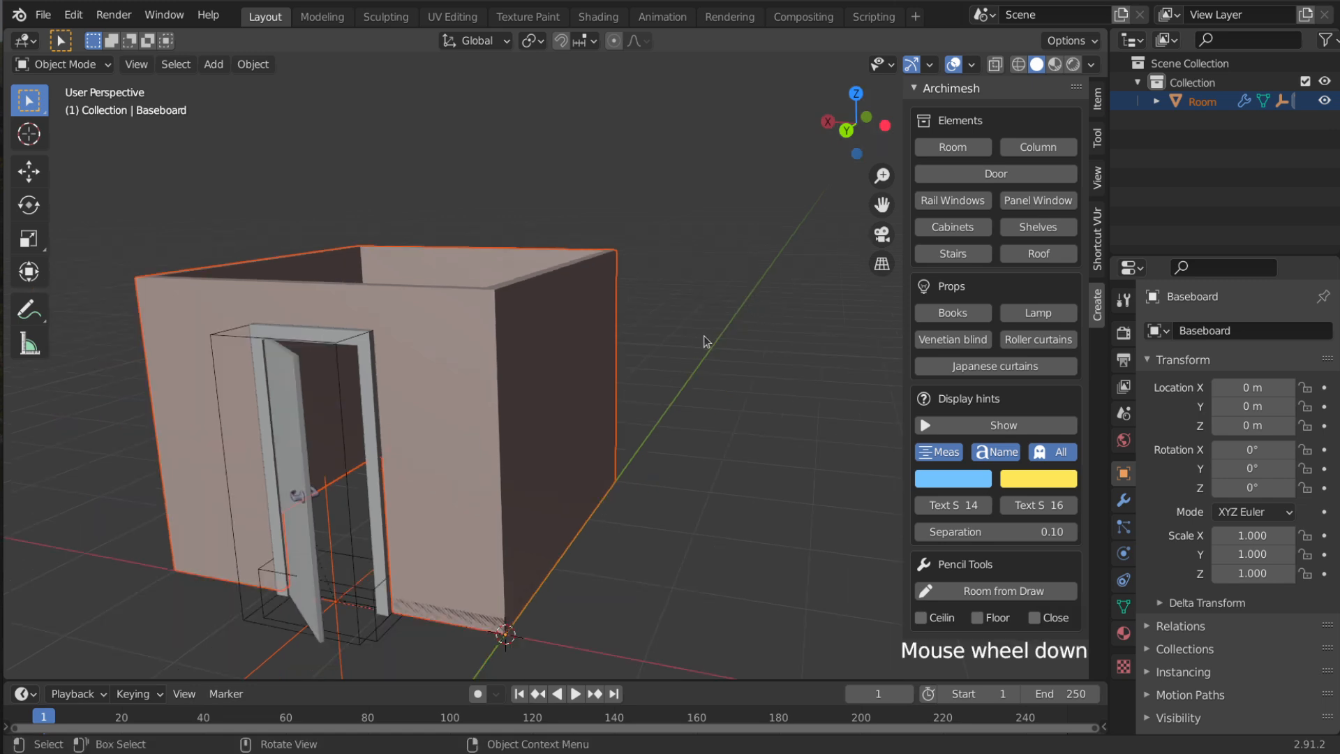
scroll(down, 3)
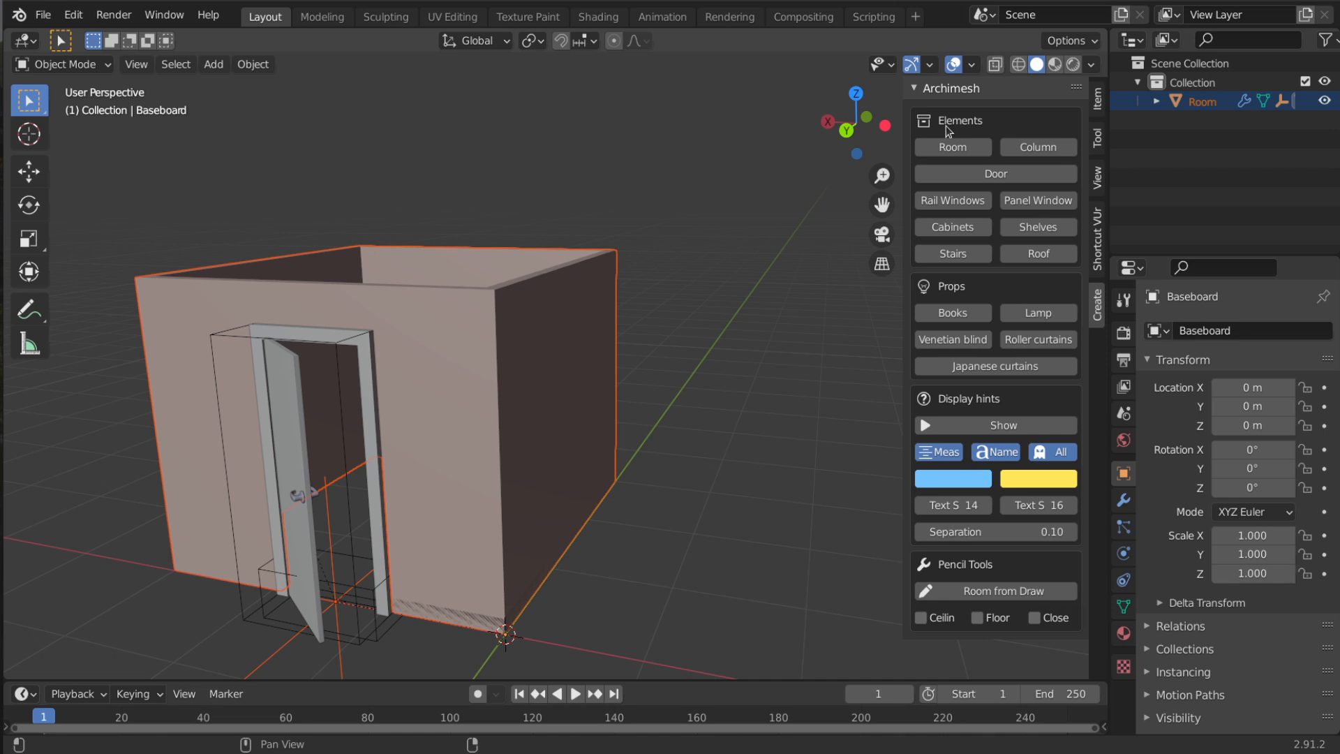
mouse_move(935, 211)
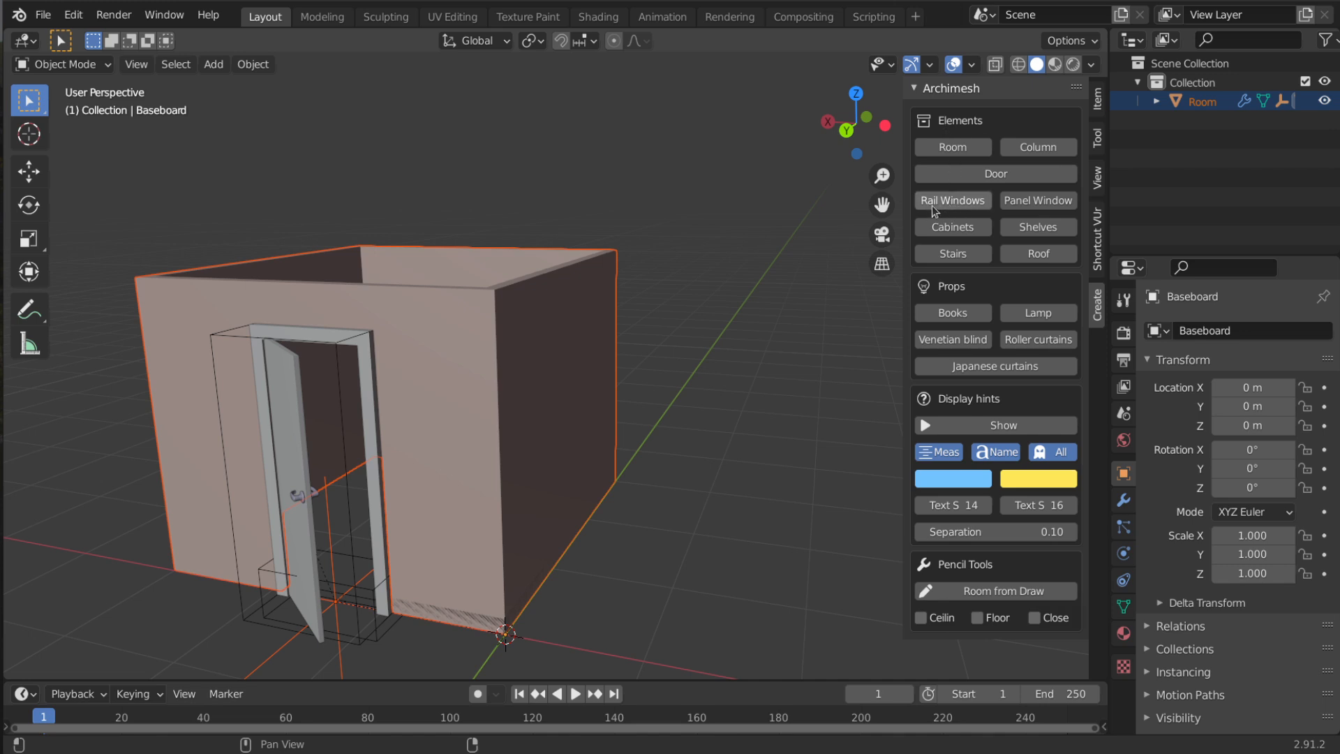
mouse_move(960, 209)
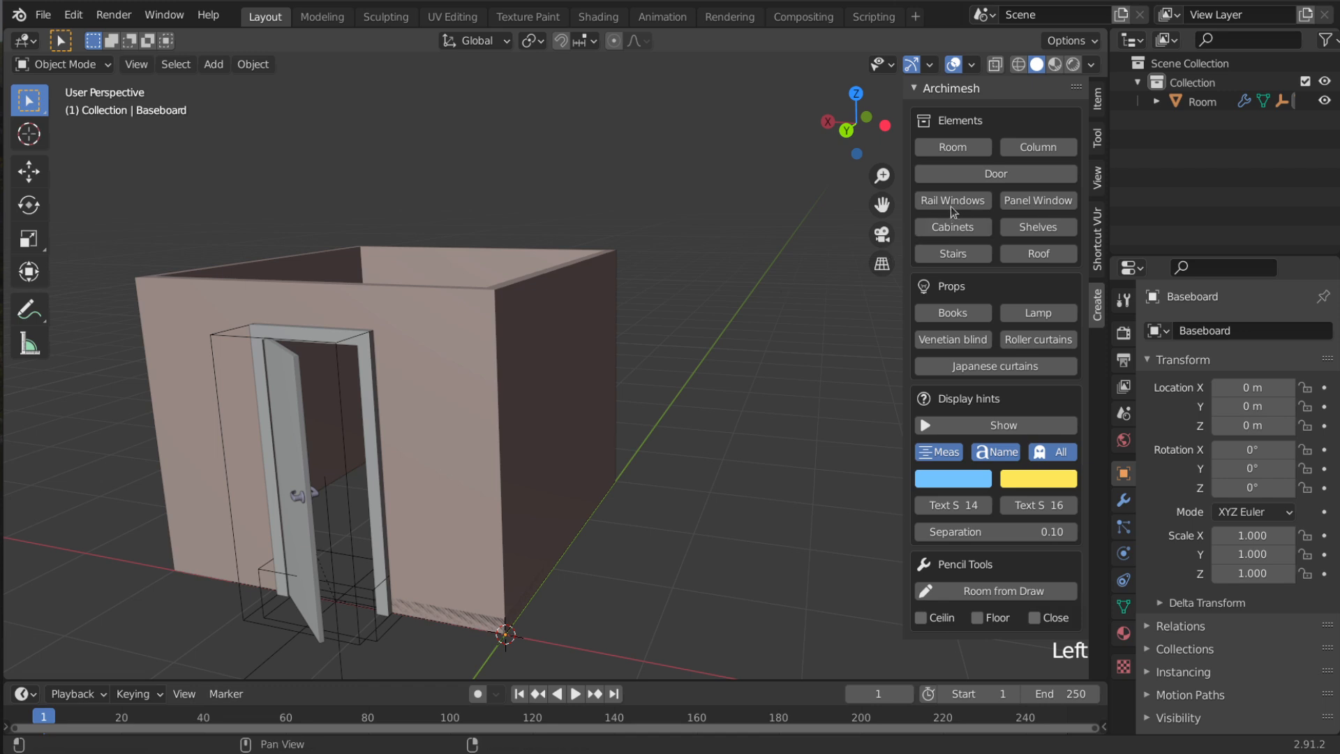
mouse_move(951, 200)
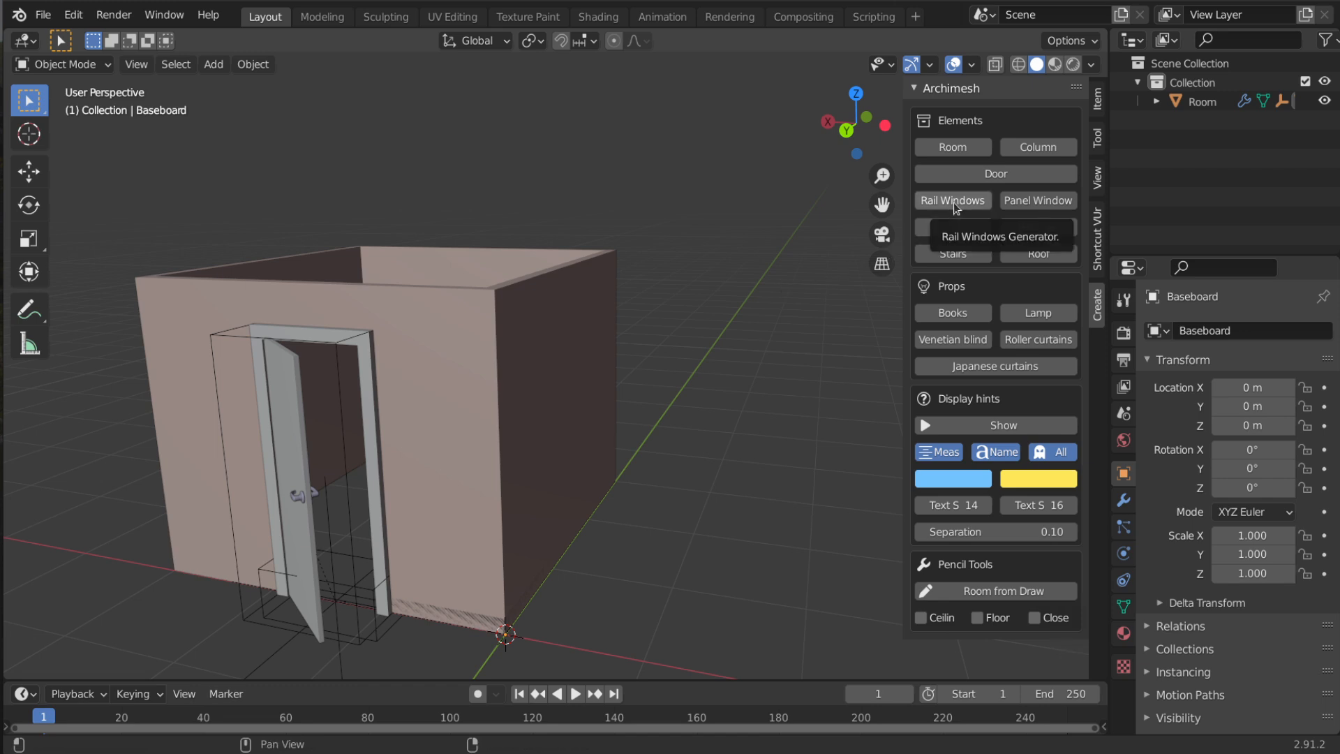
click(952, 200)
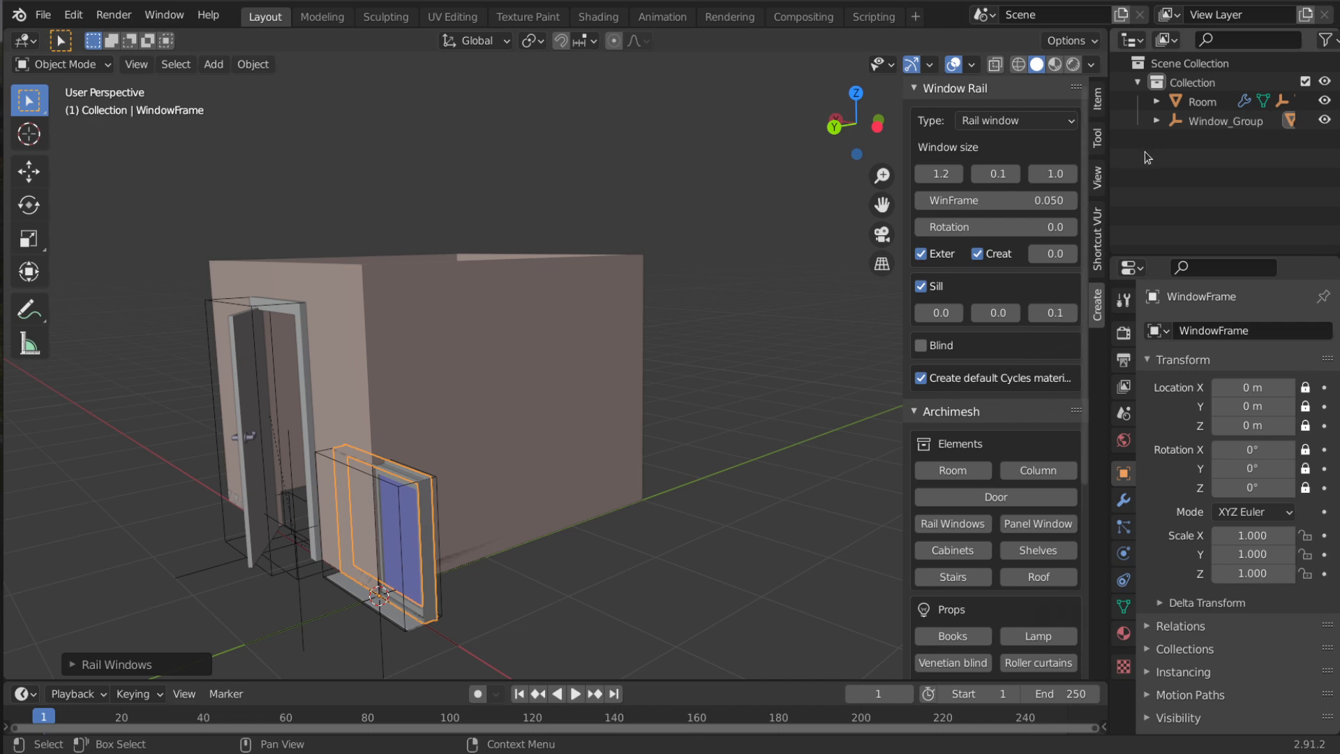
click(1156, 121)
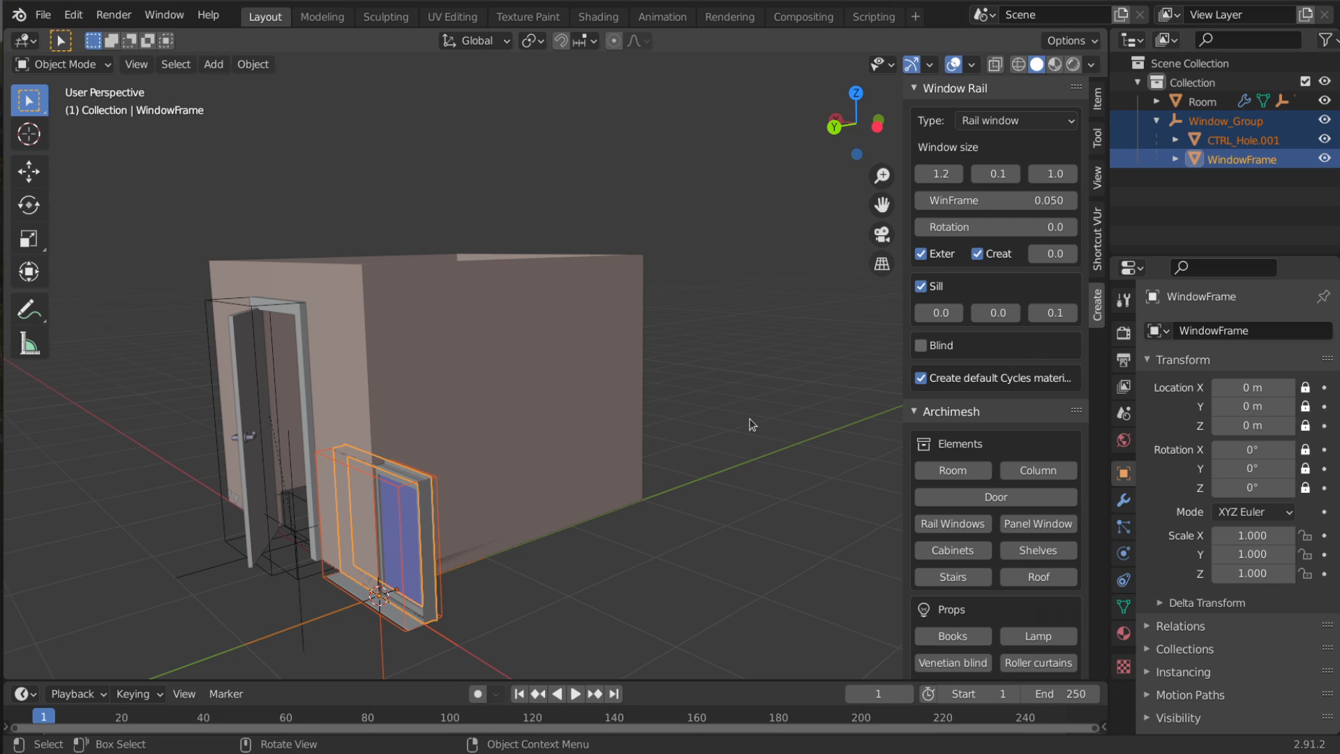
Move the rail window up to wall height and rotate it about Z toward the wall
key(g)
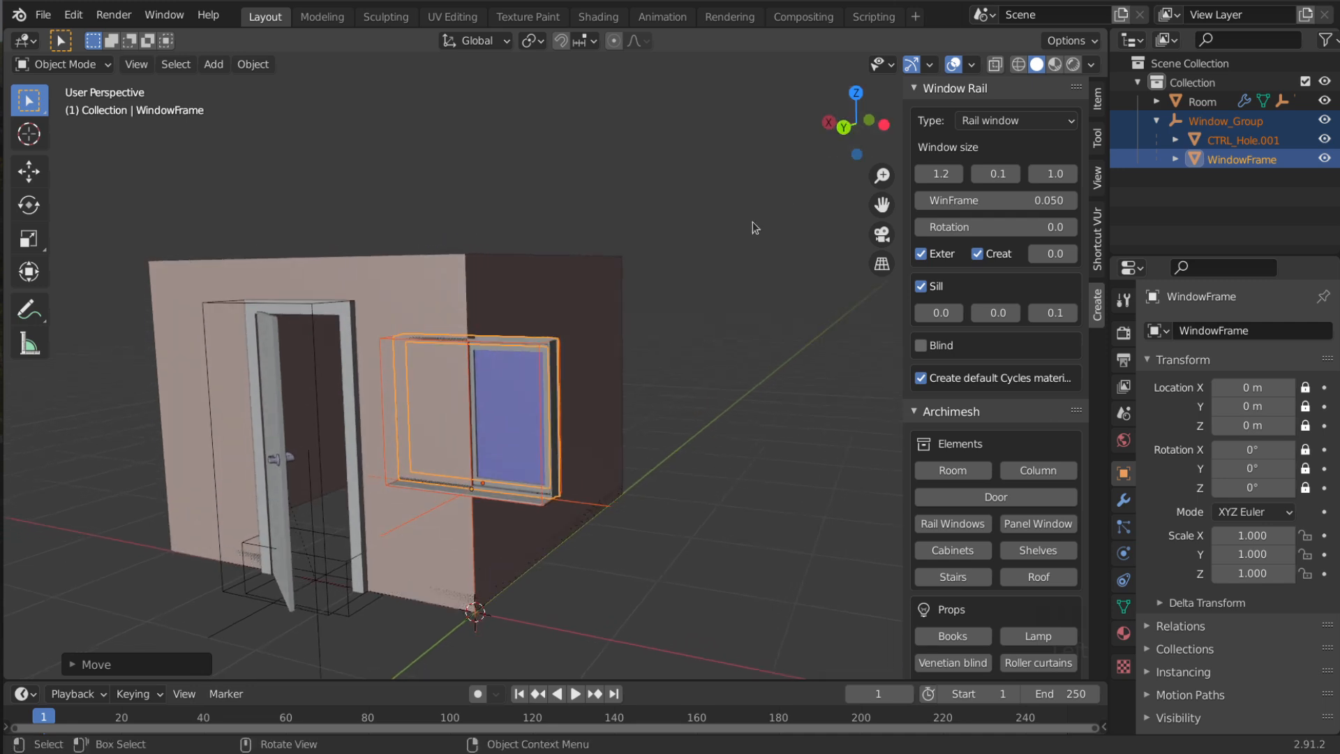
mouse_move(742, 241)
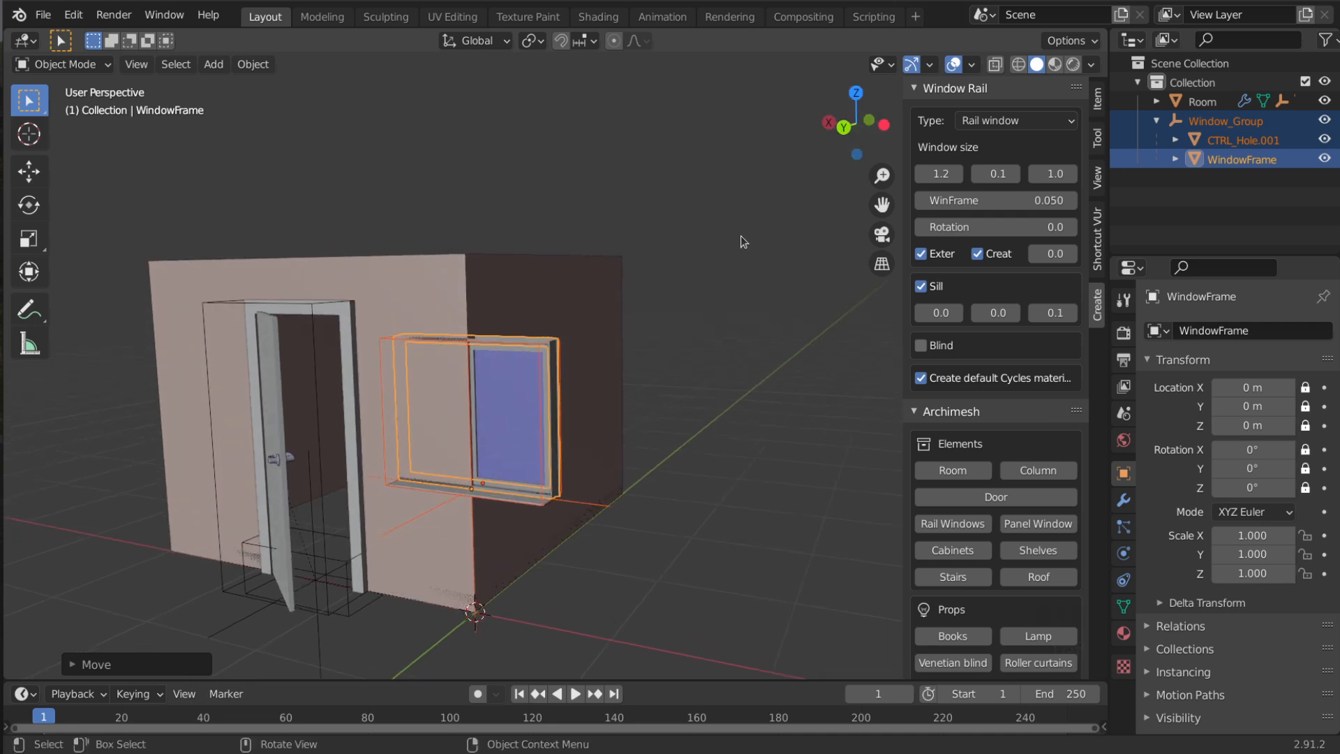
key(r)
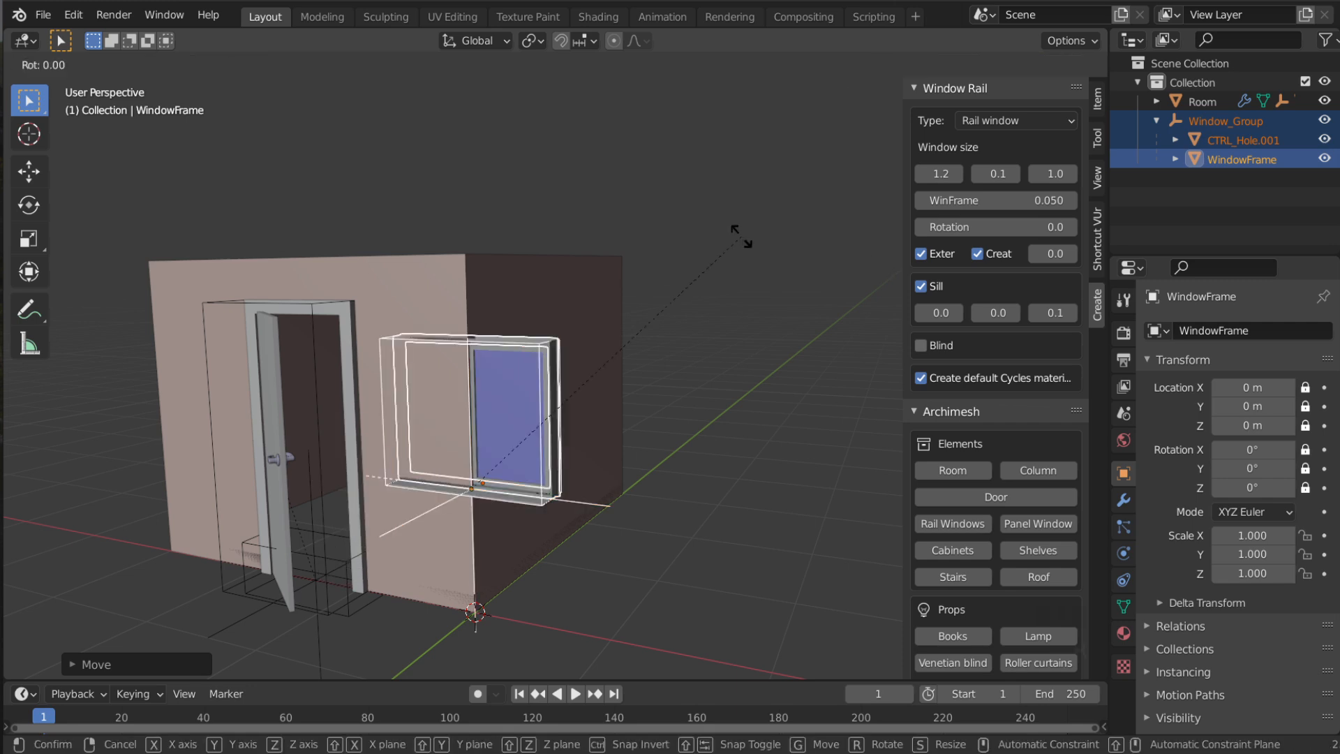
key(z)
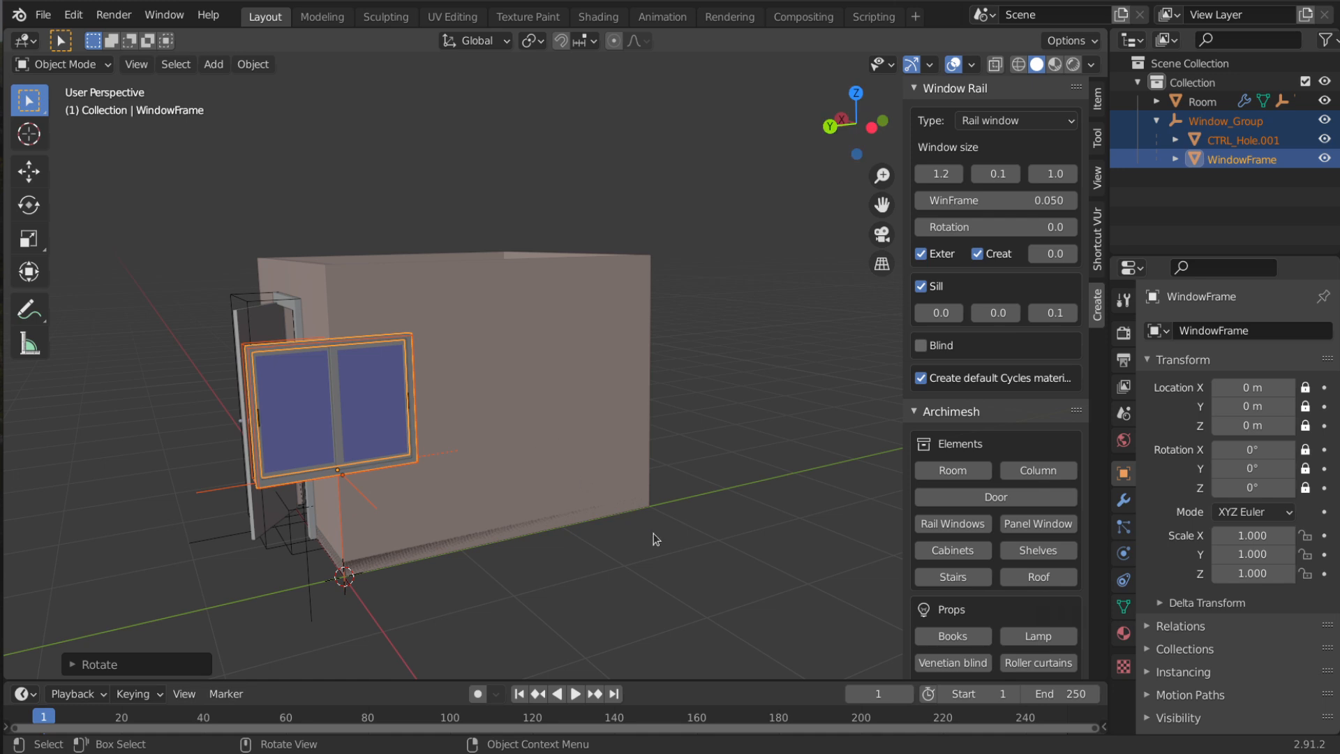
Move the rail window along Y into the side wall, then begin sliding the left sash
key(g)
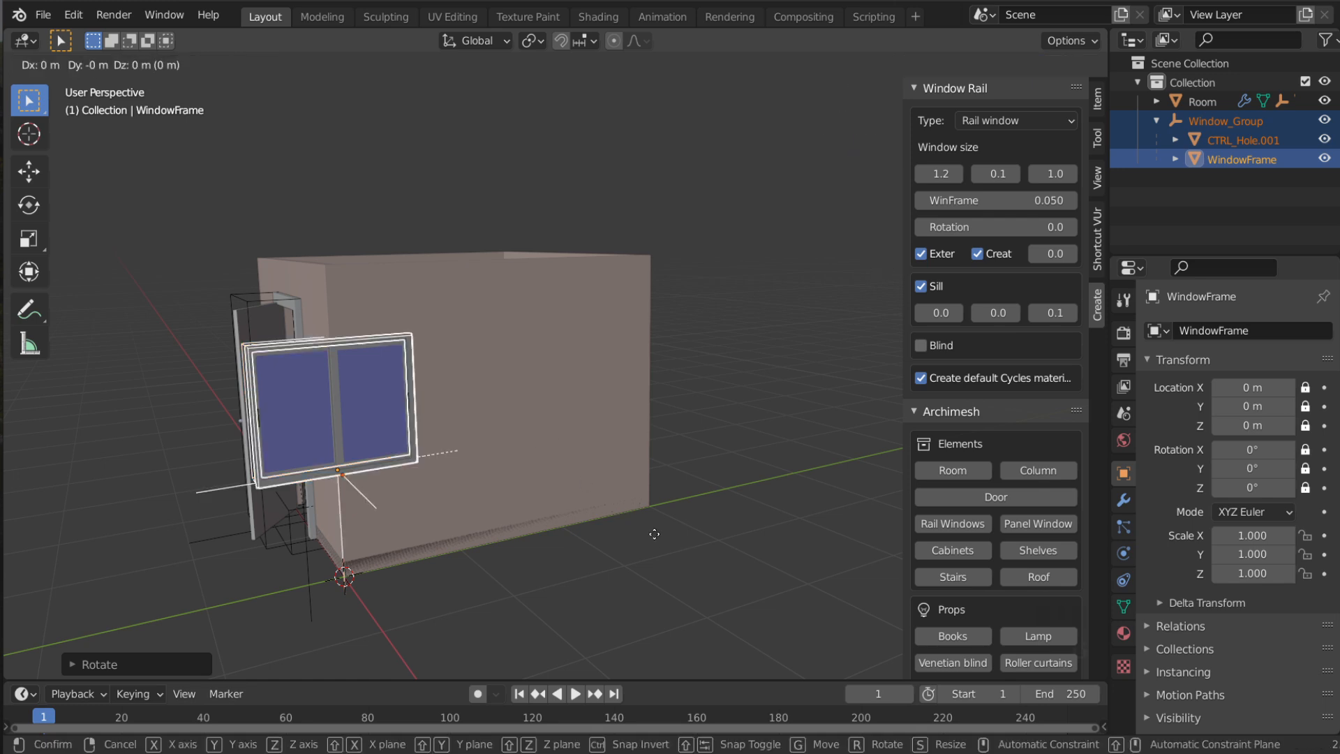
key(y)
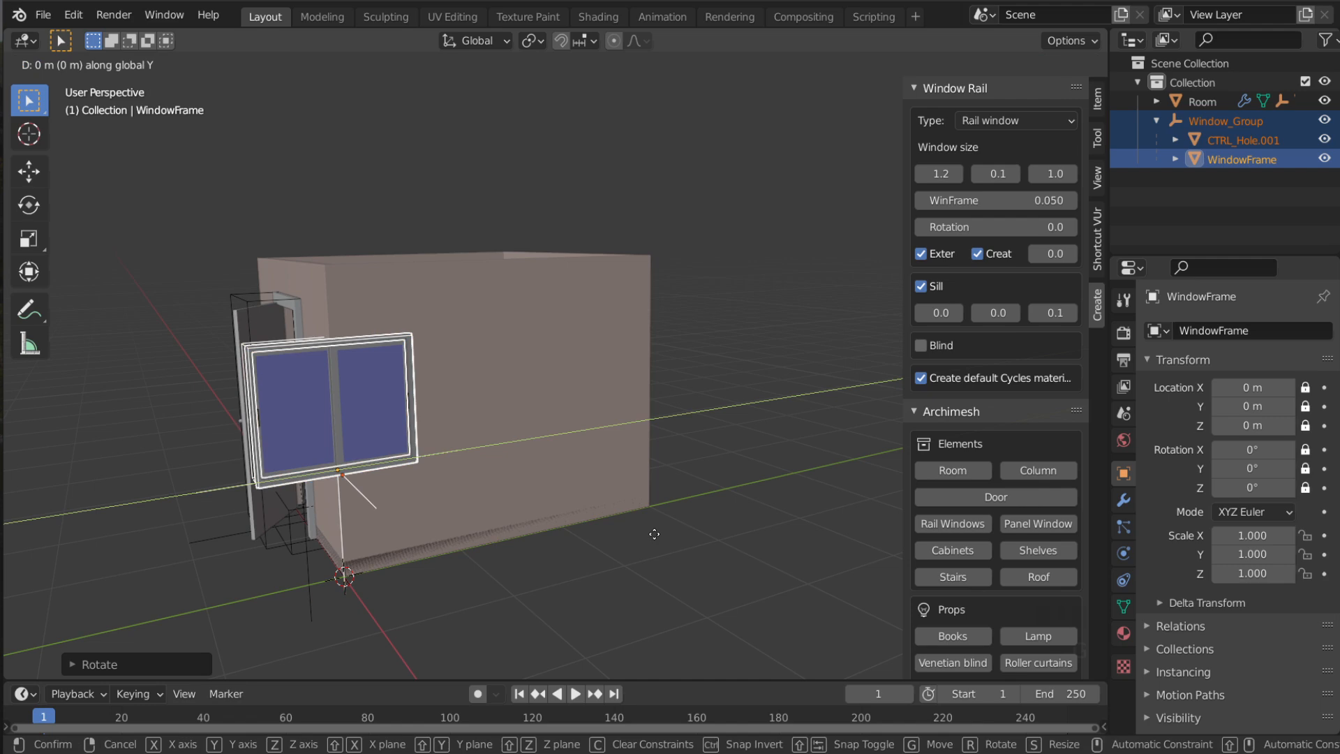
drag(653, 533, 761, 510)
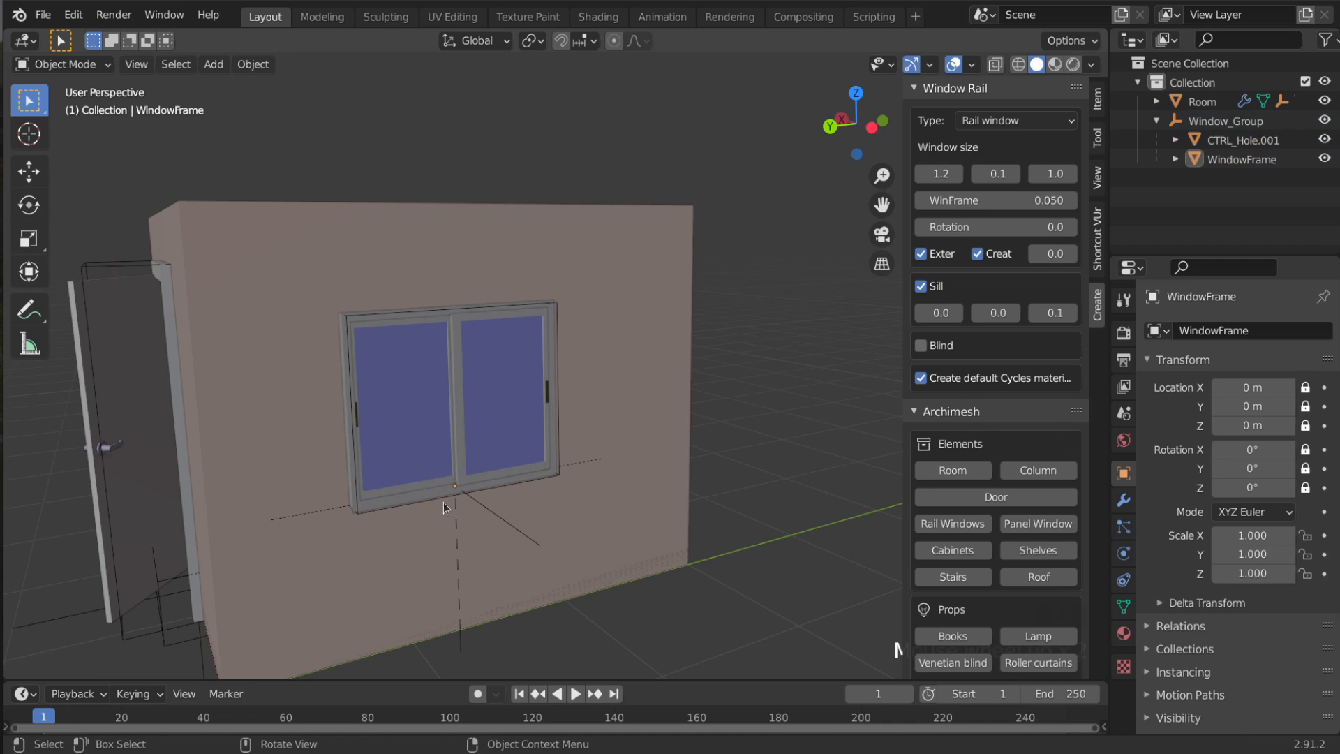
mouse_move(482, 488)
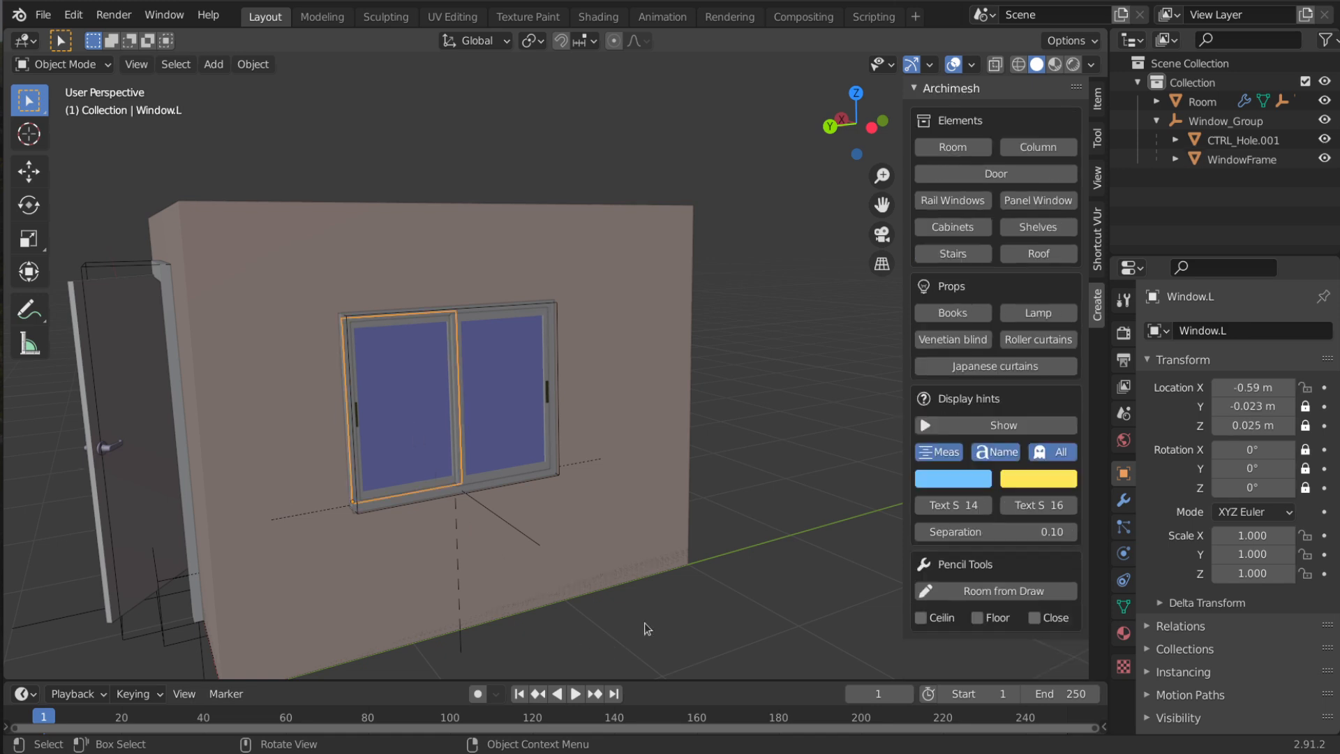
key(g)
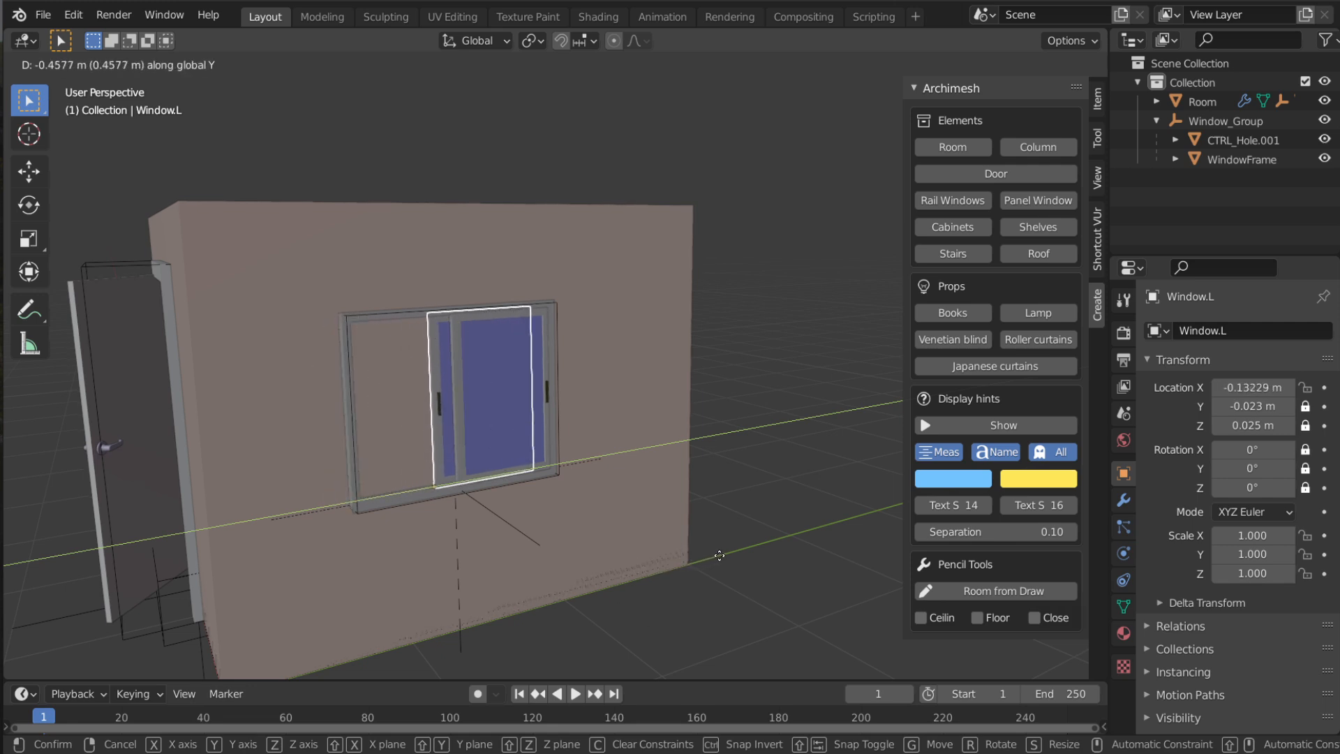
Confirm the left sash half-open over the right pane, then select the room walls
click(720, 556)
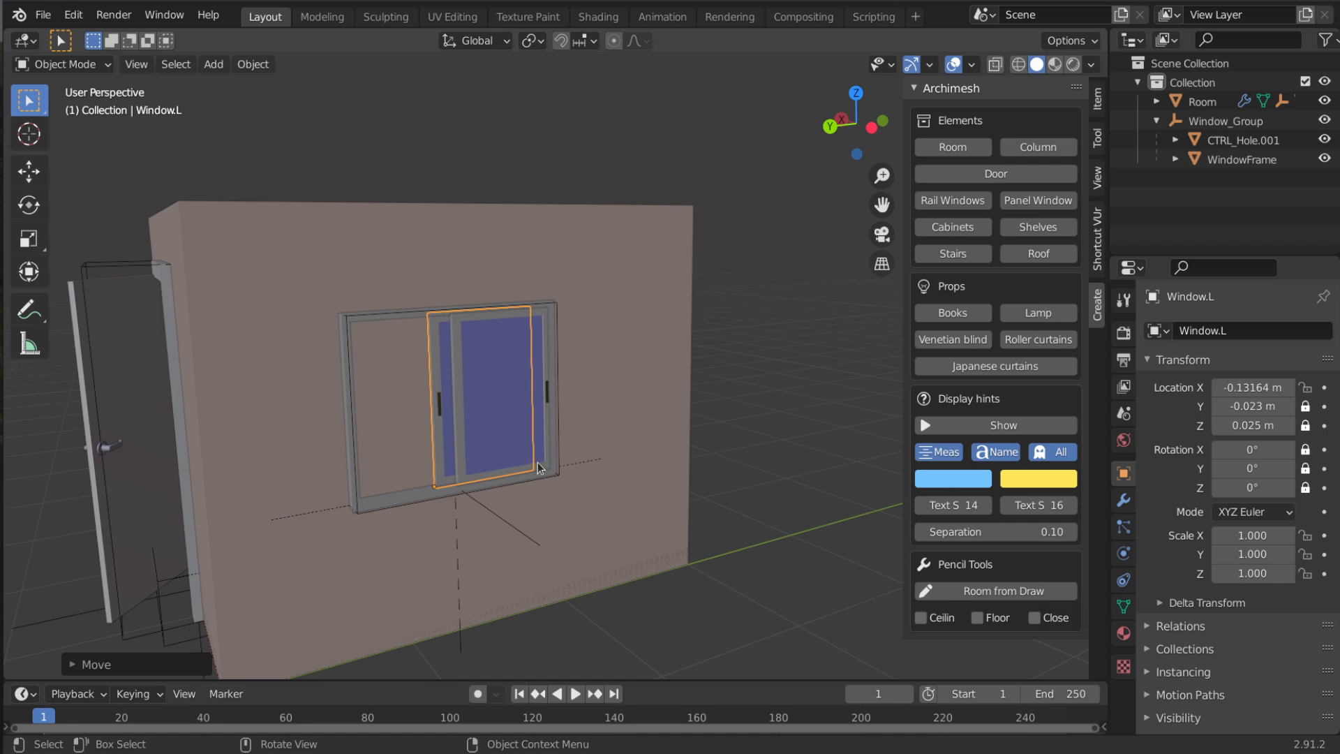
click(1202, 100)
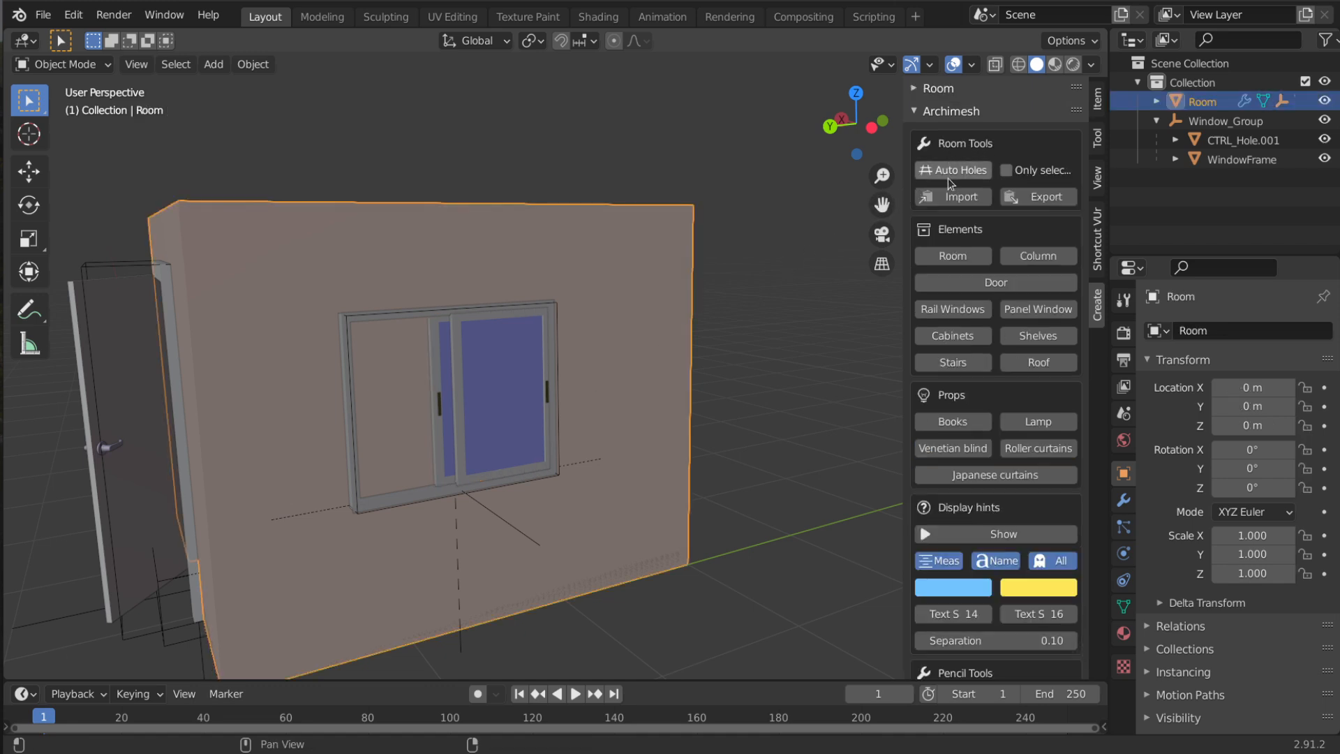
mouse_move(954, 171)
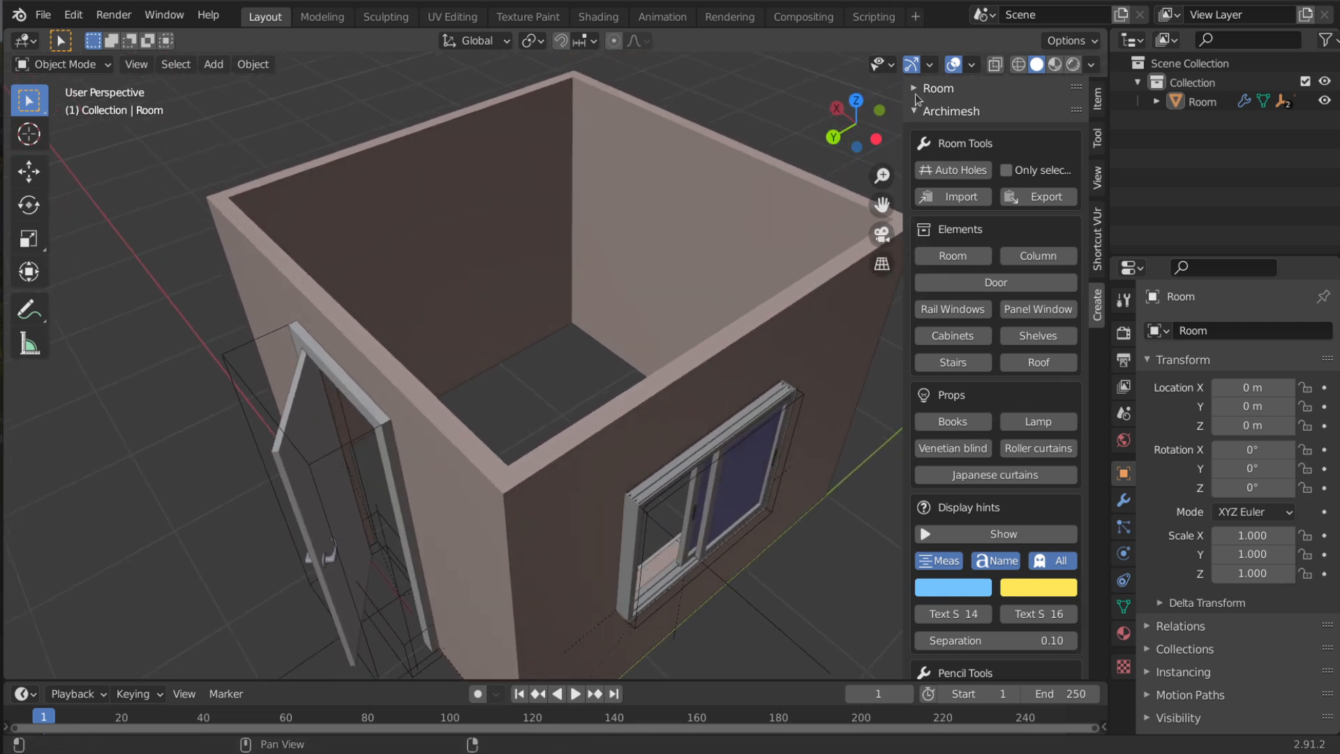
Show the room's generator settings listing four length-3 walls with baseboards
click(919, 88)
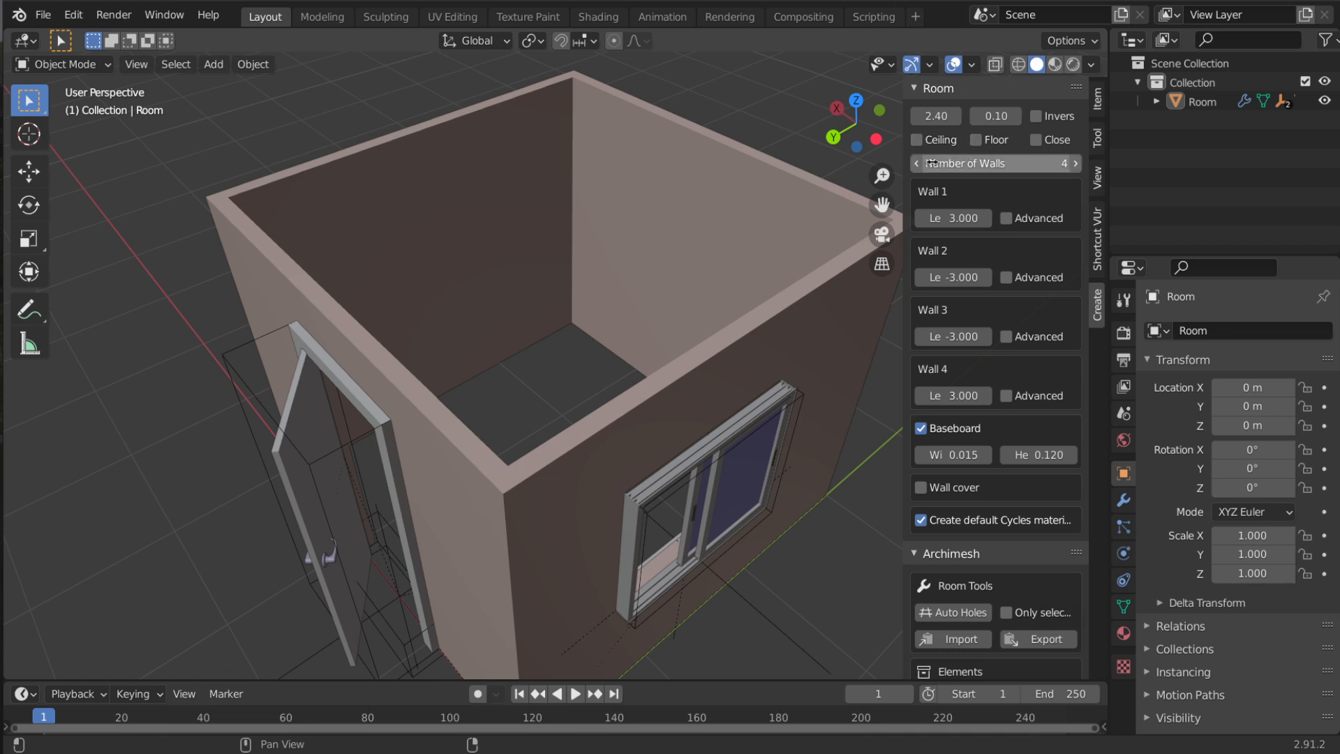
mouse_move(937, 144)
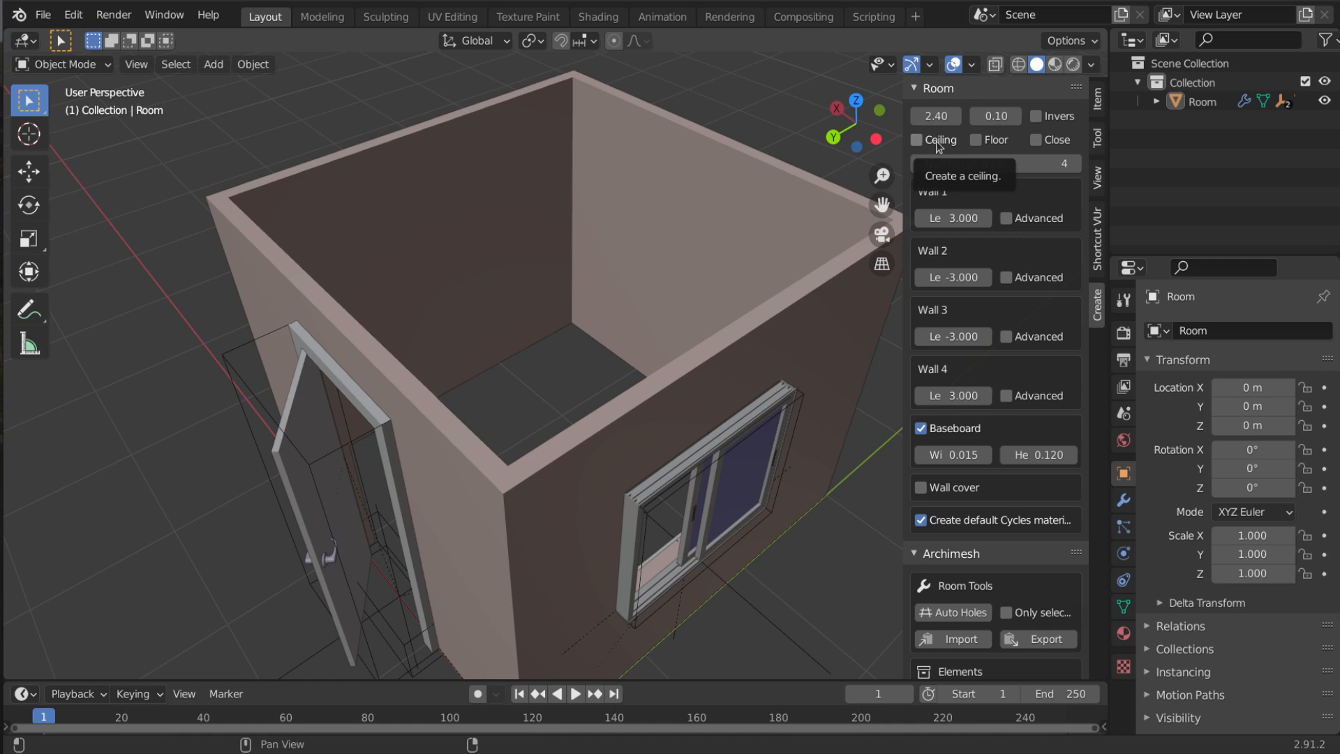
mouse_move(979, 146)
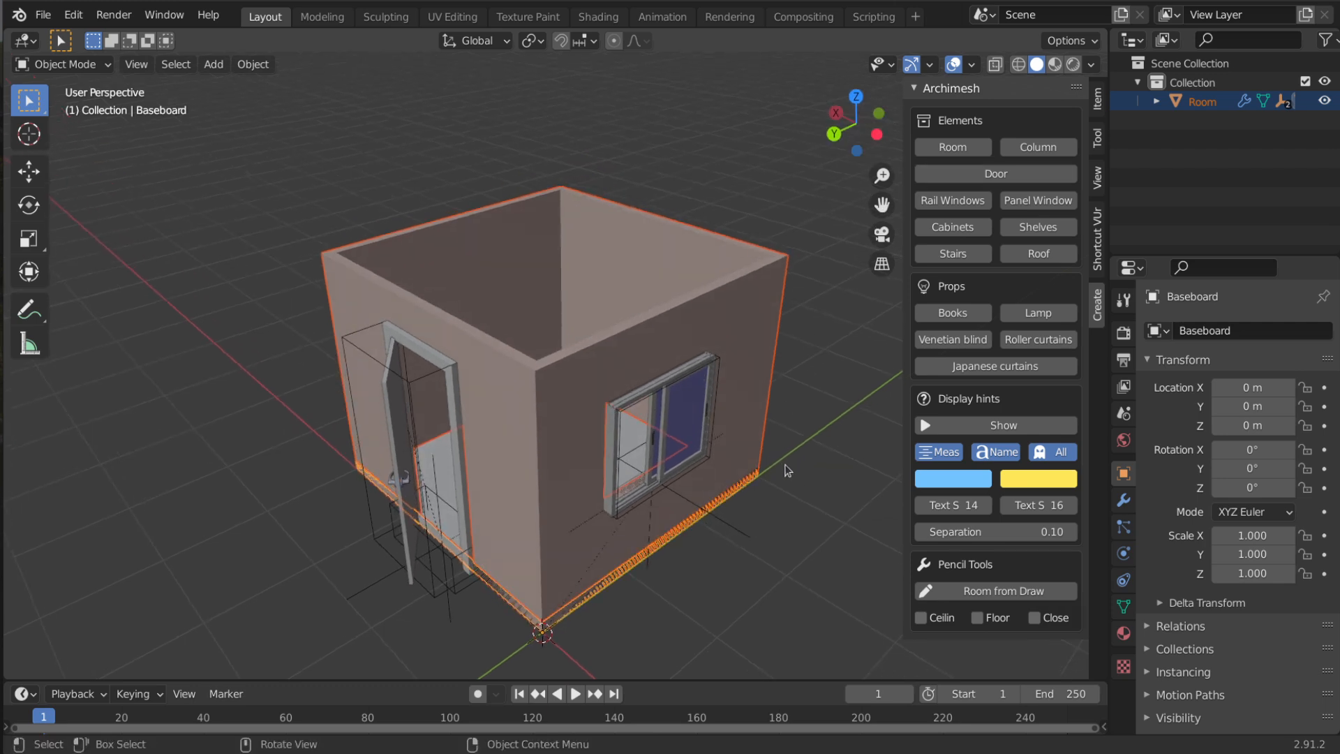
Deselect everything and reselect the Room object to show its settings with Floor enabled
click(577, 400)
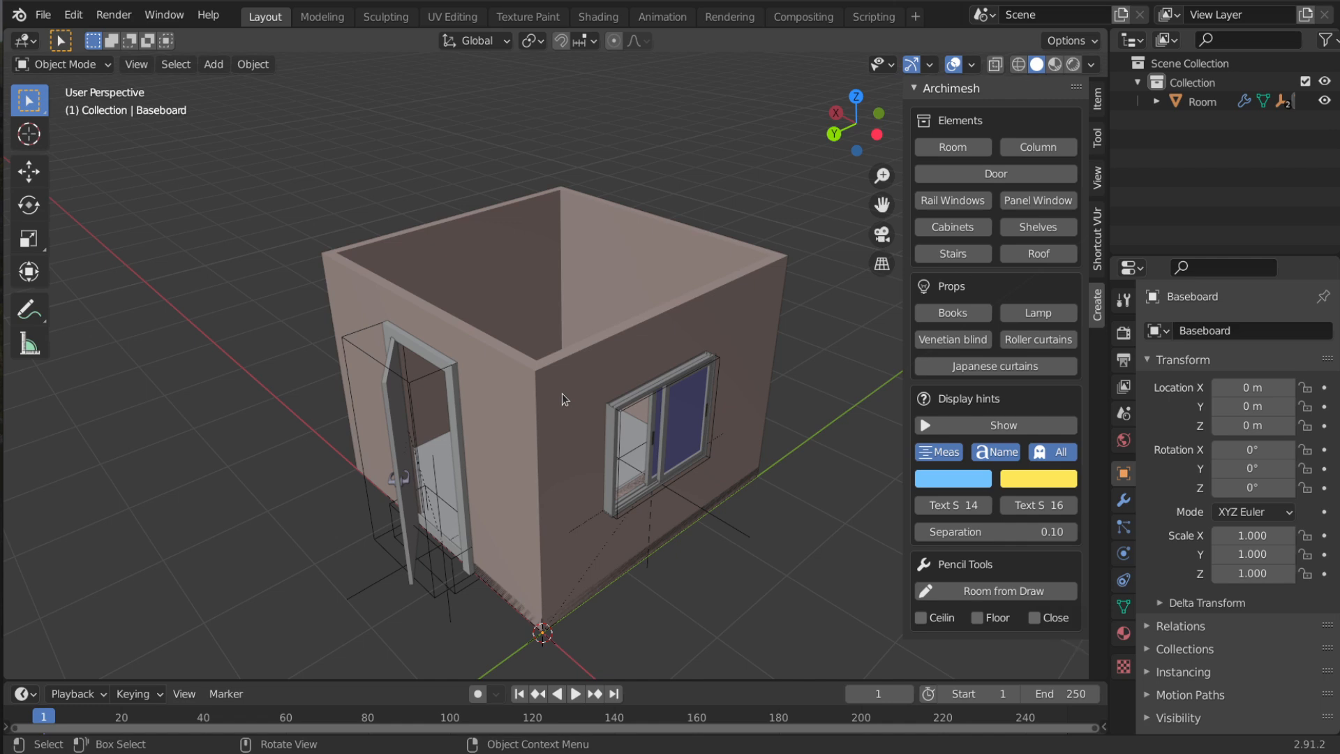
click(1199, 100)
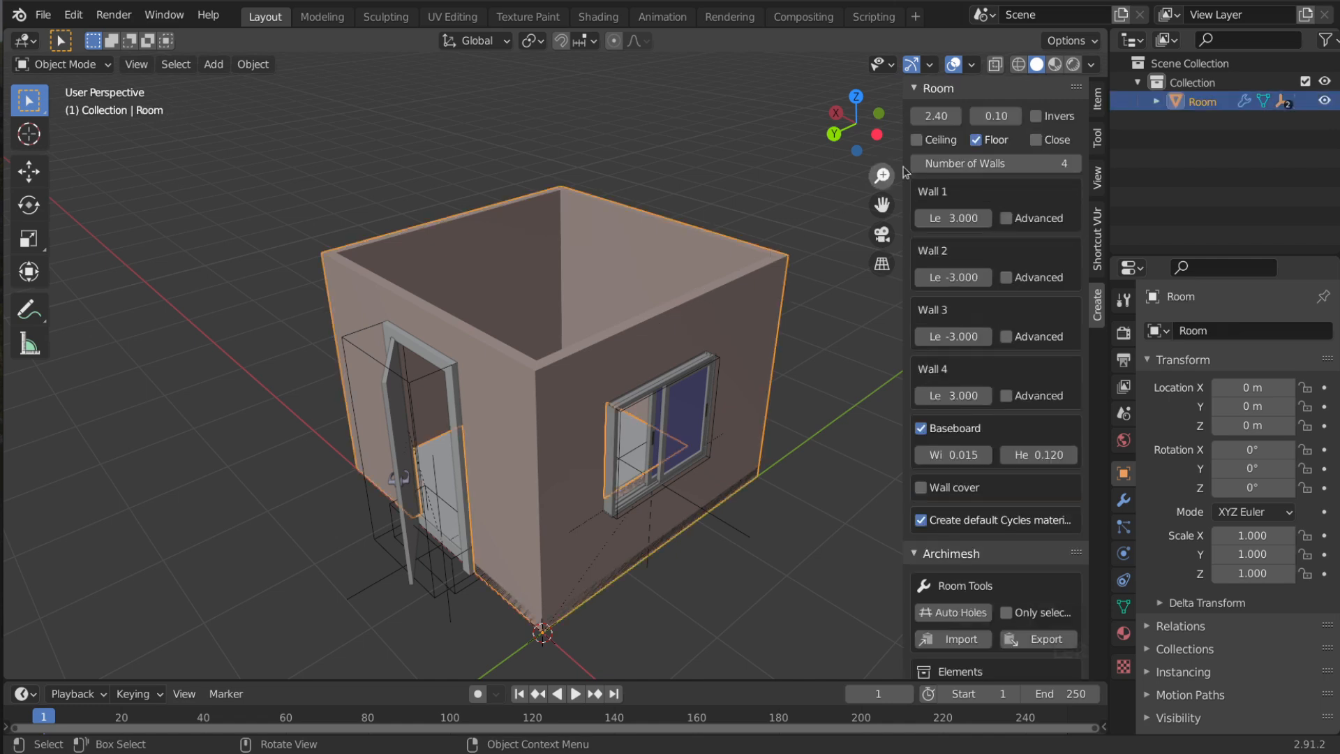
mouse_move(917, 140)
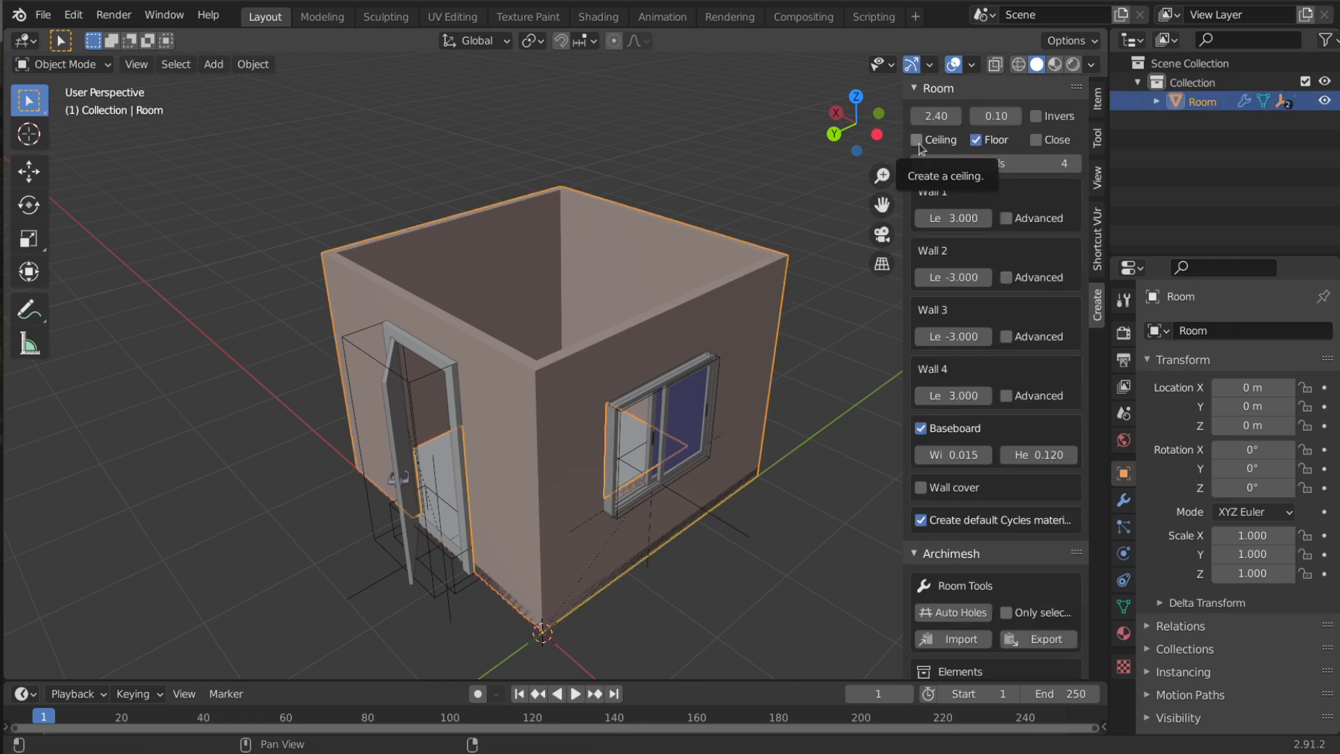